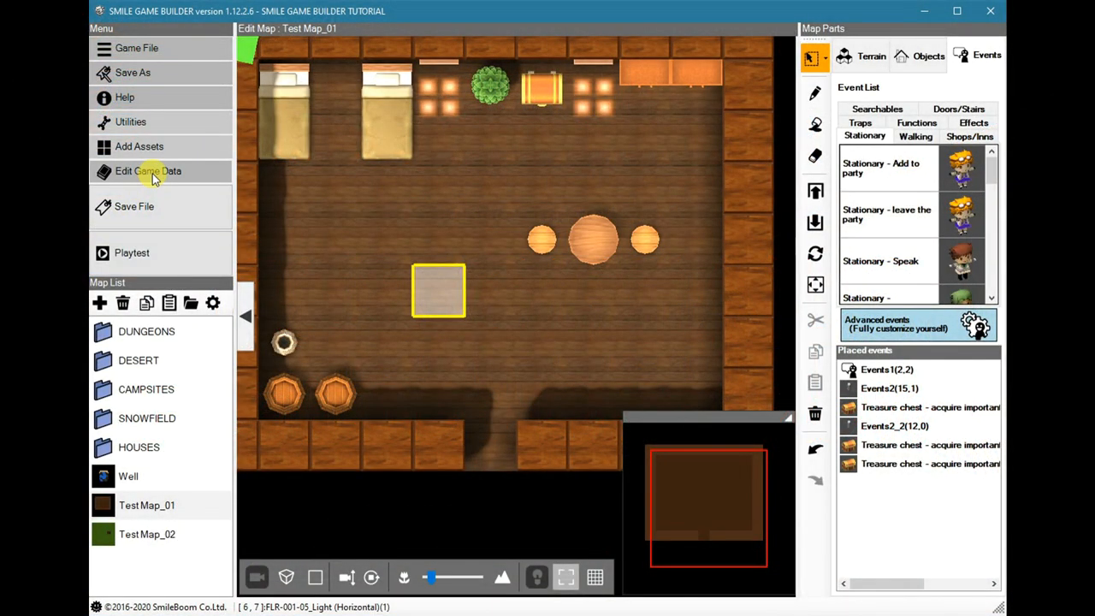
# View System Graphics under Game Data settings and confirm the HP Damage number colour
pyautogui.click(147, 171)
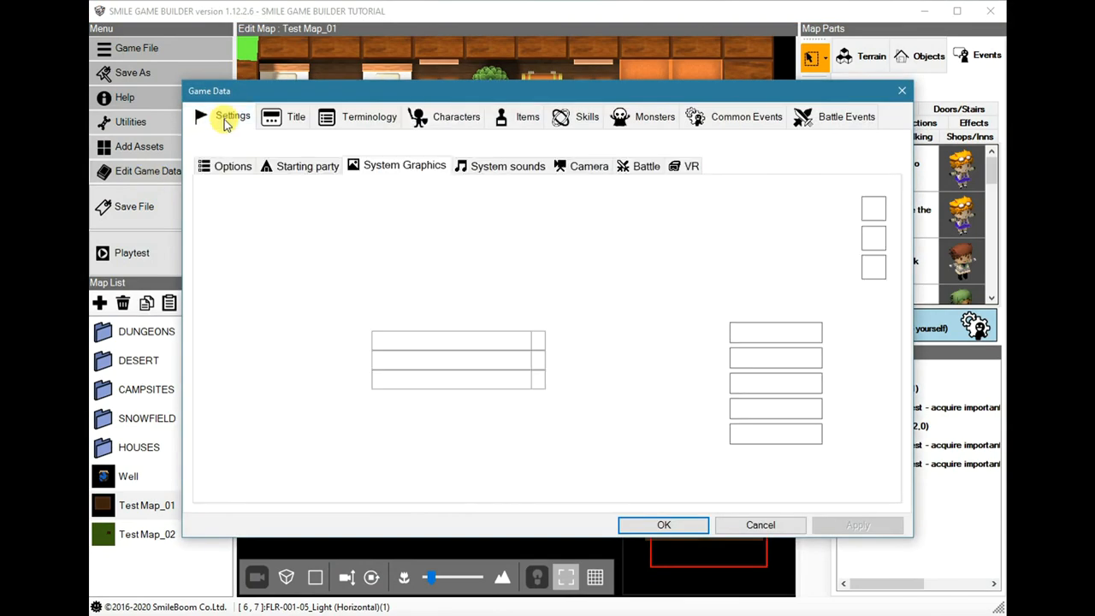
pyautogui.click(232, 117)
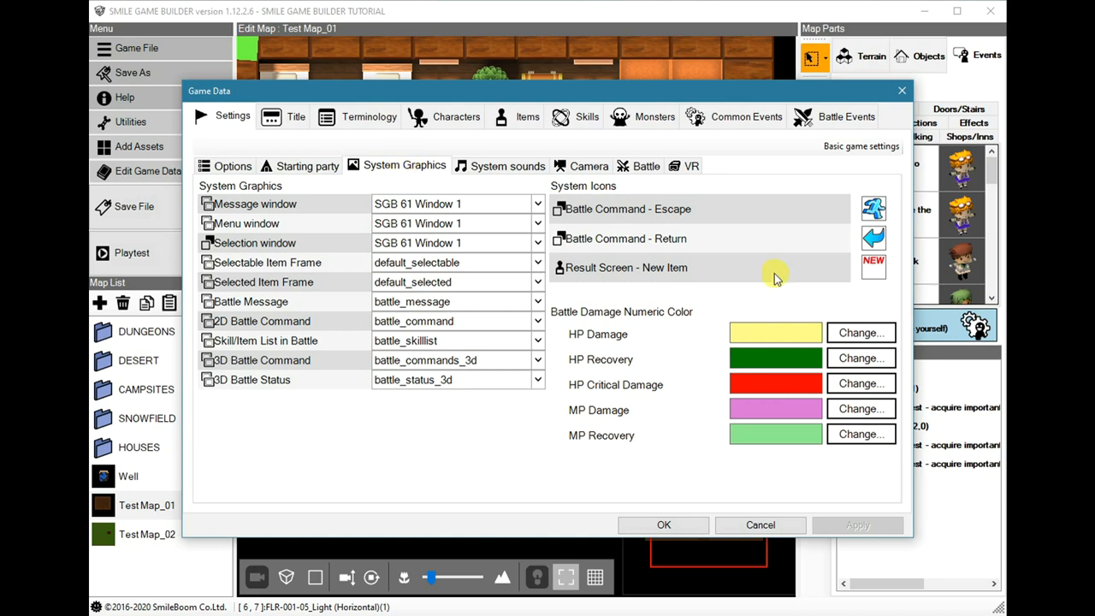
pyautogui.moveTo(712, 335)
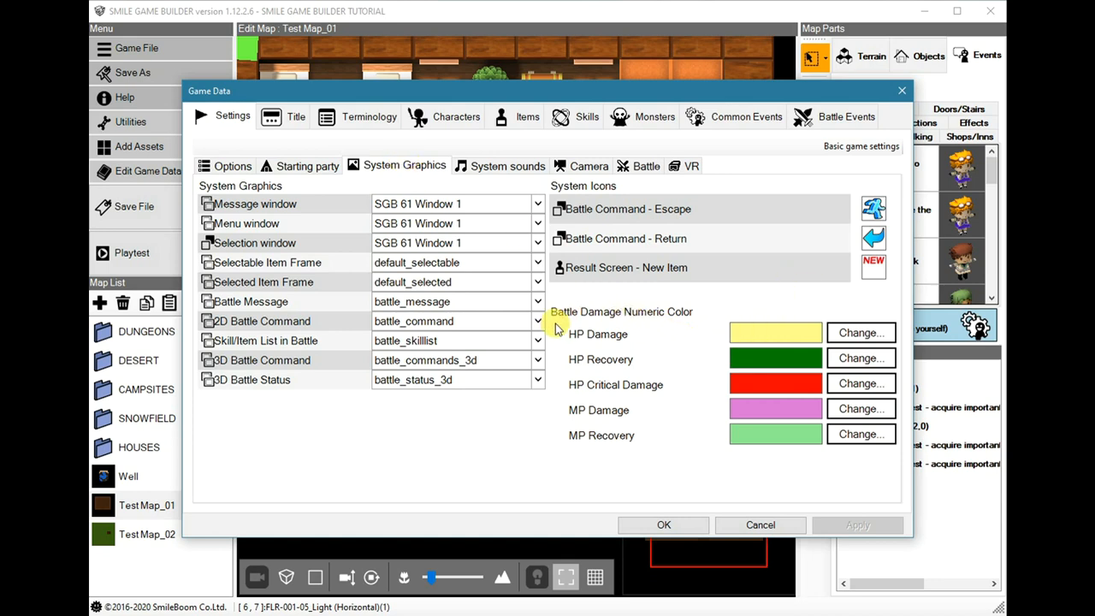
pyautogui.moveTo(633, 332)
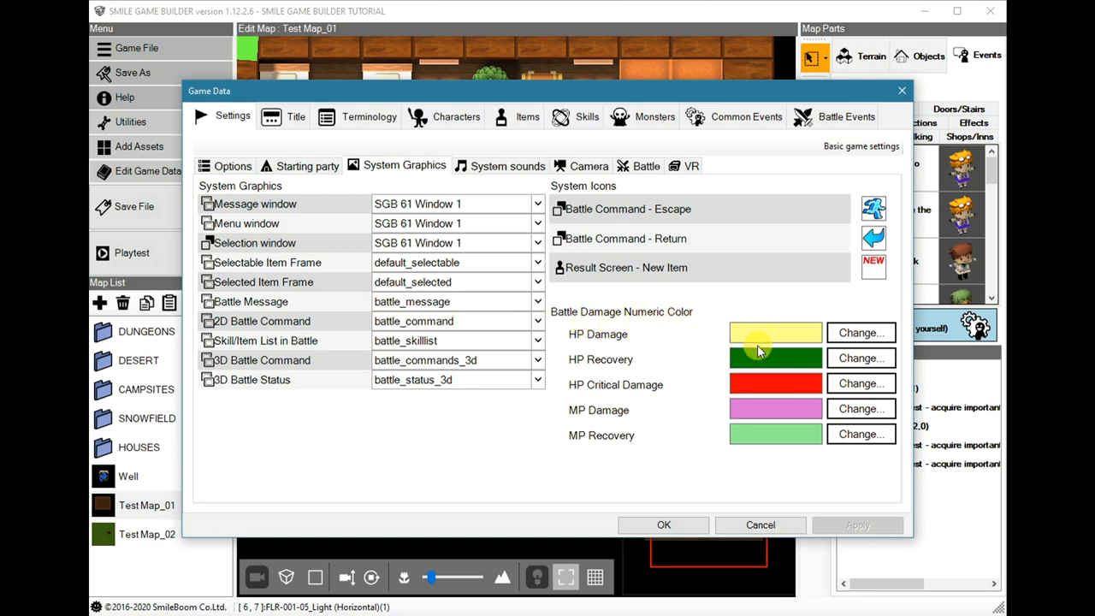
pyautogui.click(861, 332)
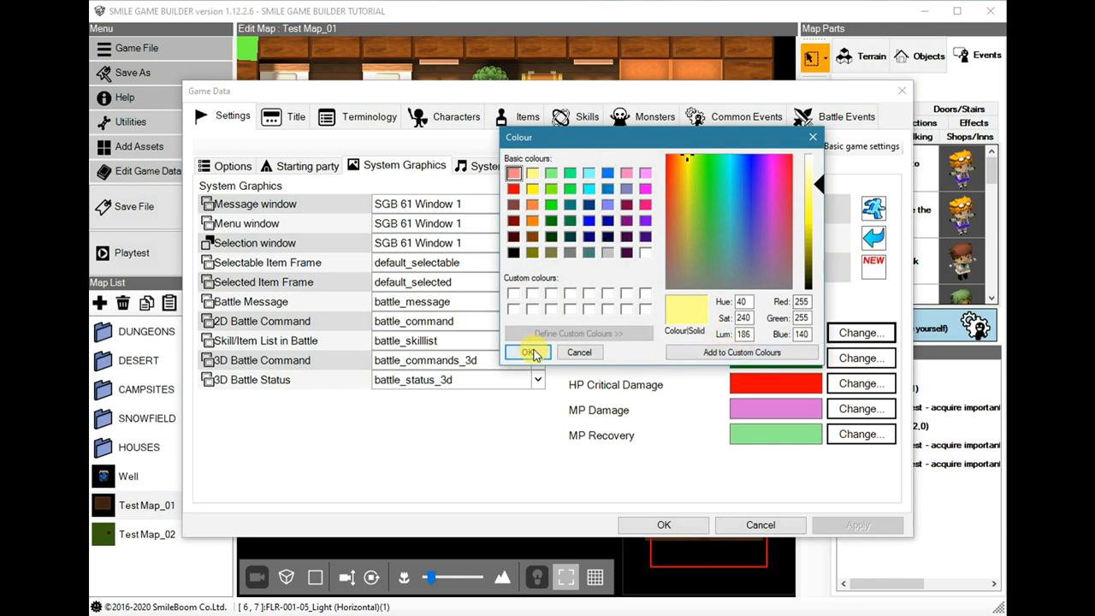
pyautogui.click(529, 352)
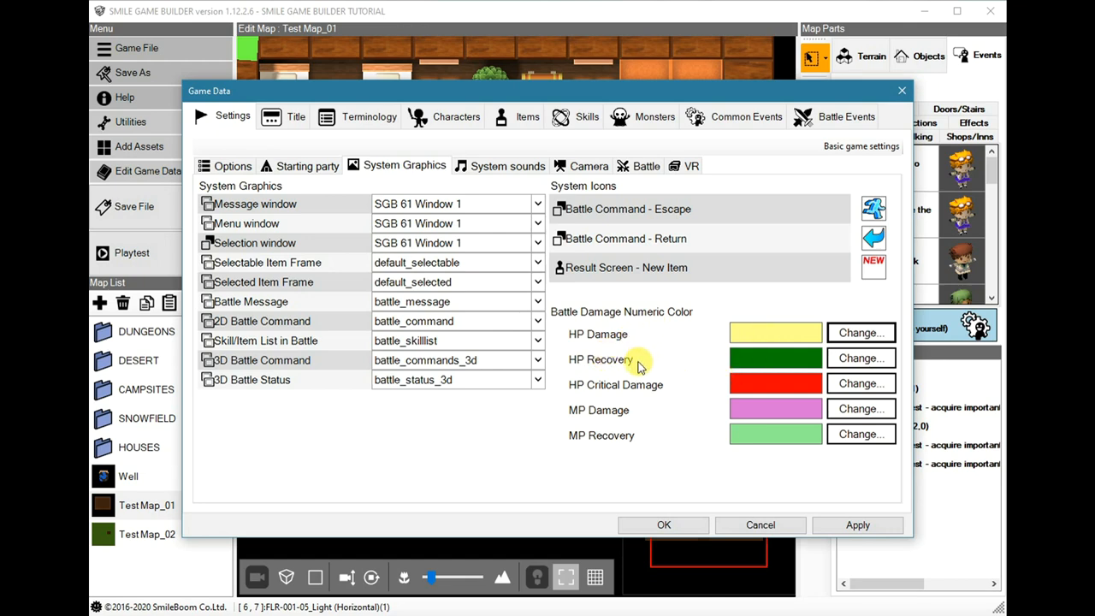
pyautogui.moveTo(607, 338)
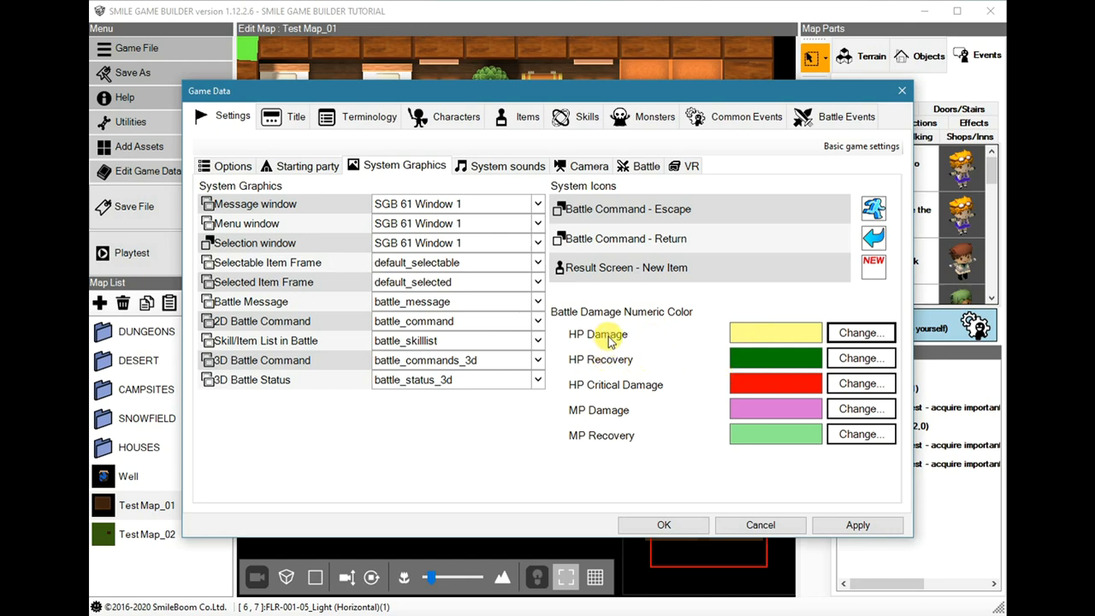
pyautogui.moveTo(760, 334)
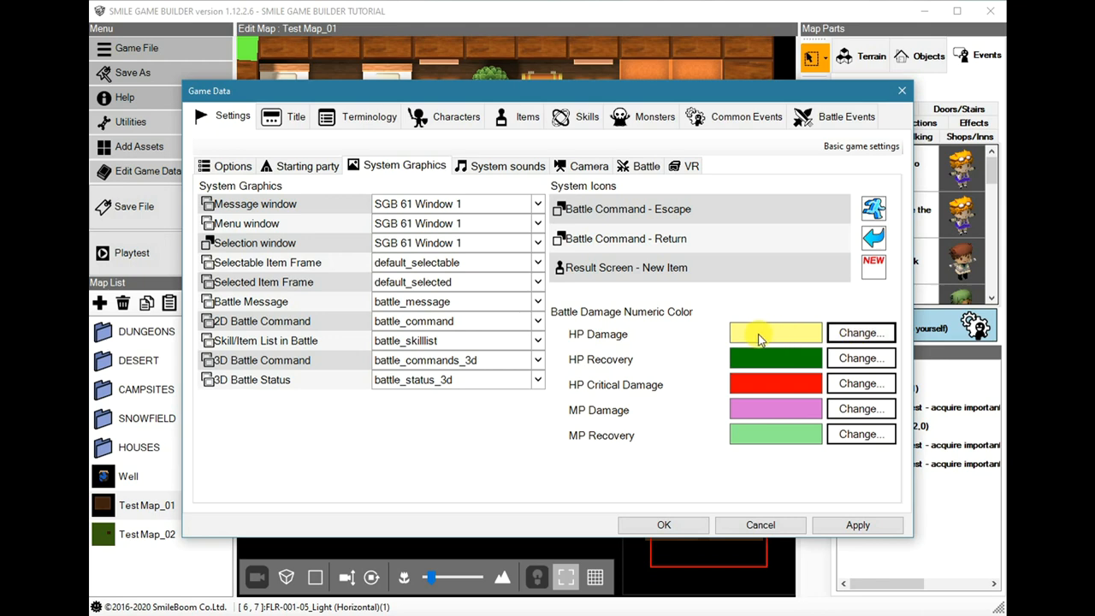
pyautogui.moveTo(600, 360)
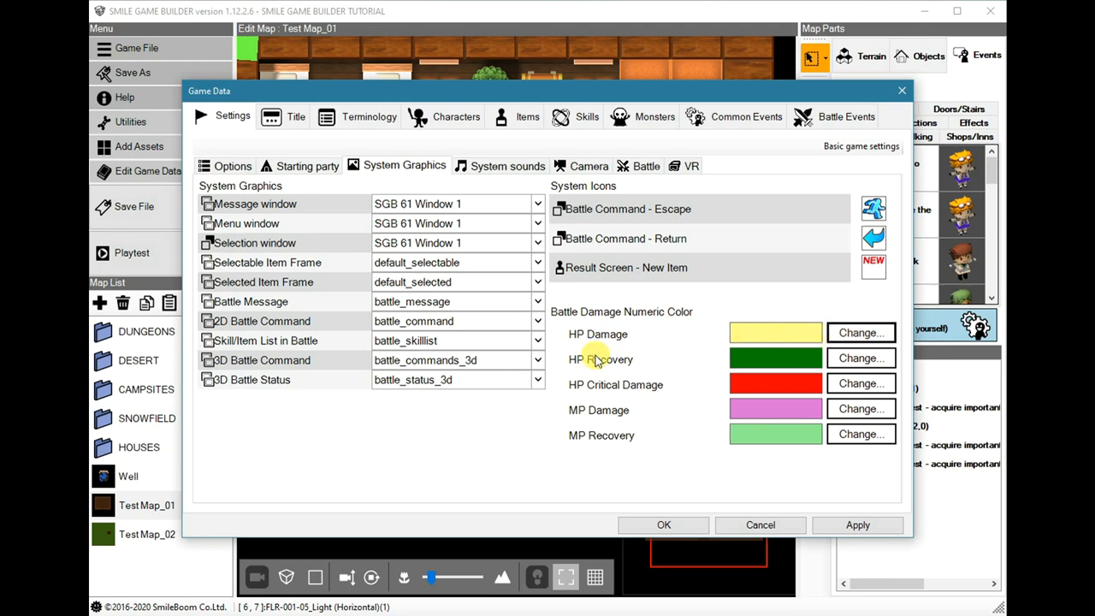
pyautogui.moveTo(777, 360)
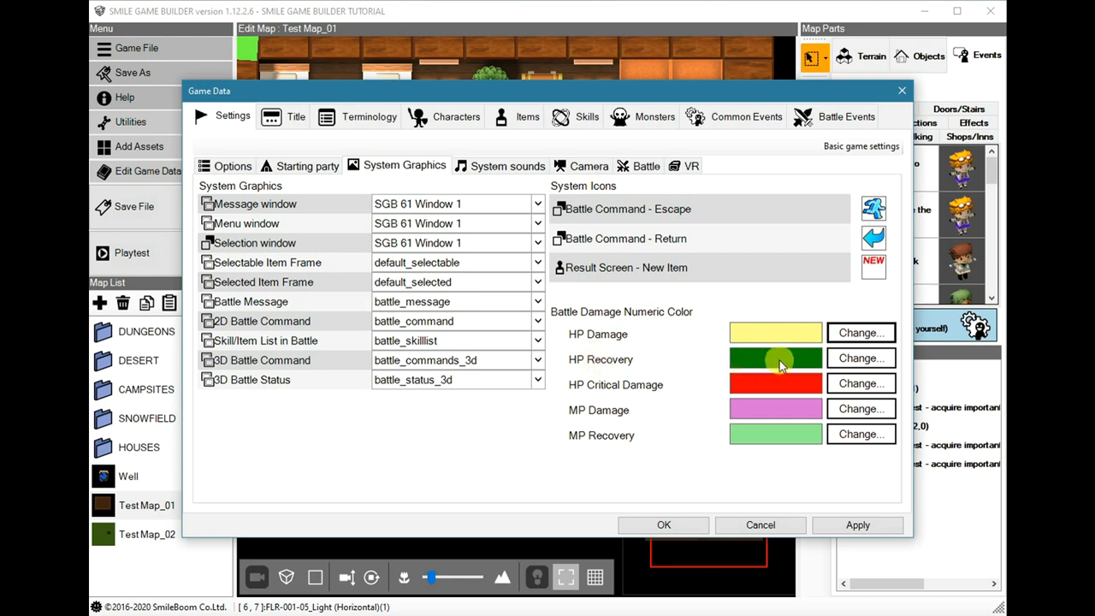
pyautogui.moveTo(791, 361)
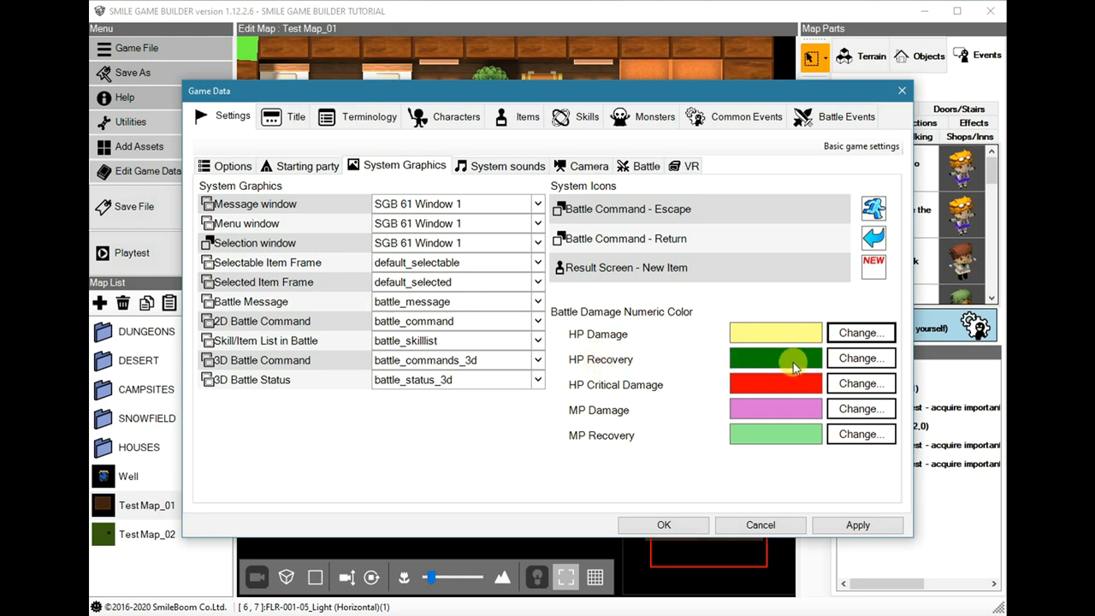
pyautogui.moveTo(681, 374)
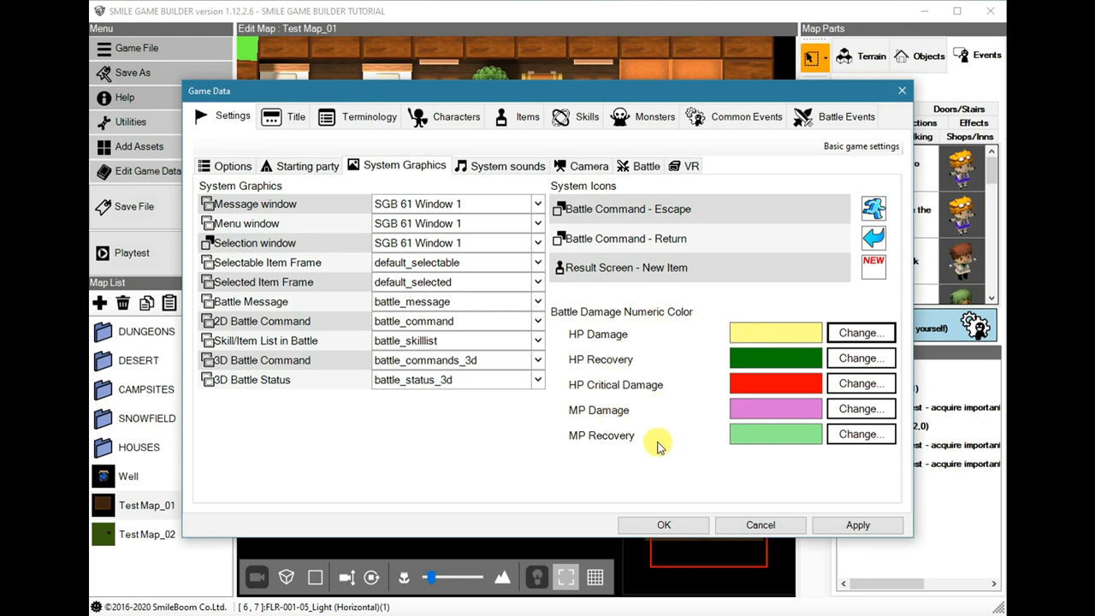
pyautogui.moveTo(676, 384)
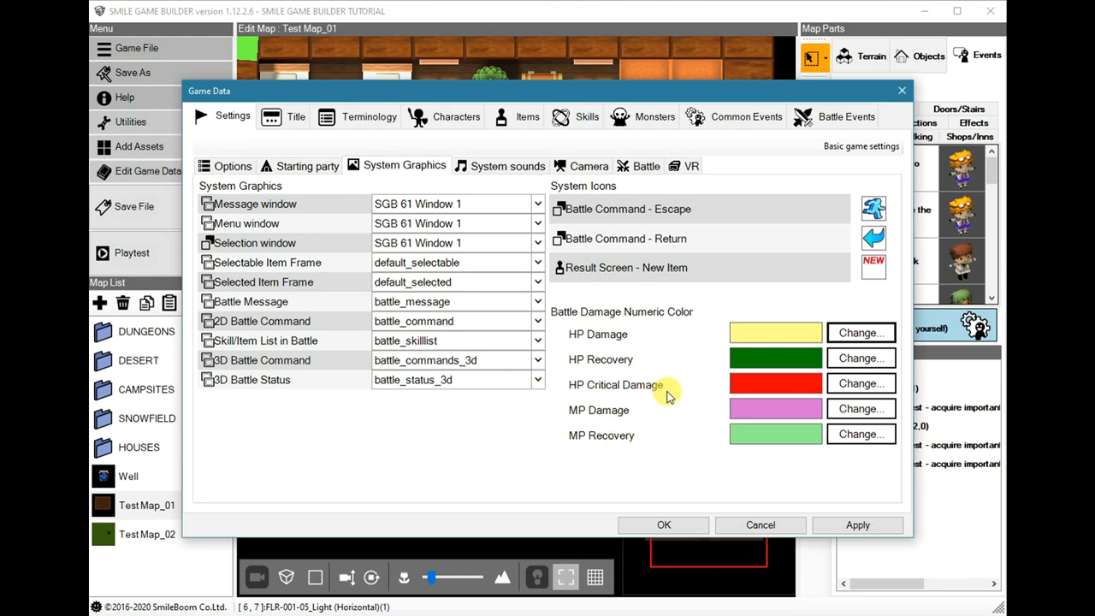
pyautogui.moveTo(668, 385)
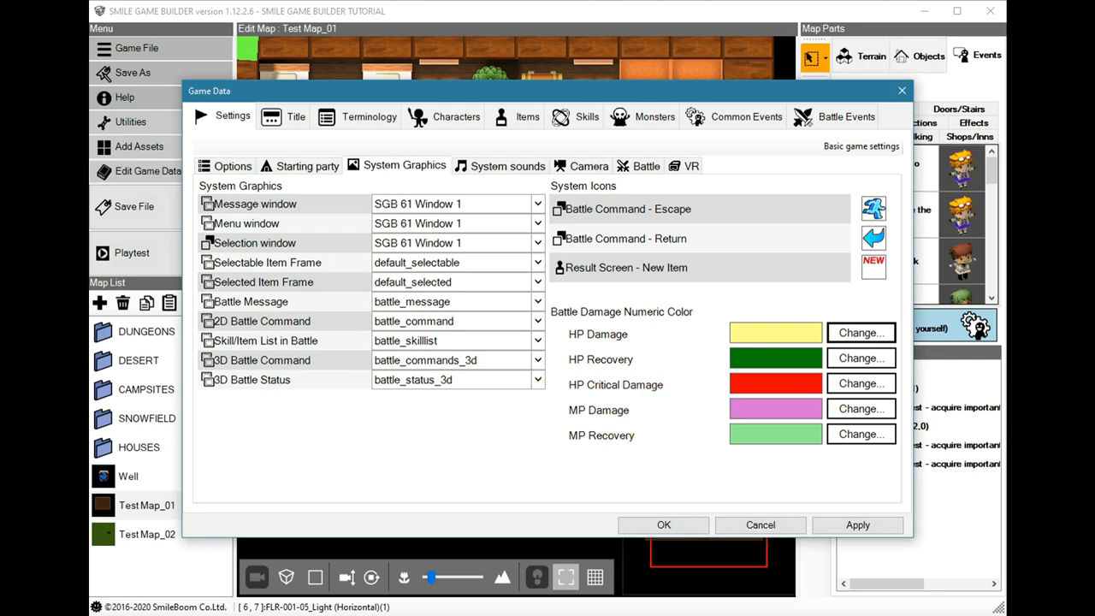
pyautogui.moveTo(699, 232)
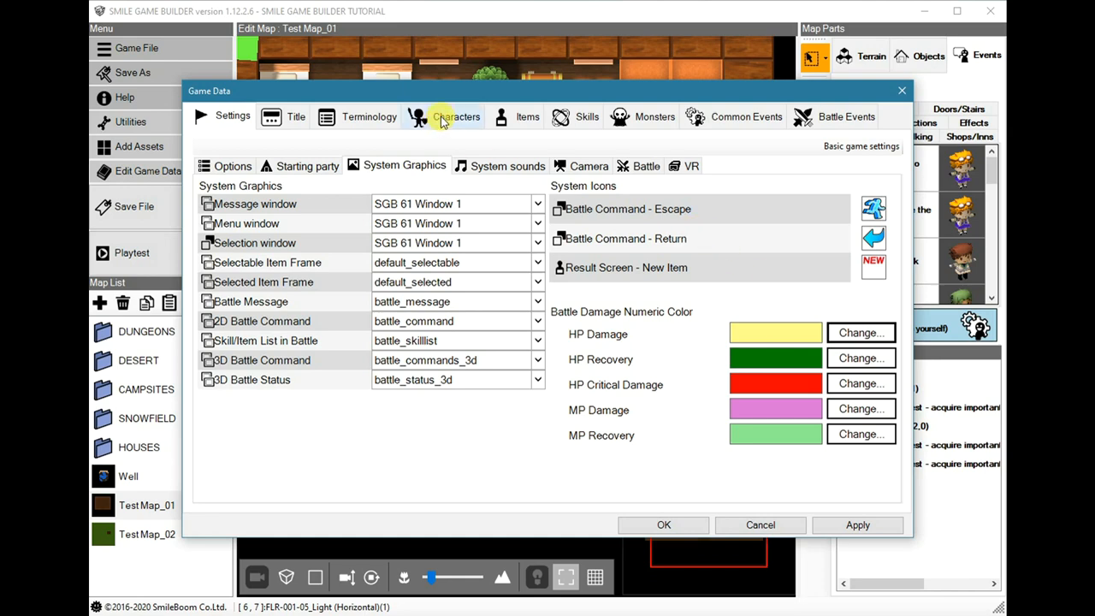
# Add a Necromancy command for Sion using 'Same effect as a skill' with Raise
pyautogui.click(455, 116)
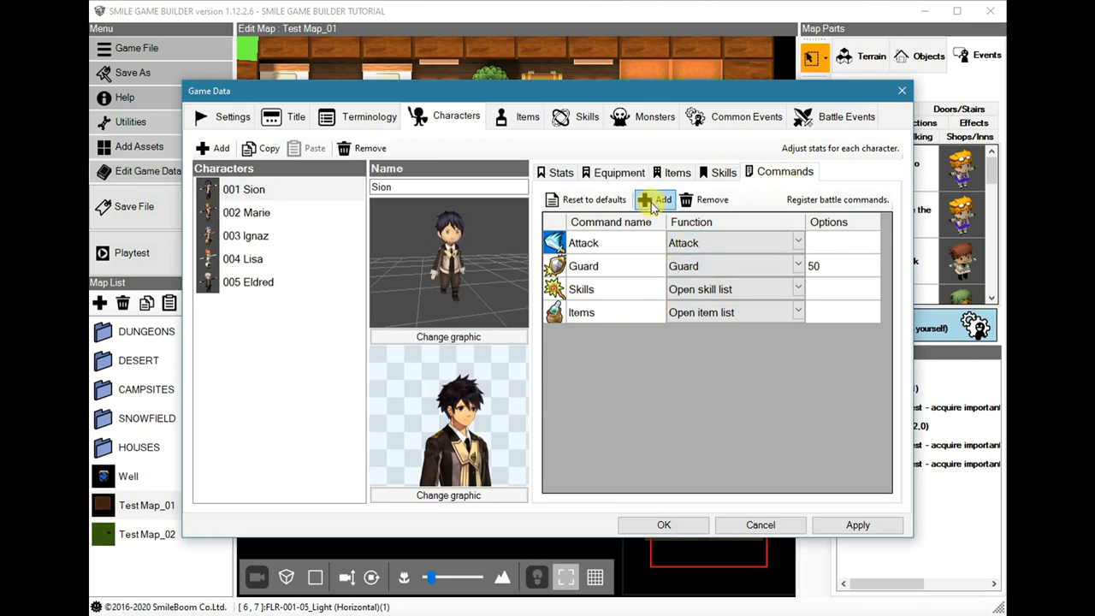
pyautogui.click(657, 199)
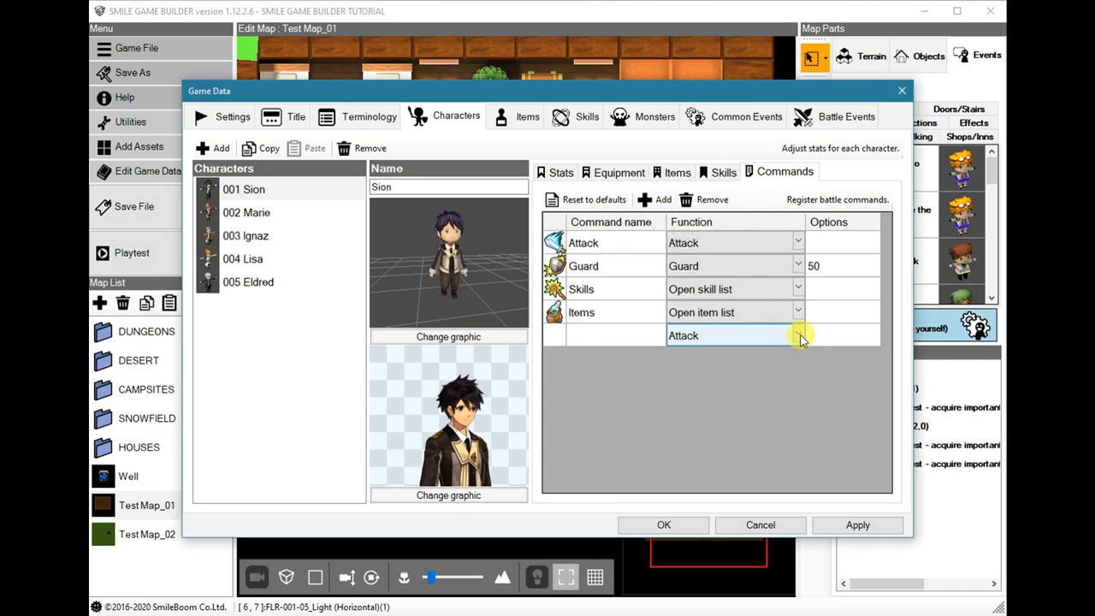
pyautogui.click(798, 334)
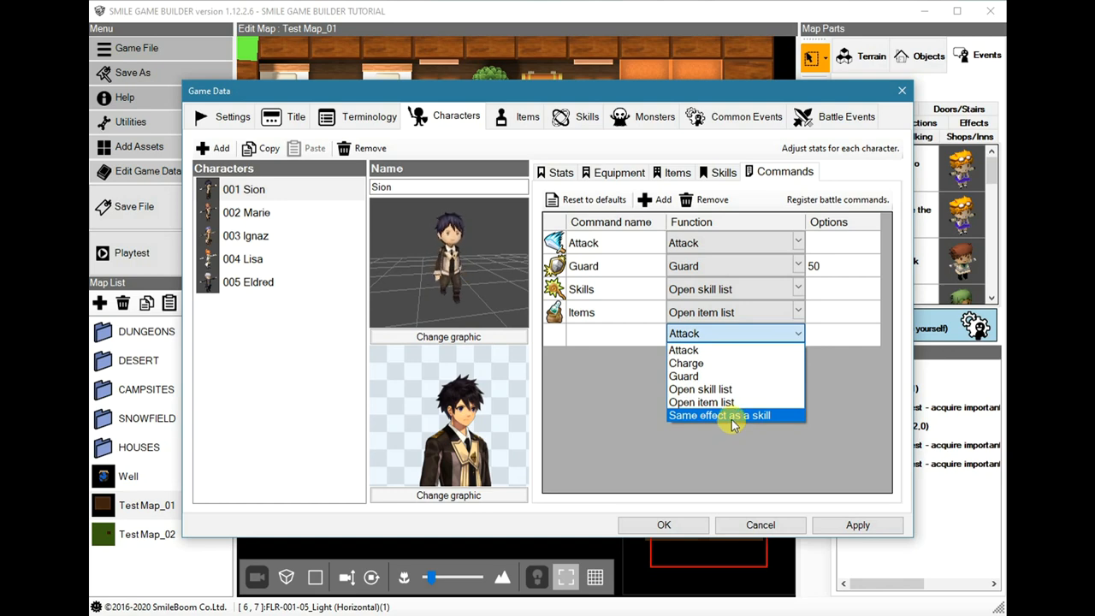
pyautogui.click(719, 416)
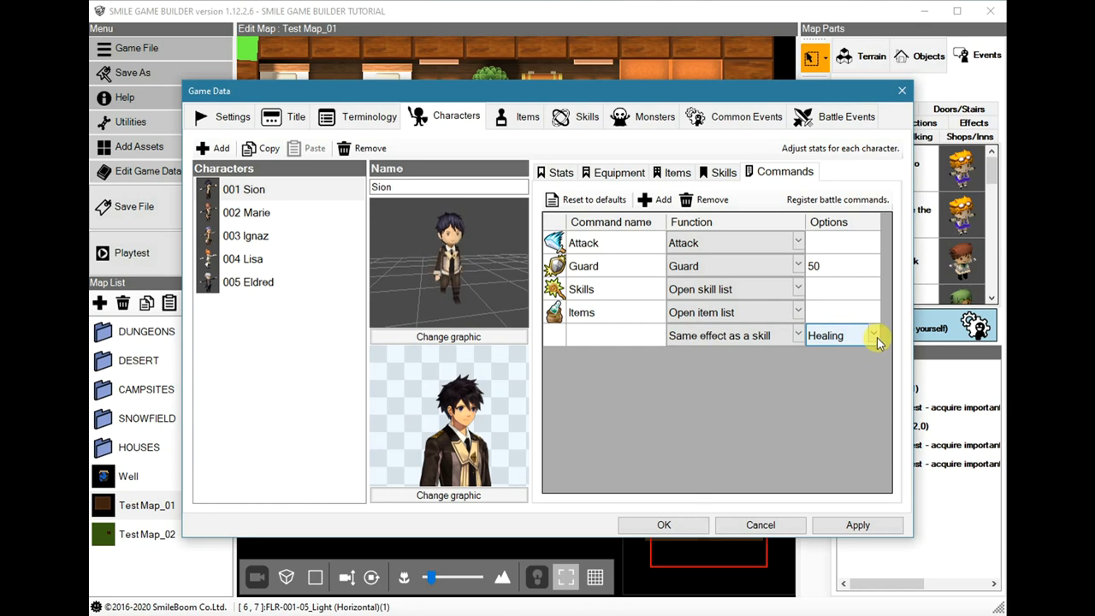
pyautogui.click(873, 333)
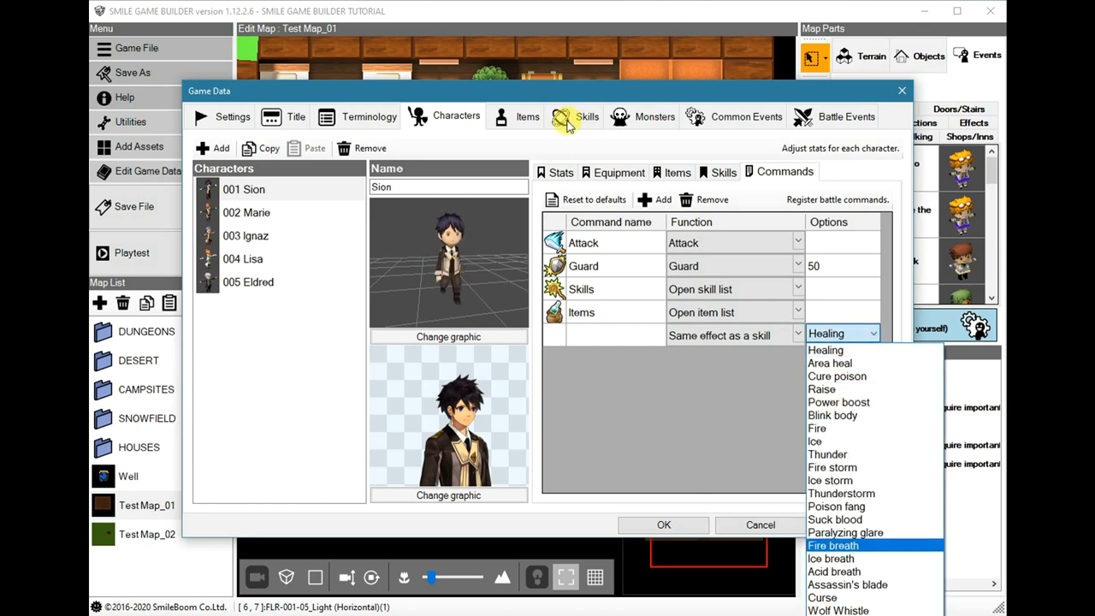
pyautogui.moveTo(832, 544)
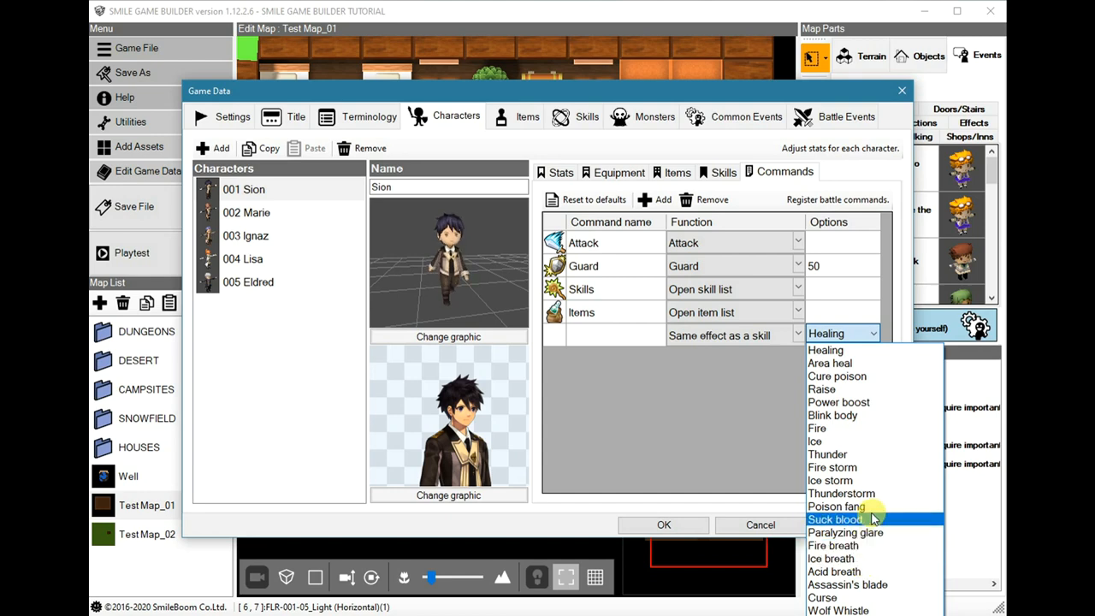
pyautogui.moveTo(832, 468)
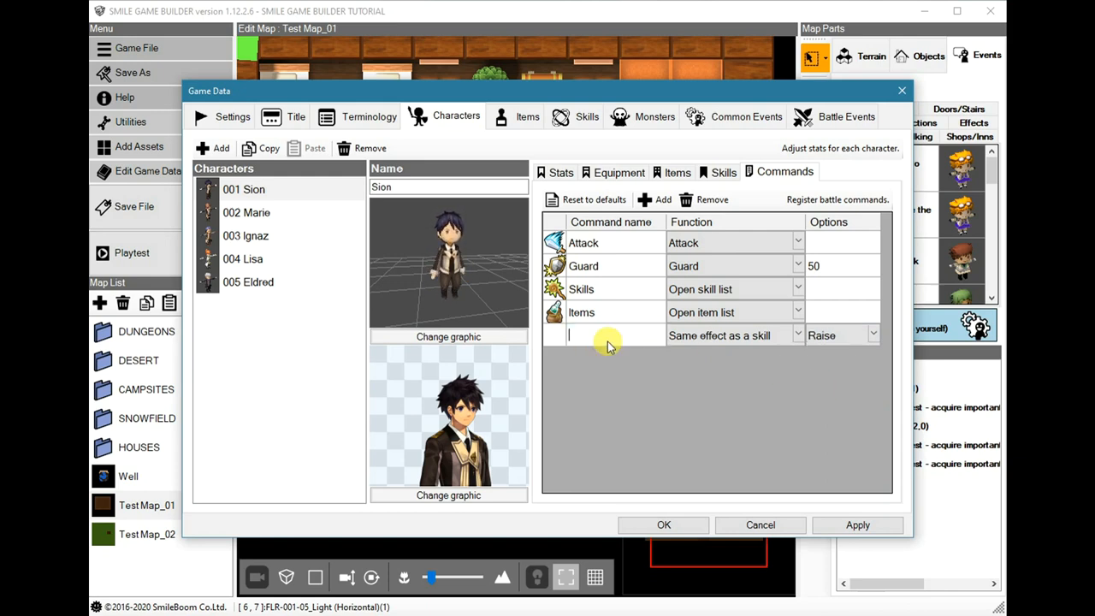
pyautogui.write('Necromancy')
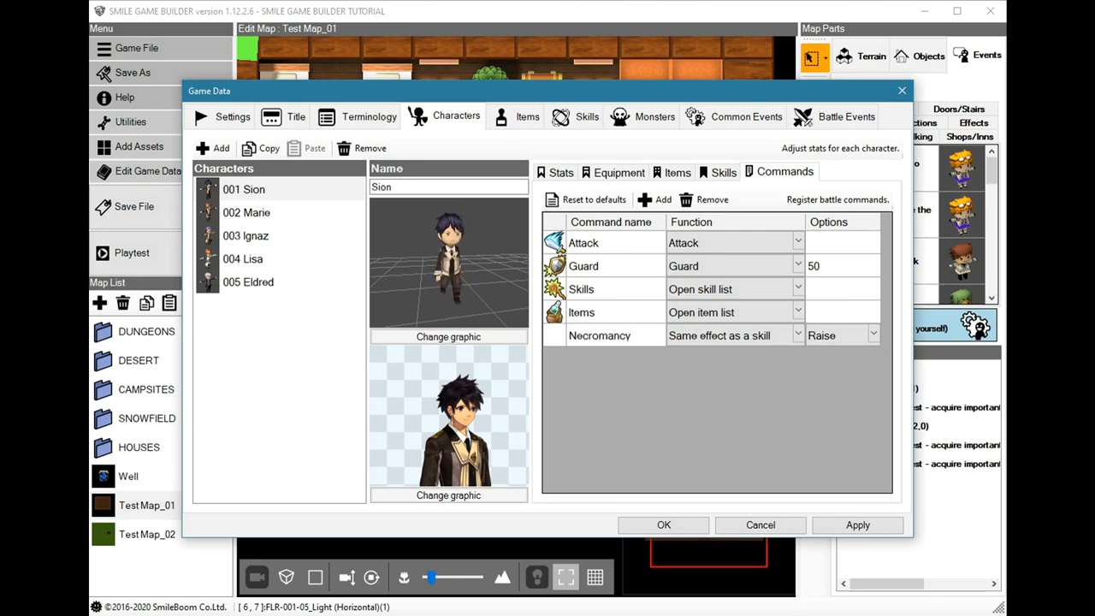
pyautogui.moveTo(515, 284)
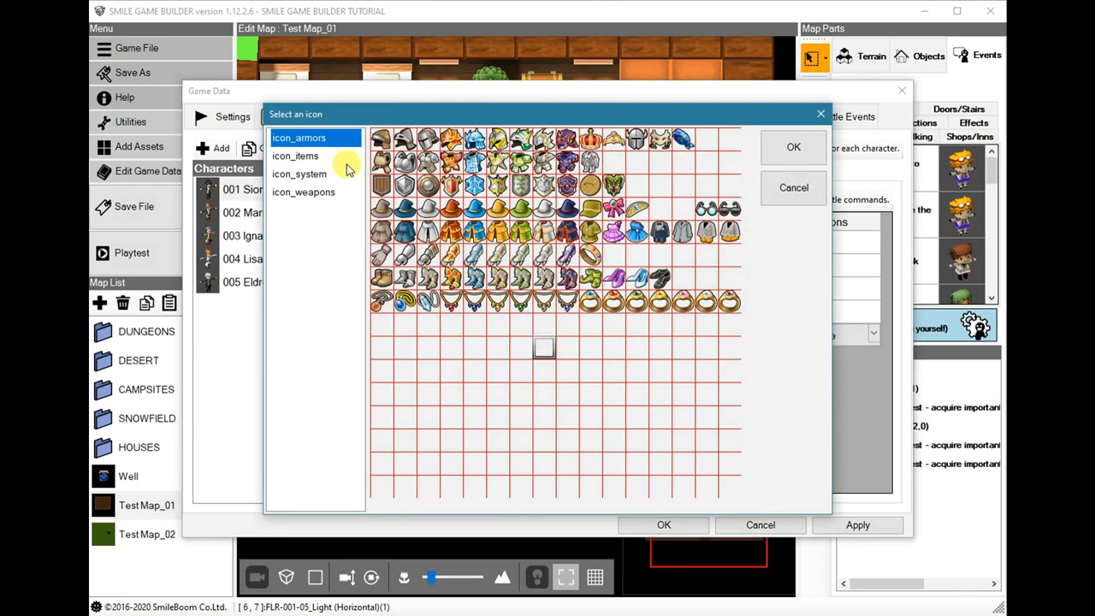
# Assign Necromancy an icon from icon_system and confirm the game data changes
pyautogui.click(300, 174)
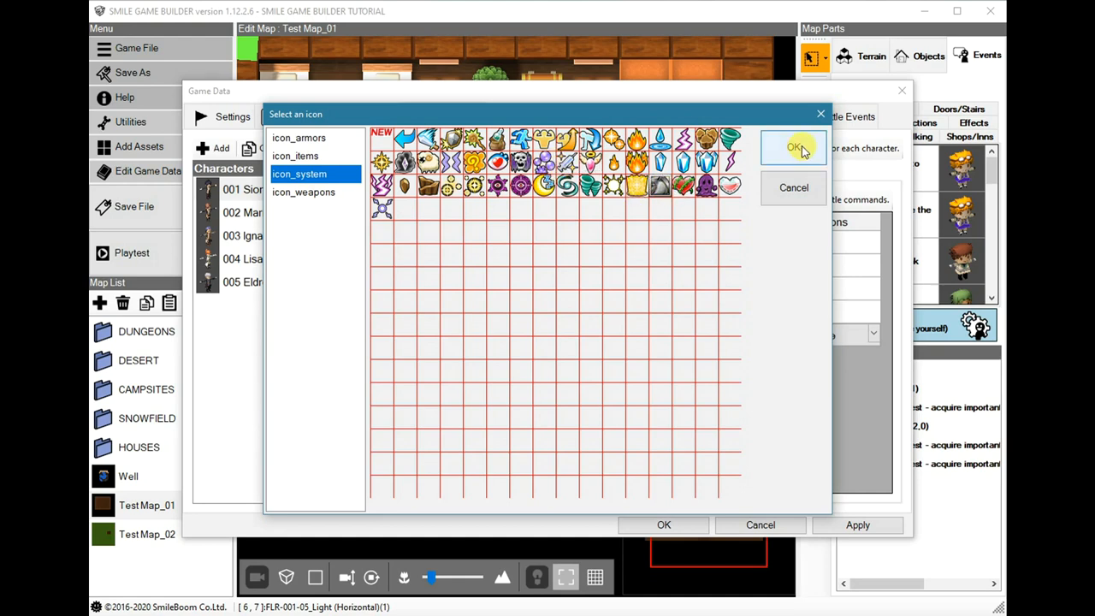
pyautogui.click(794, 147)
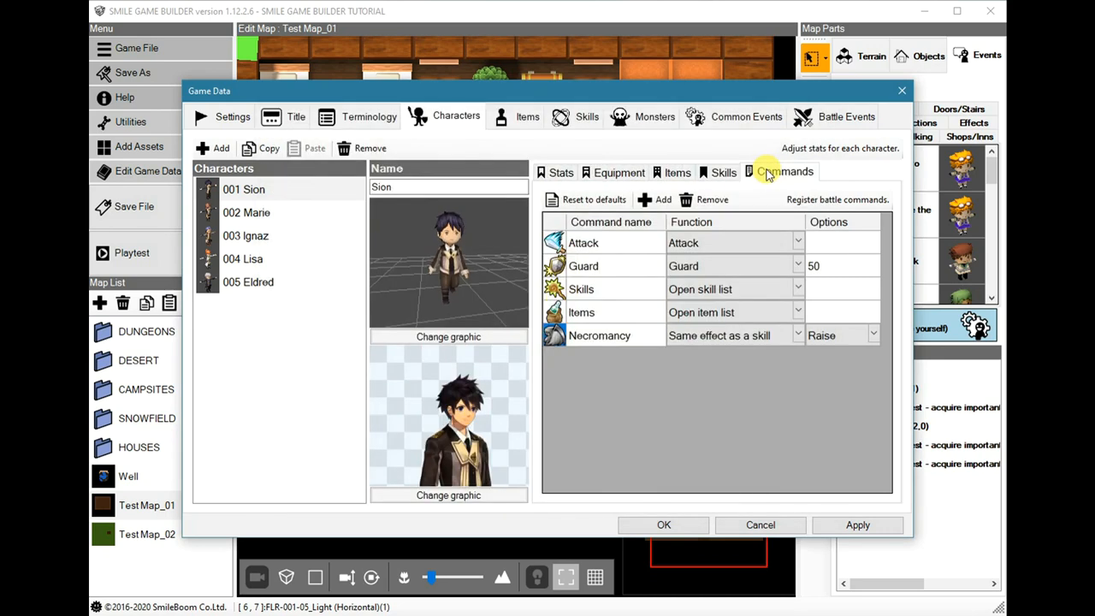
pyautogui.moveTo(619, 352)
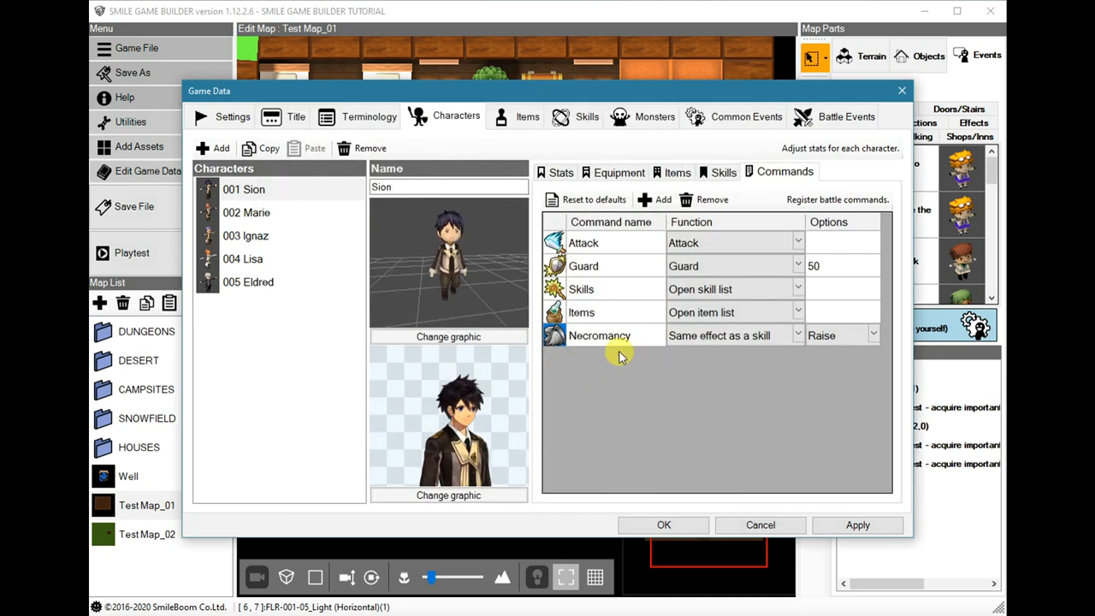
pyautogui.moveTo(766, 380)
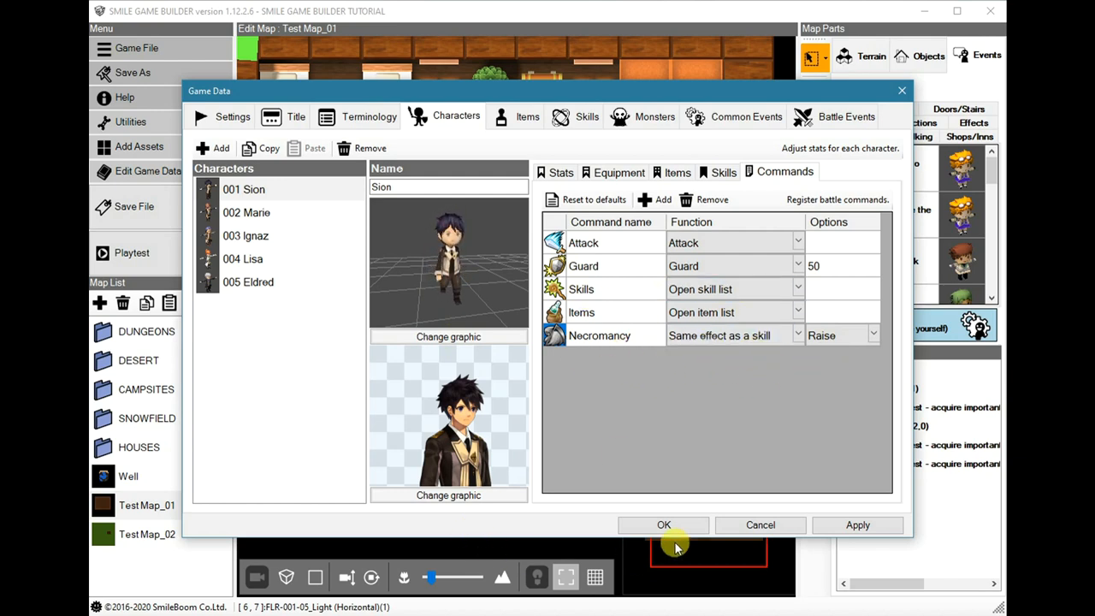
pyautogui.click(664, 524)
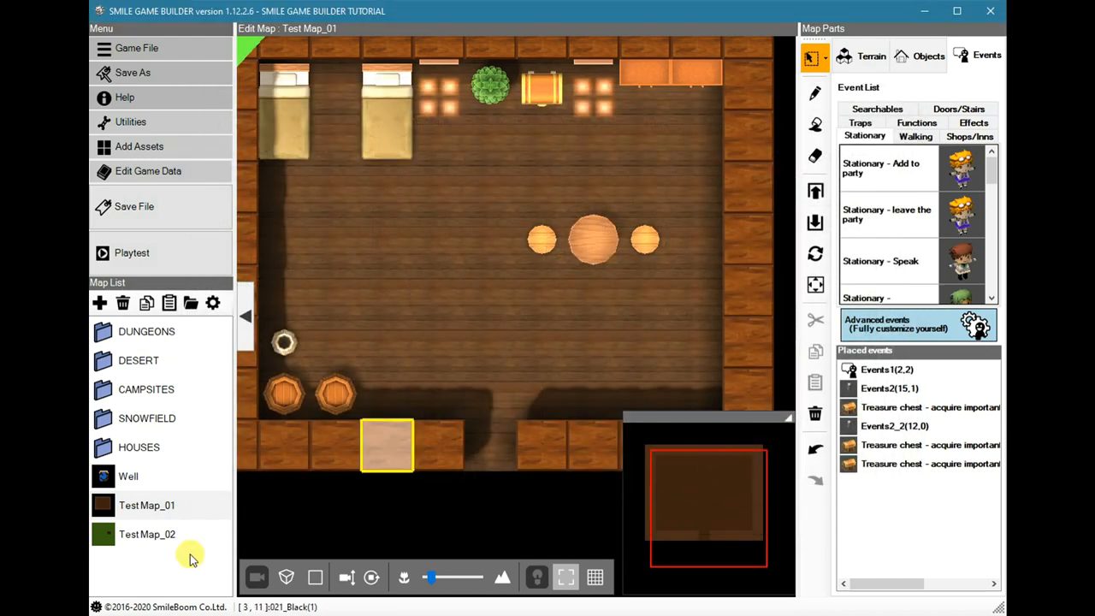
# Place a new event beside the striped market stall and bring up its event sheet
pyautogui.click(147, 534)
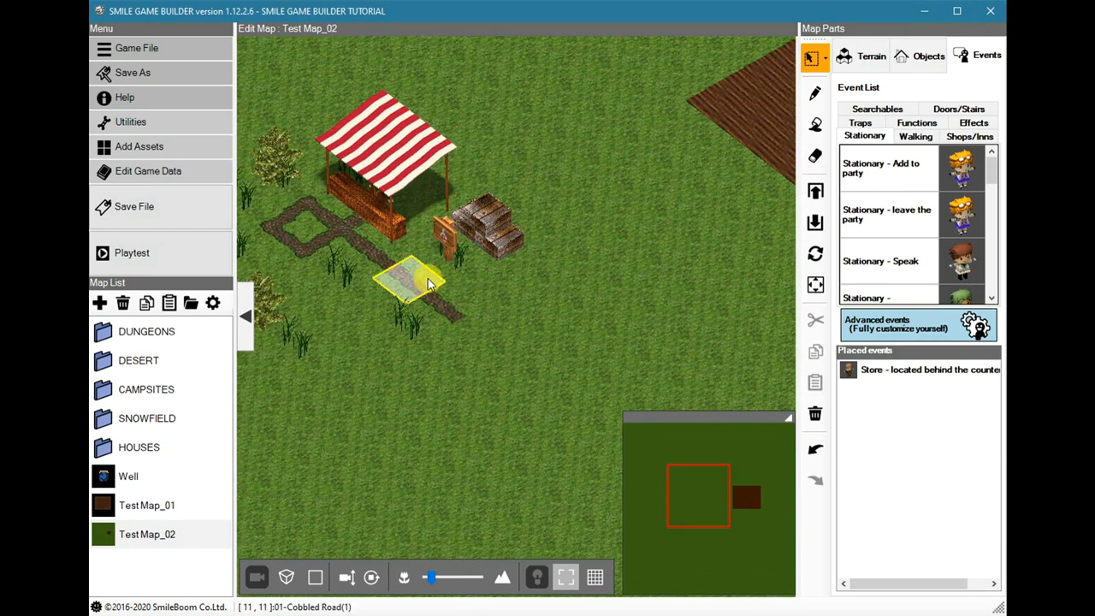
pyautogui.rightClick(419, 288)
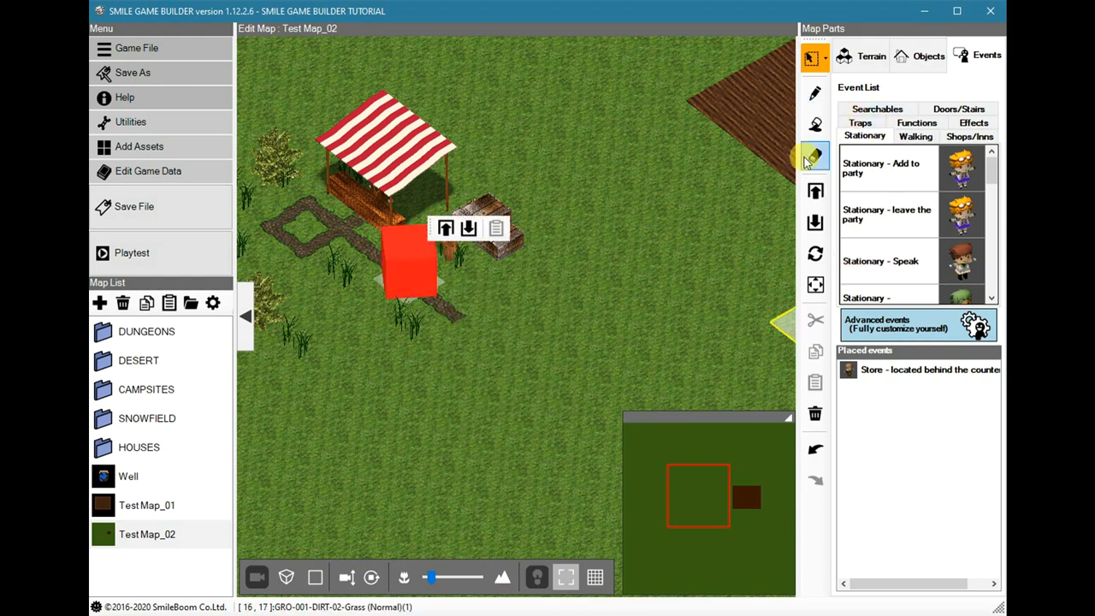
pyautogui.click(815, 93)
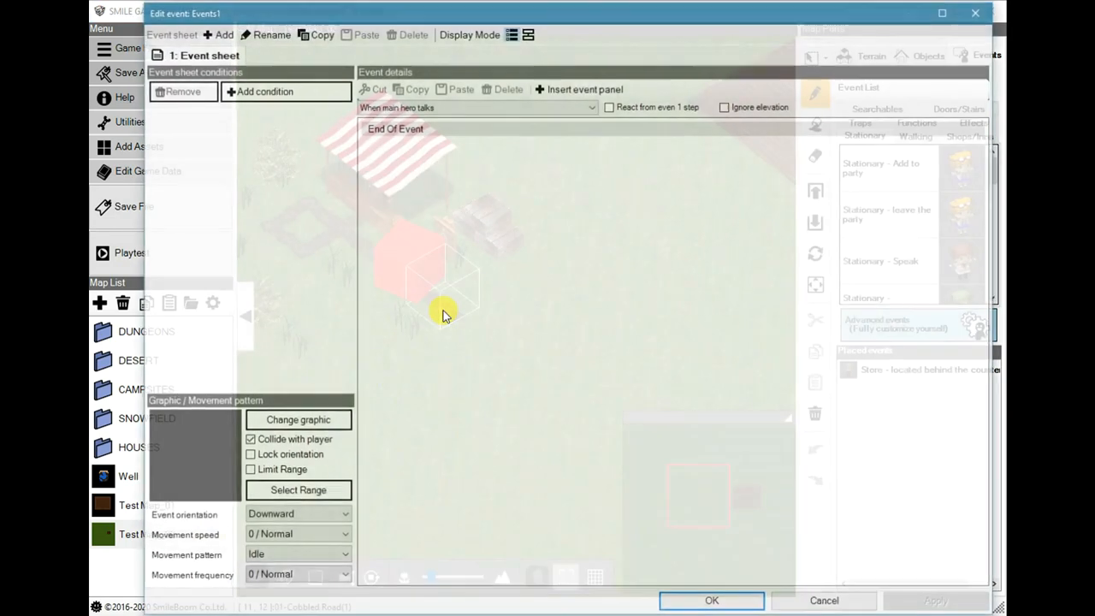
# Set the event's graphic to the hooded skeleton 3D character F_chred078
pyautogui.click(298, 419)
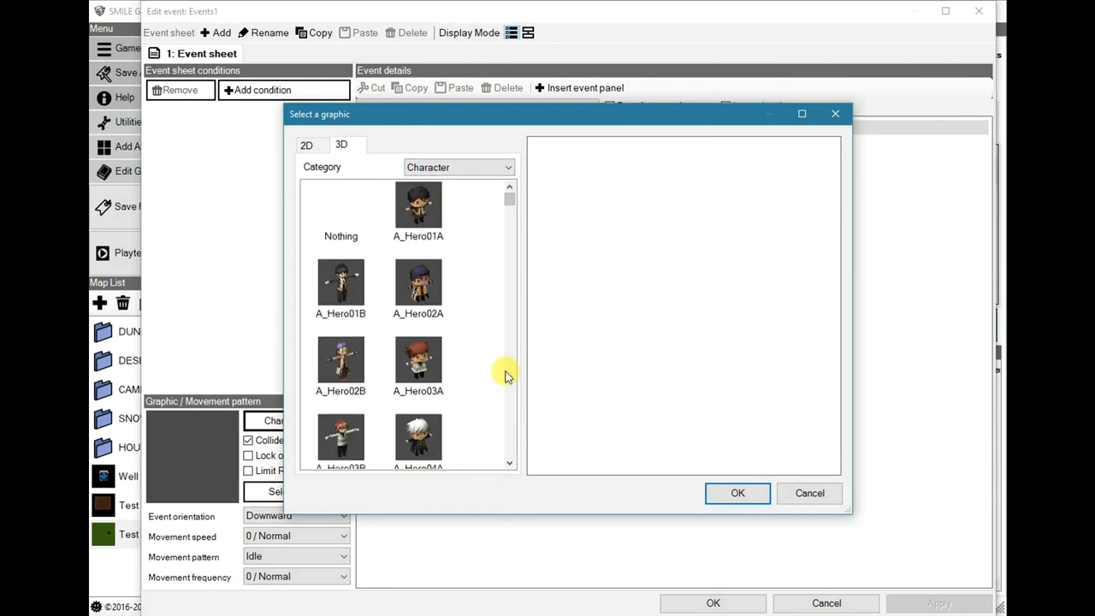
pyautogui.scroll(-3)
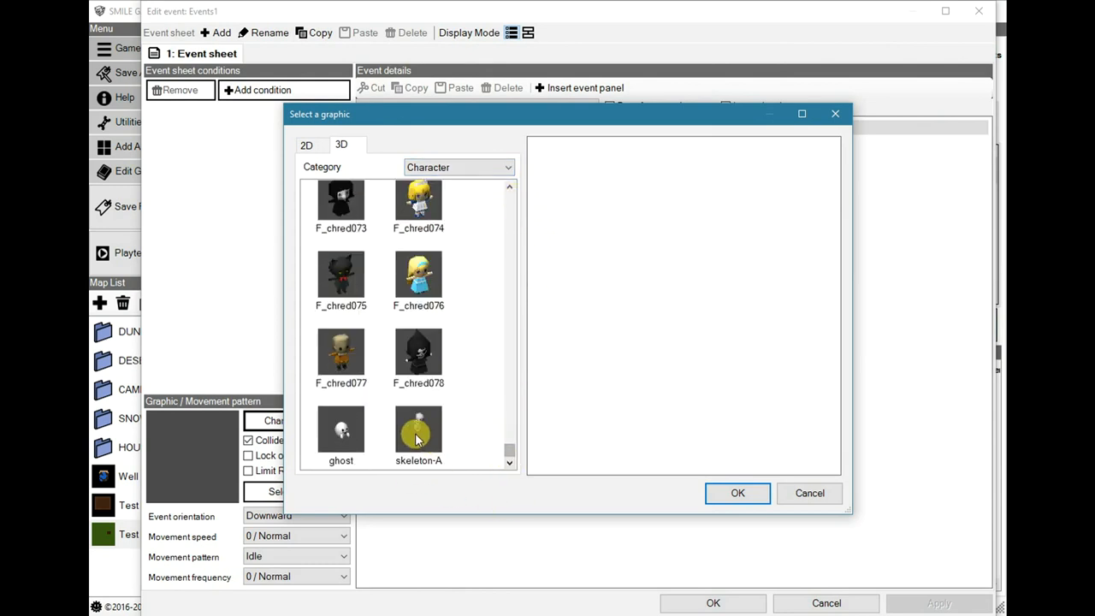
pyautogui.click(417, 432)
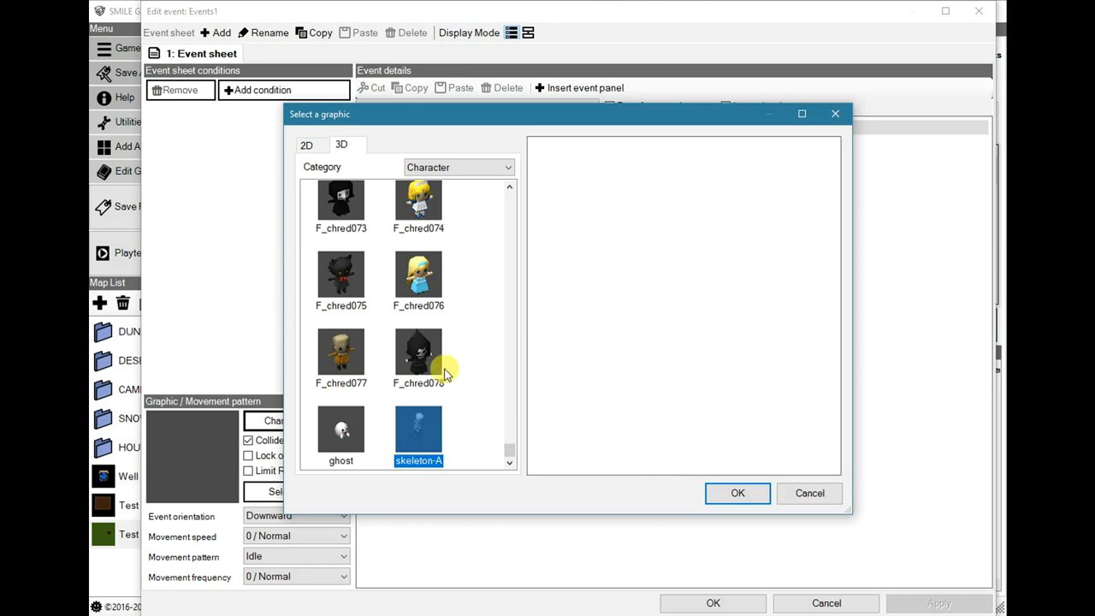
pyautogui.click(418, 354)
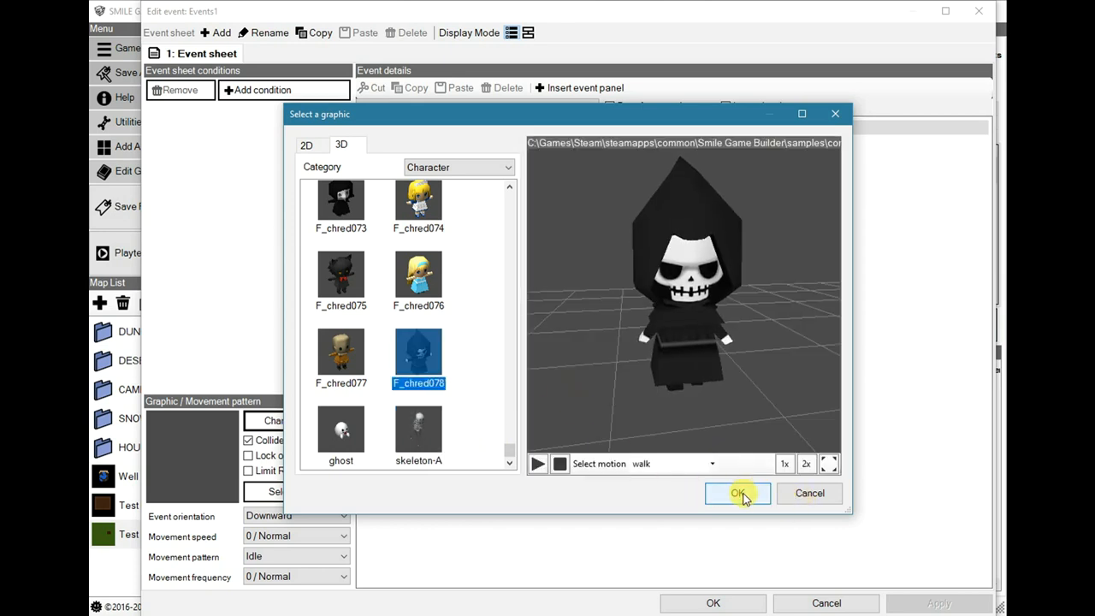
pyautogui.click(738, 493)
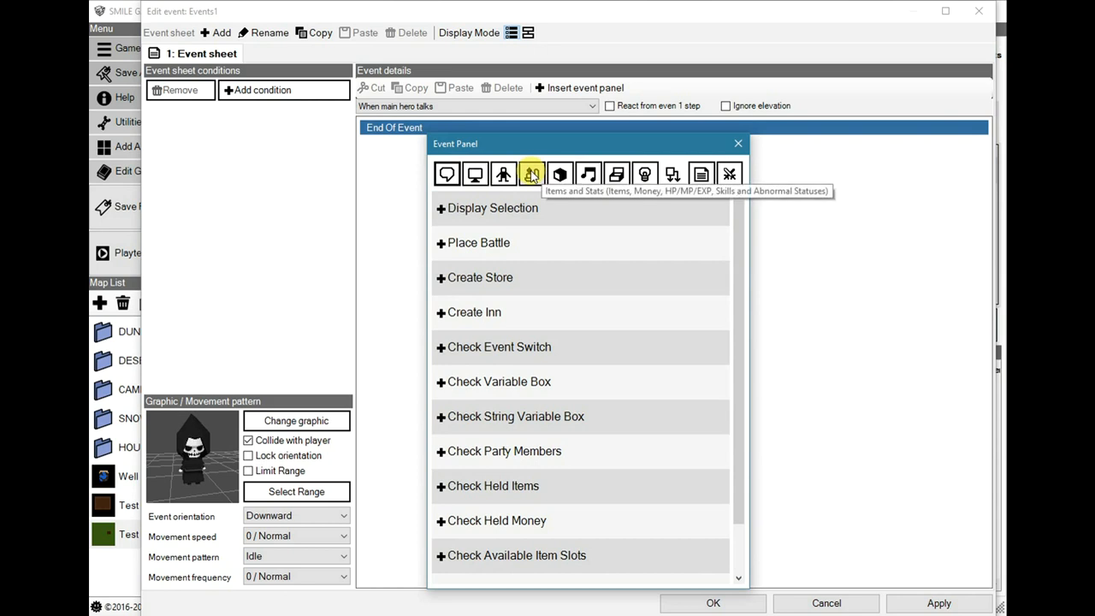
# Add a Restore/Reduce HP command decreasing Marie's HP by 50
pyautogui.click(531, 175)
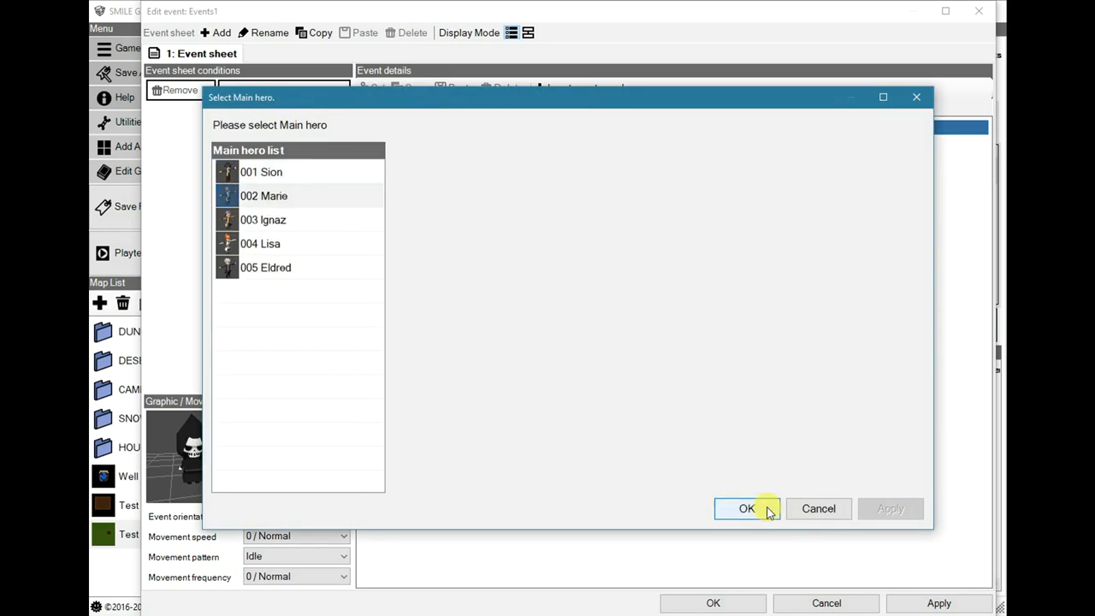
pyautogui.click(747, 508)
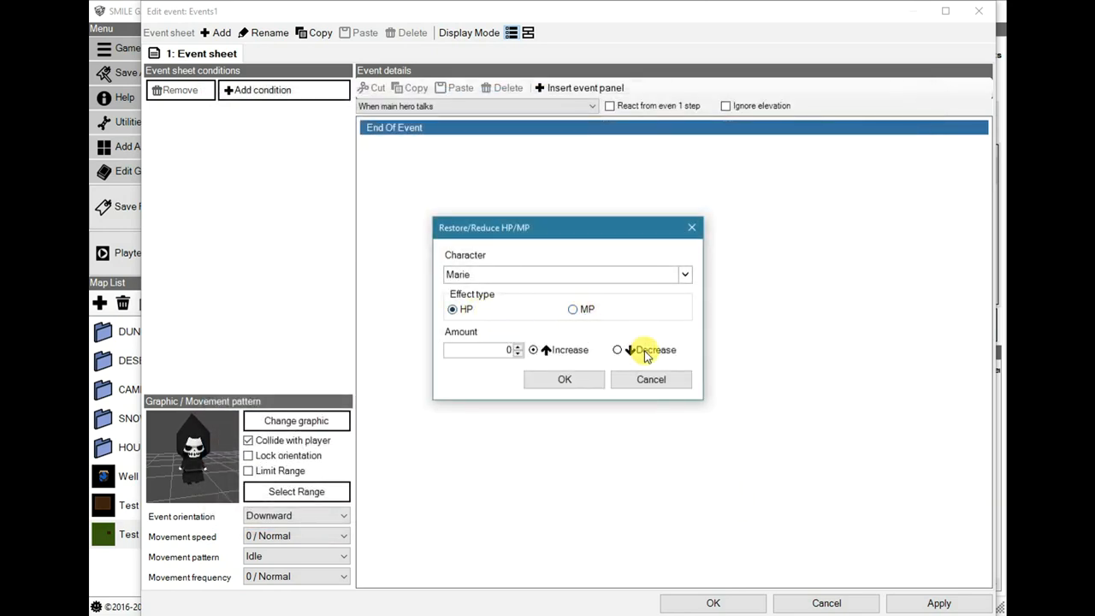
pyautogui.click(618, 349)
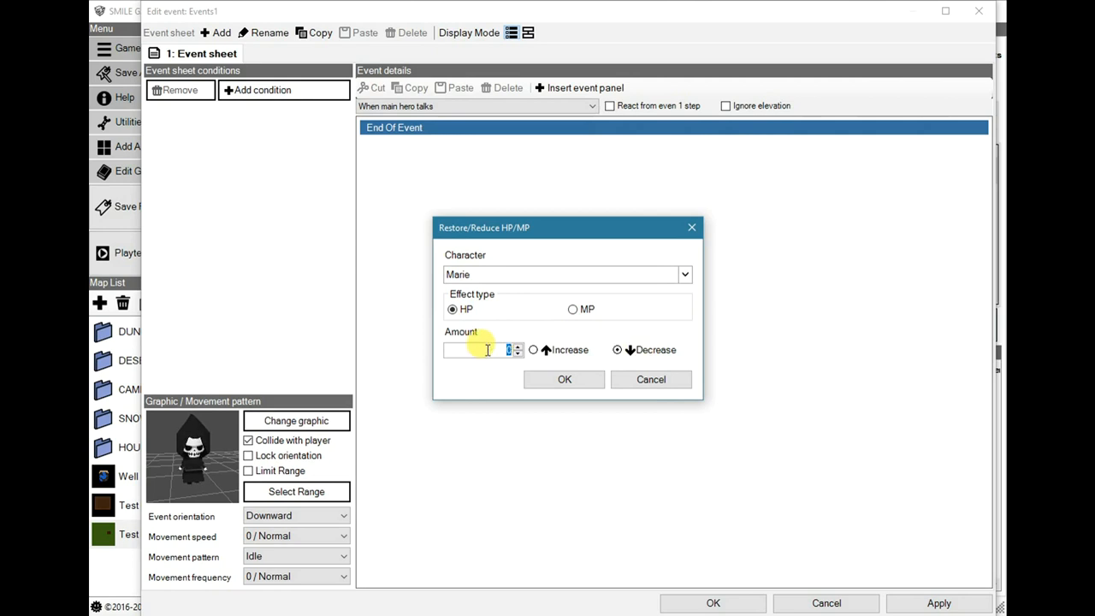
pyautogui.write('50')
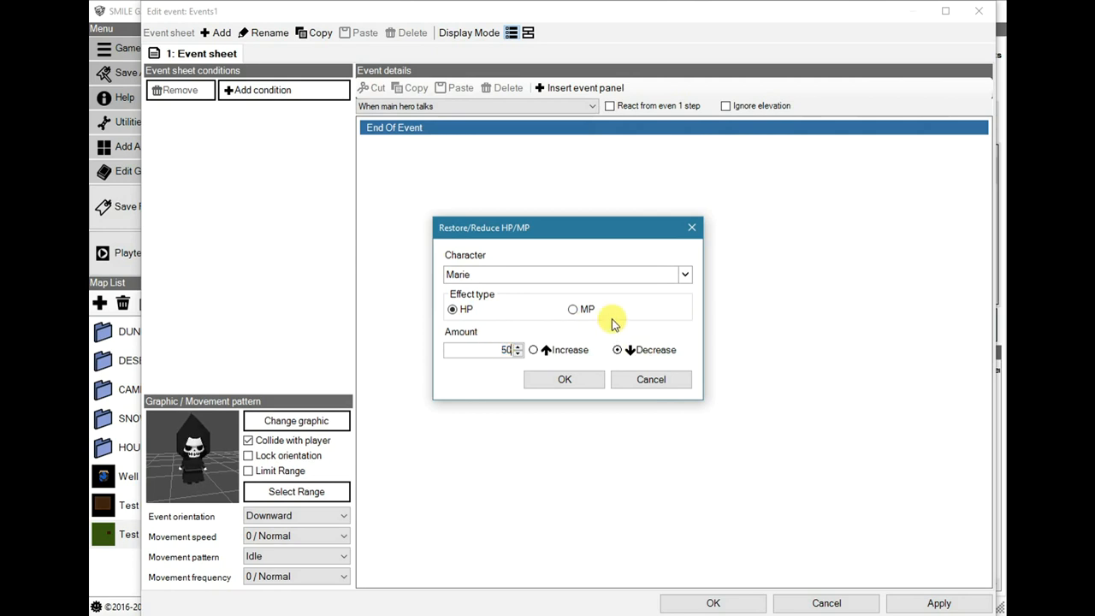
pyautogui.moveTo(527, 322)
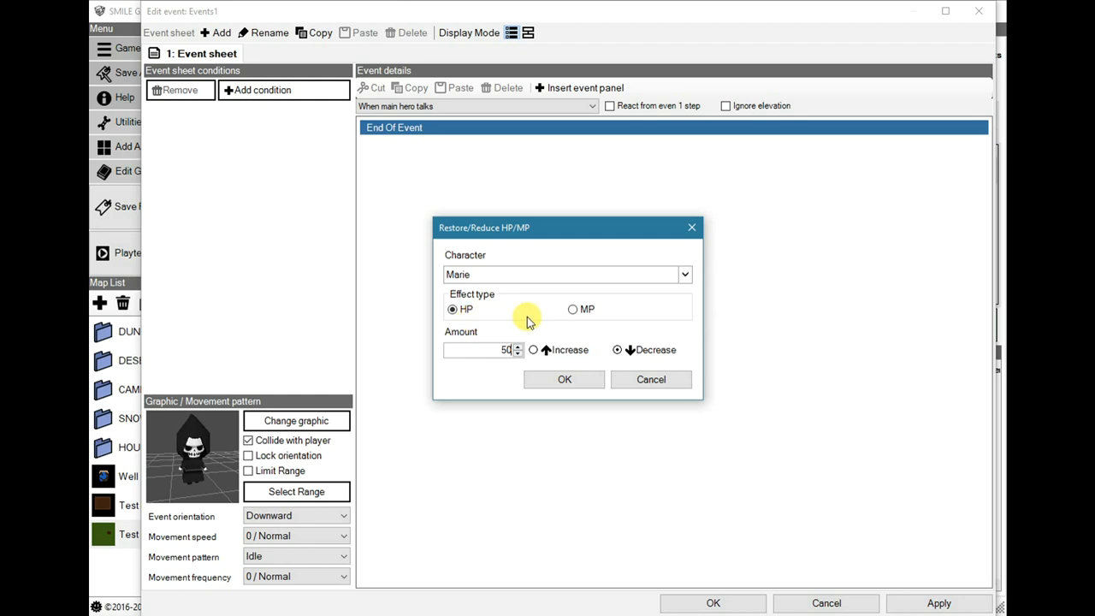
pyautogui.click(565, 380)
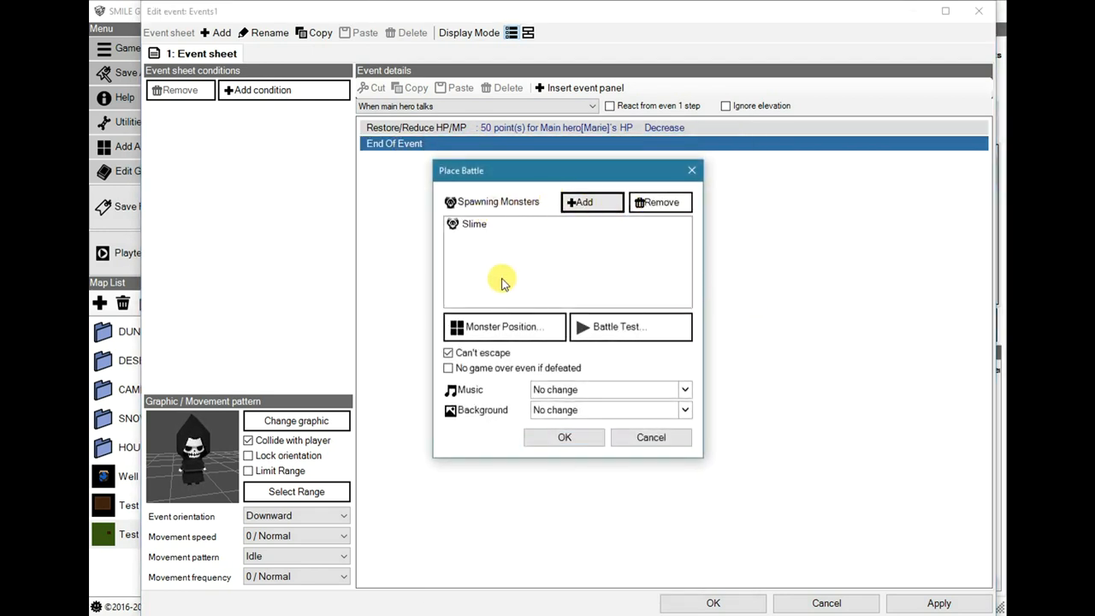
# Add a Place Battle command against two Slimes
pyautogui.click(592, 202)
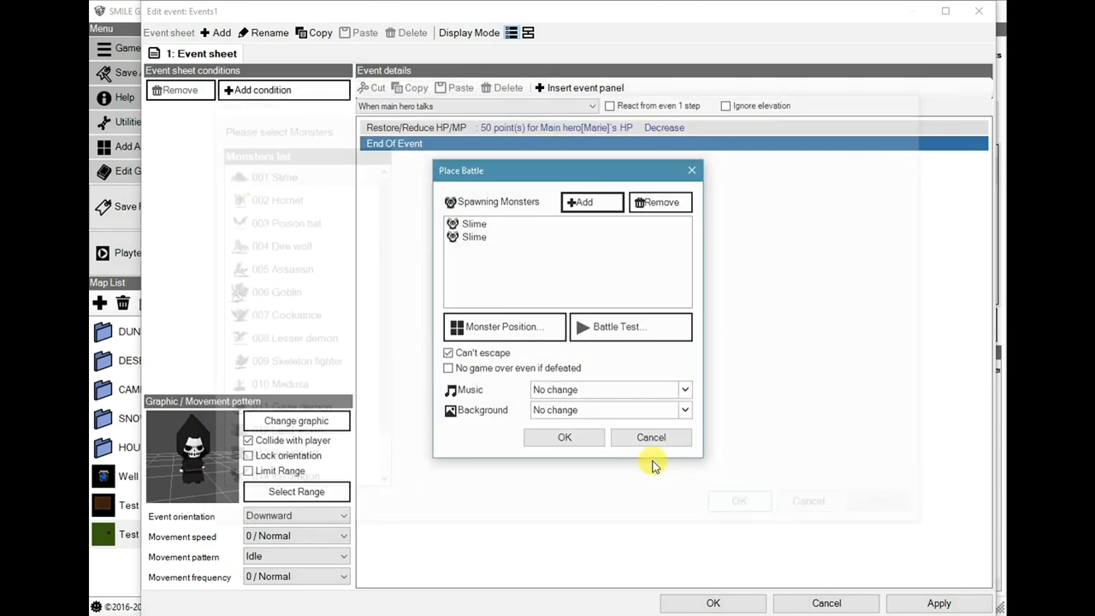
pyautogui.click(565, 436)
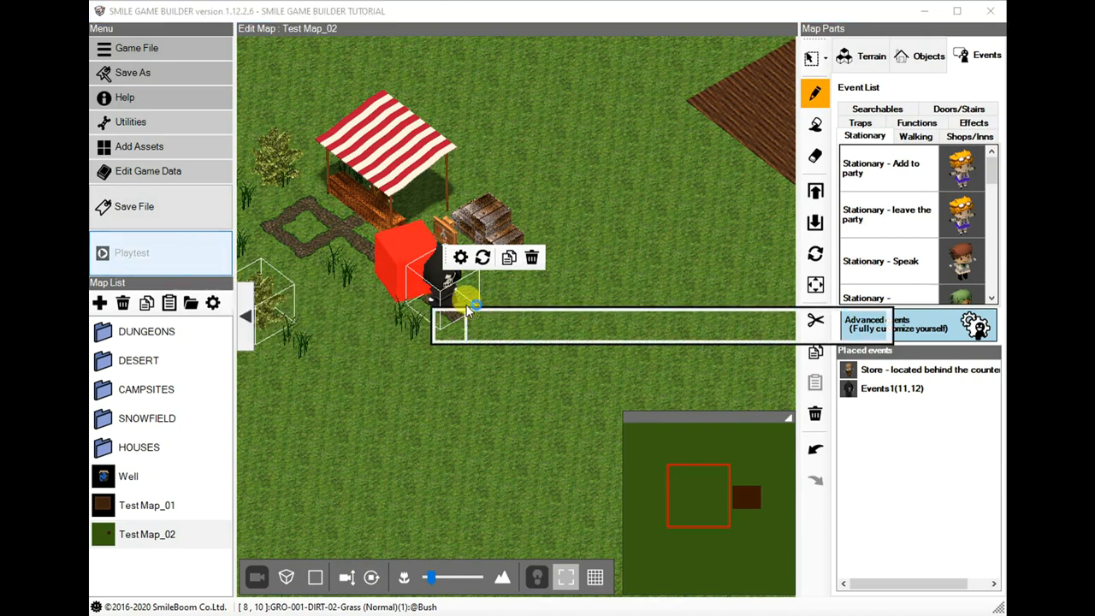
pyautogui.click(131, 253)
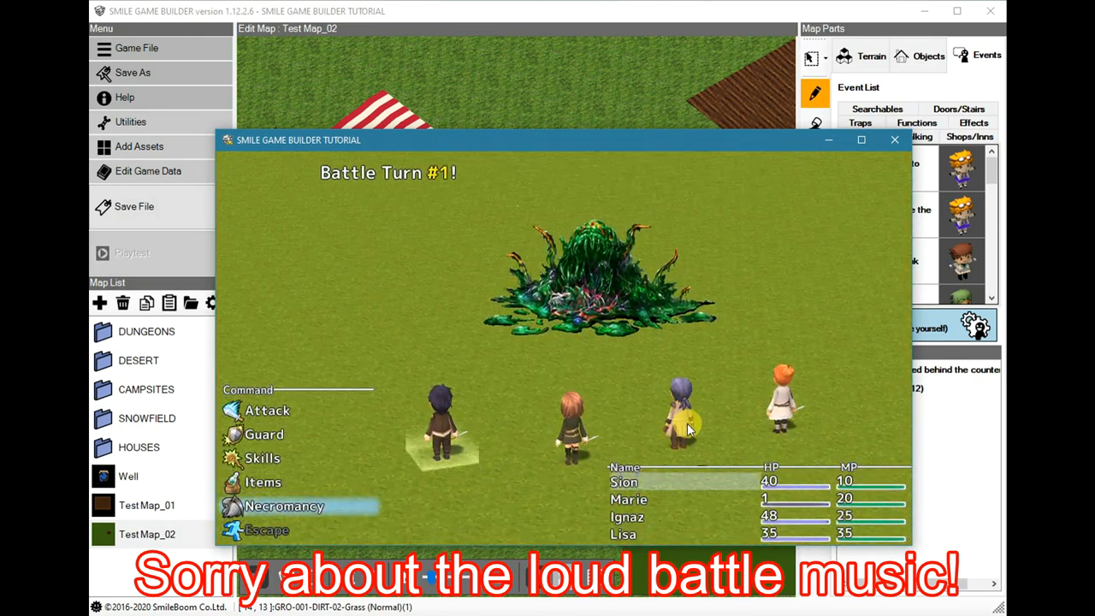
pyautogui.moveTo(540, 505)
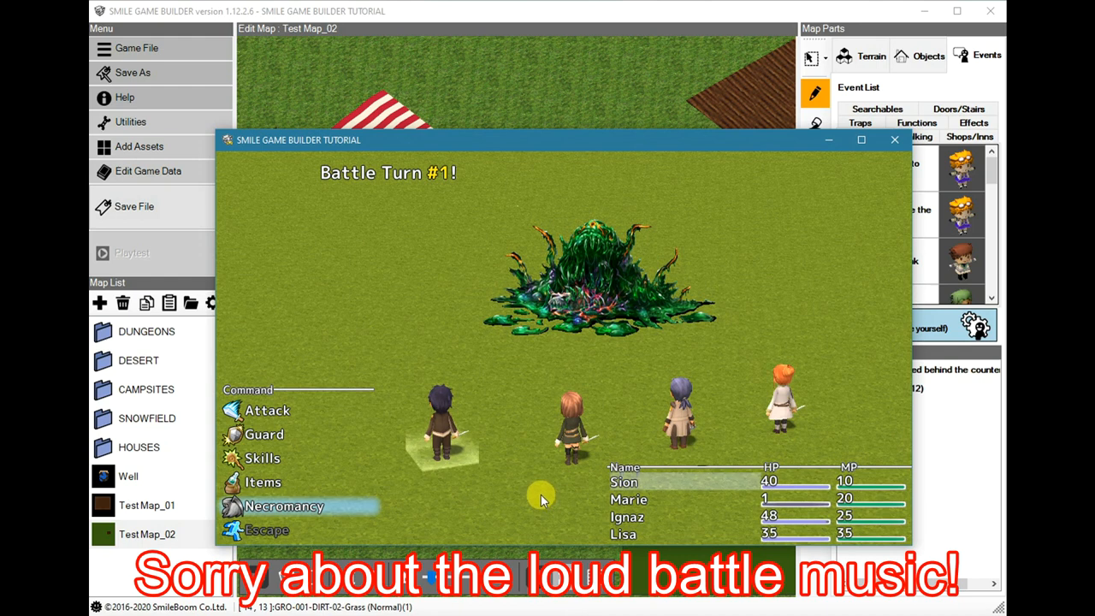
pyautogui.moveTo(465, 160)
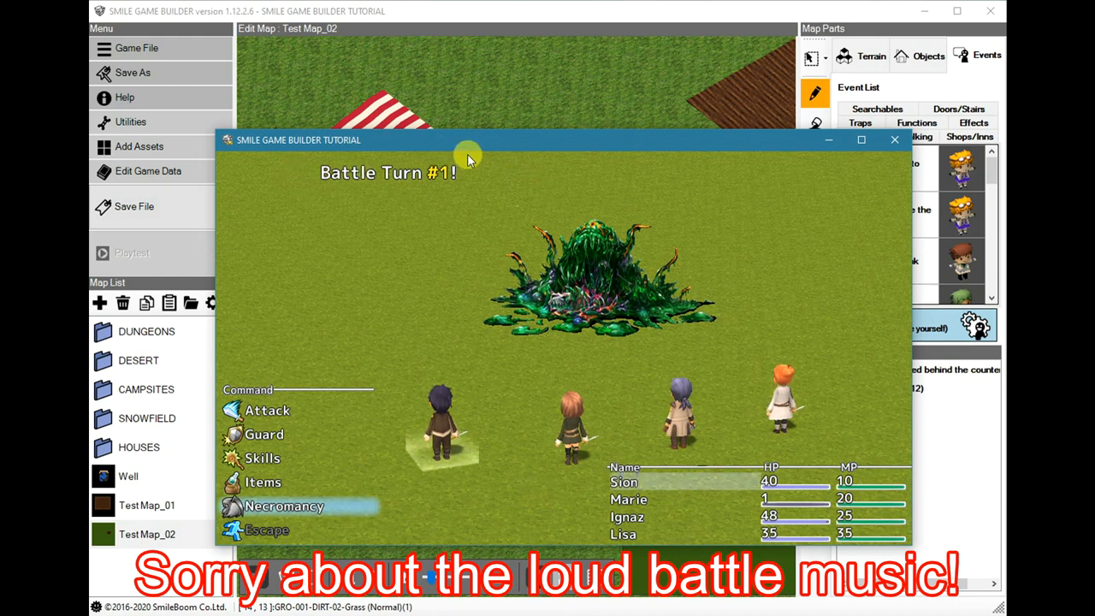
pyautogui.moveTo(539, 329)
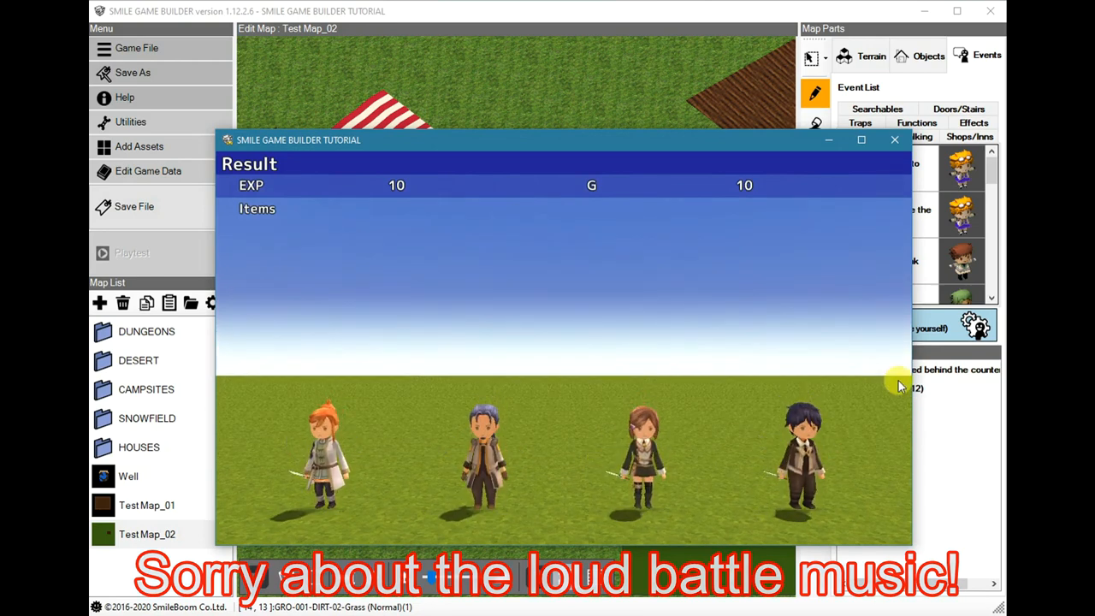
pyautogui.click(895, 141)
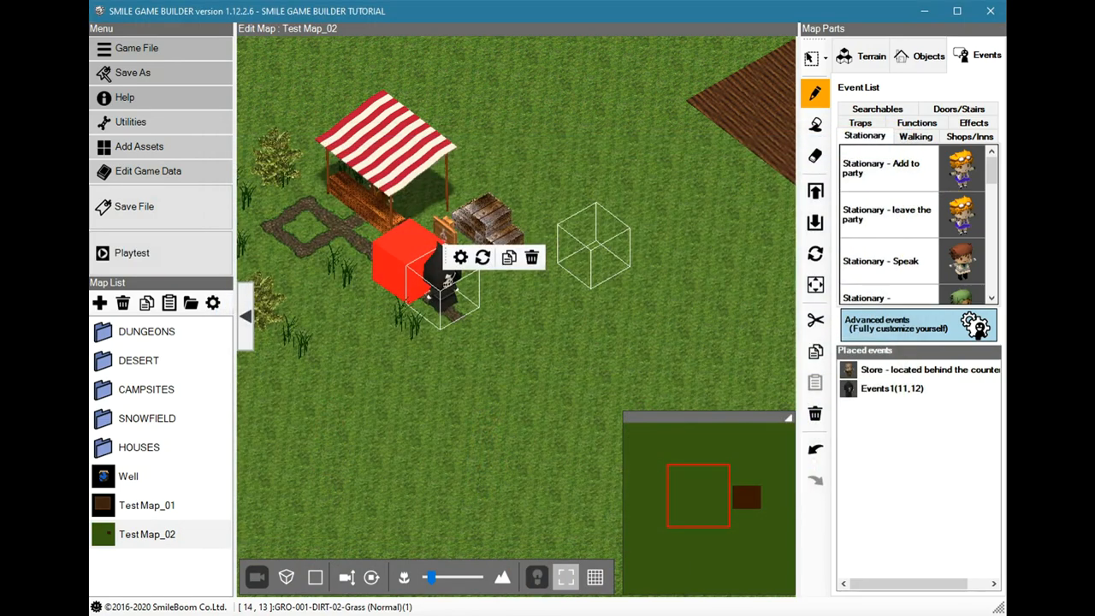
pyautogui.moveTo(928, 339)
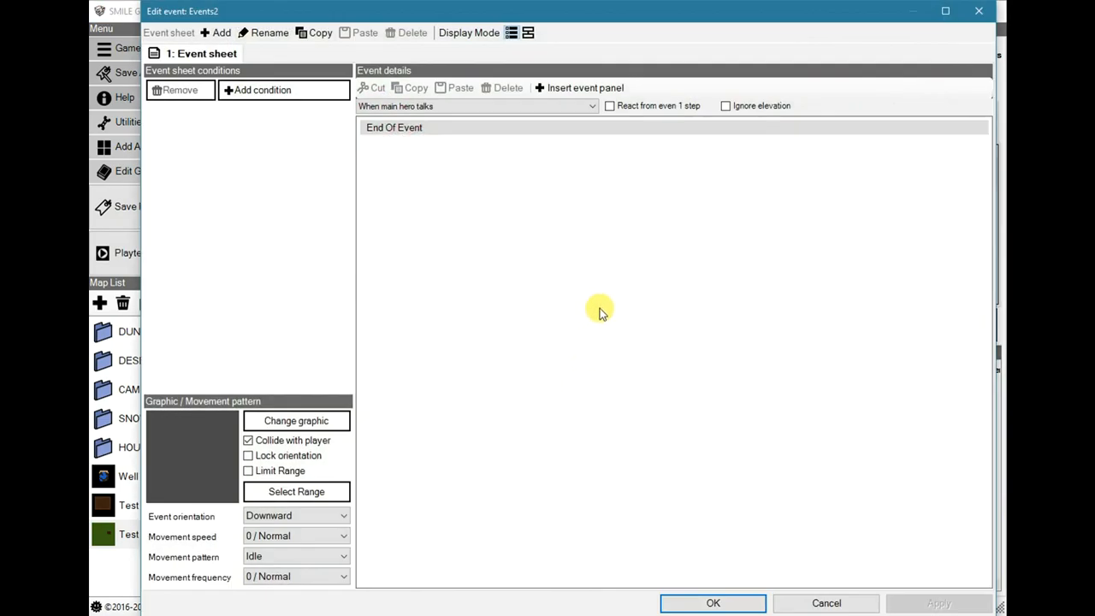
# Bring up the event command panel on its screen and camera effects category
pyautogui.click(585, 87)
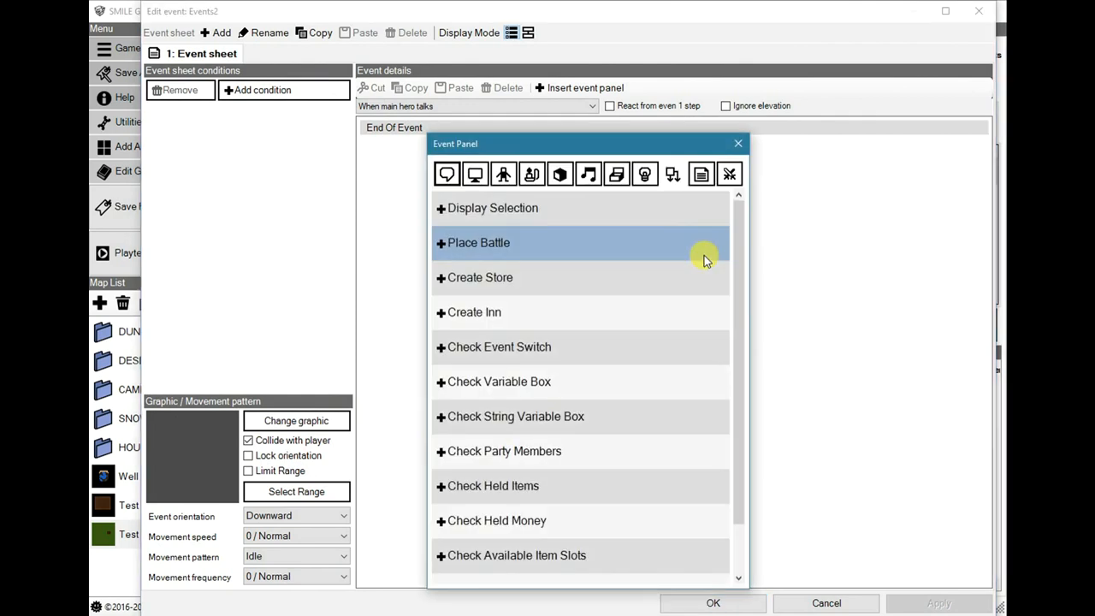
pyautogui.moveTo(695, 258)
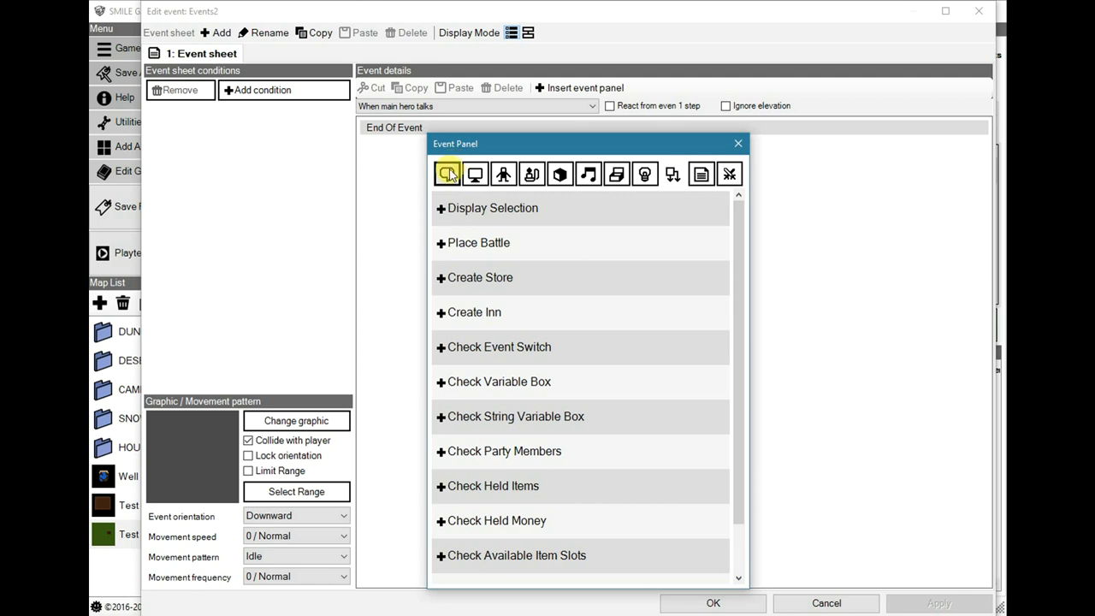
pyautogui.click(476, 174)
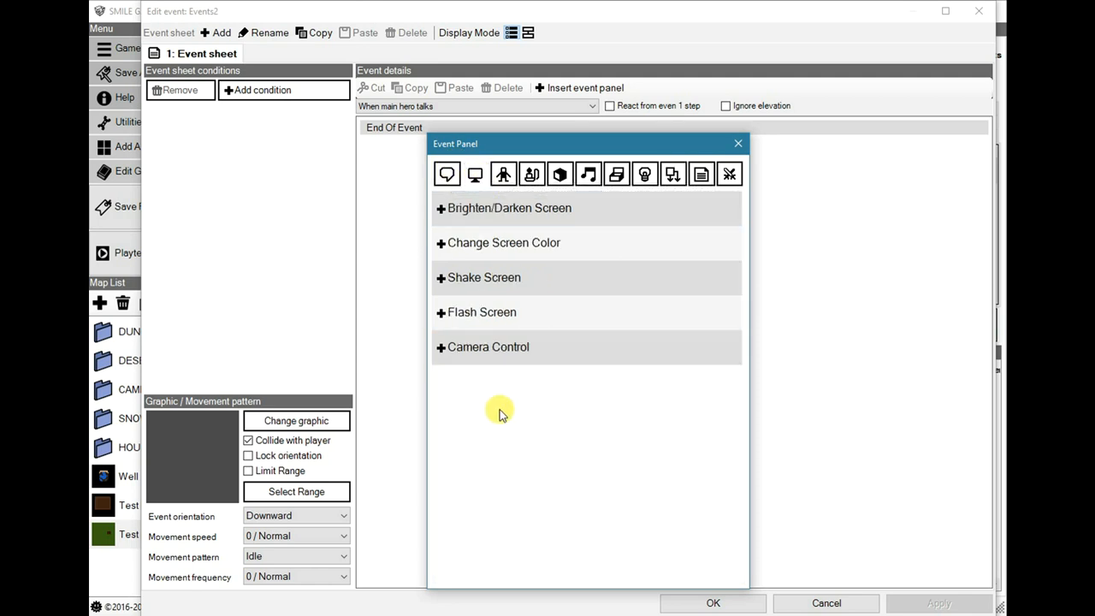
pyautogui.click(488, 346)
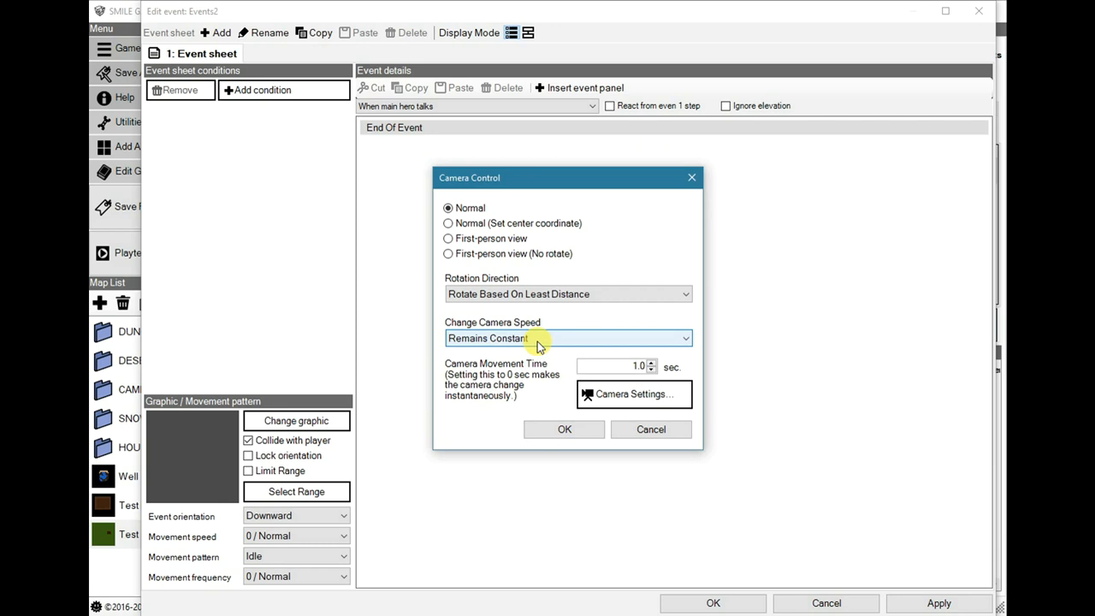
pyautogui.moveTo(540, 340)
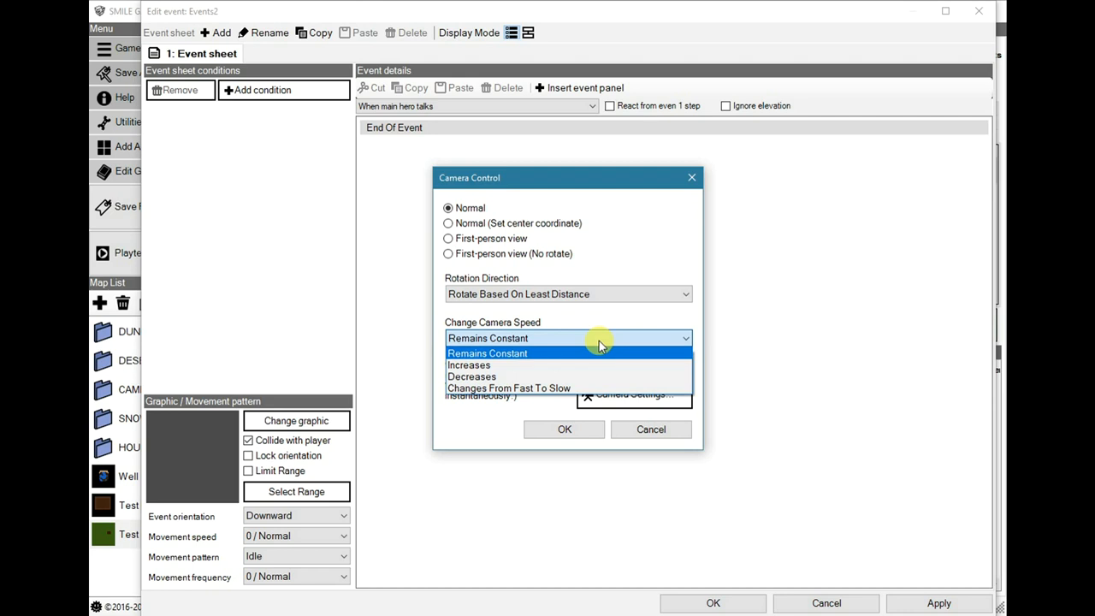
pyautogui.moveTo(510, 387)
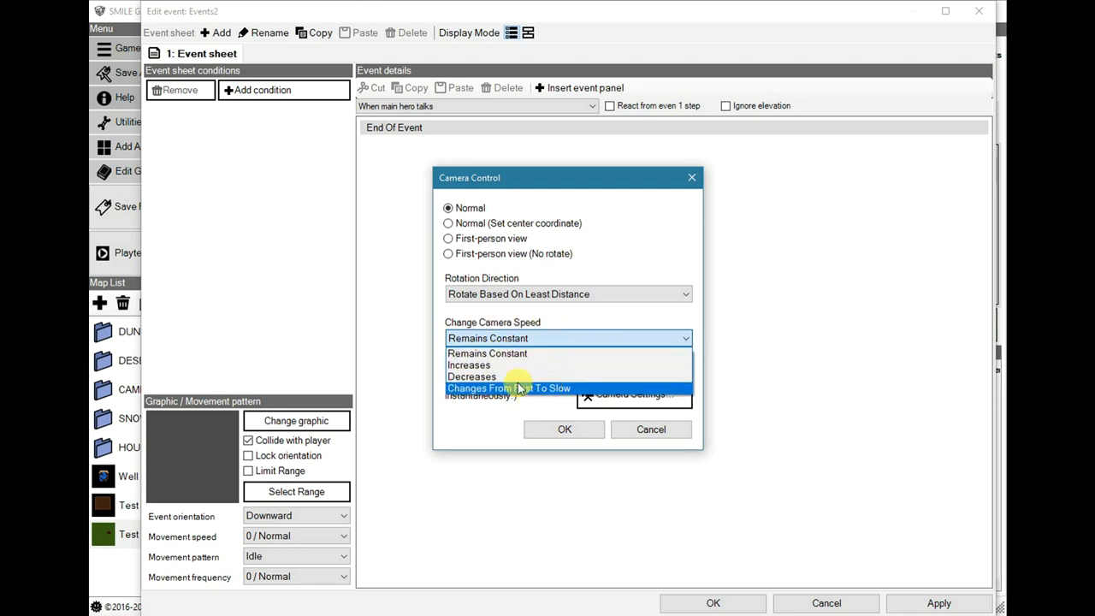
pyautogui.moveTo(530, 378)
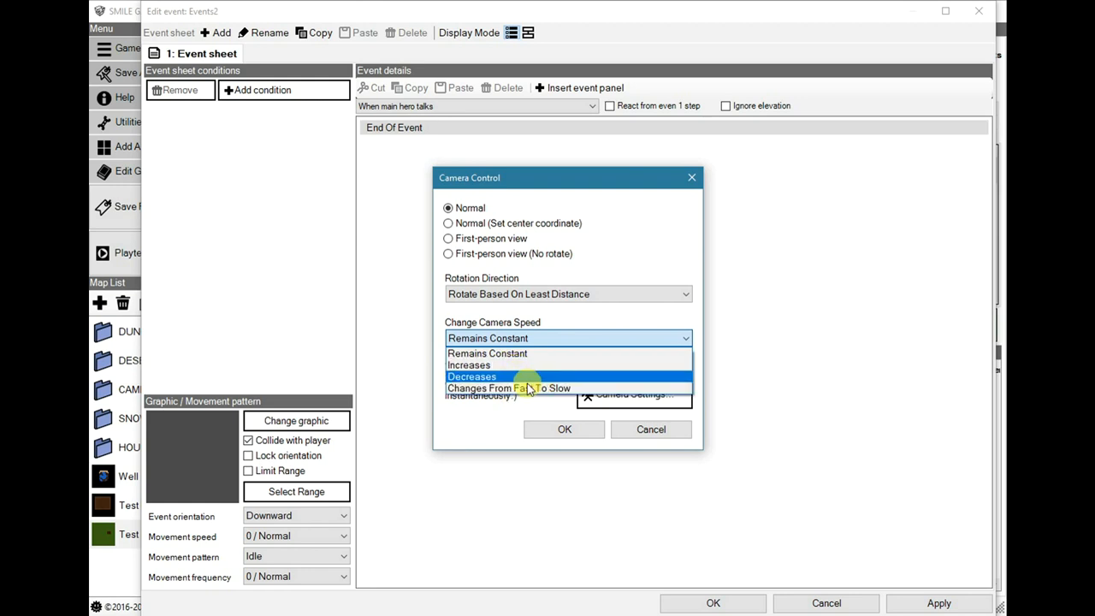
pyautogui.moveTo(563, 387)
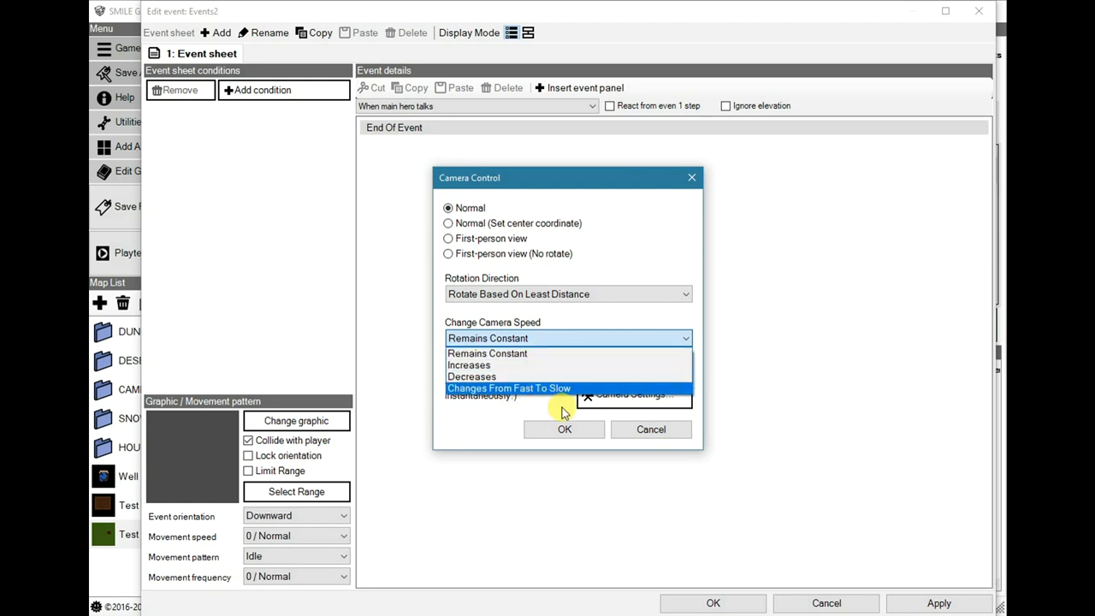
pyautogui.click(486, 353)
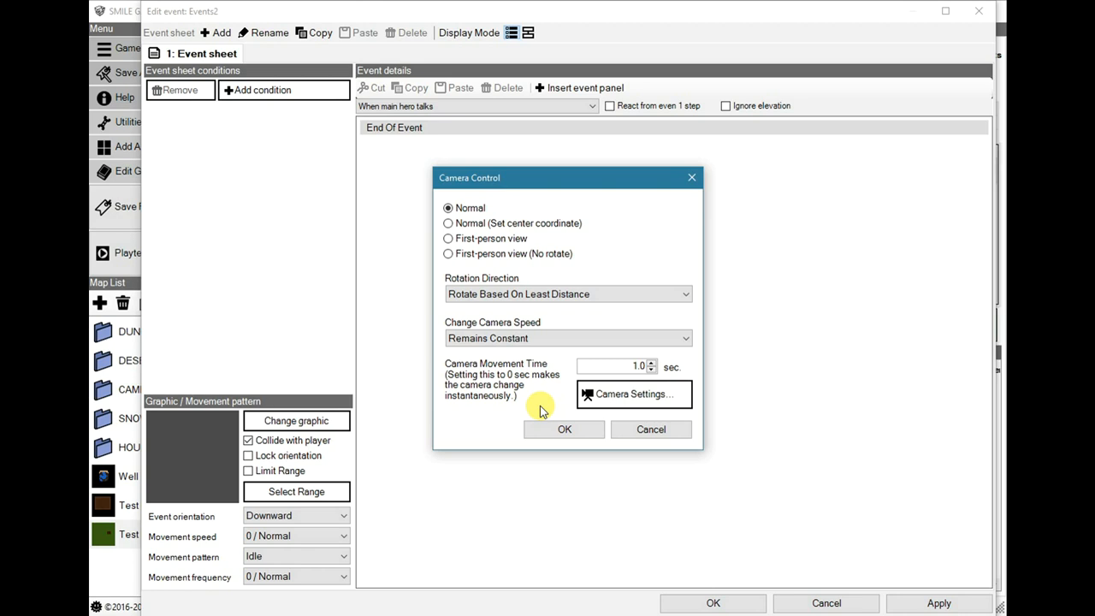
pyautogui.moveTo(564, 161)
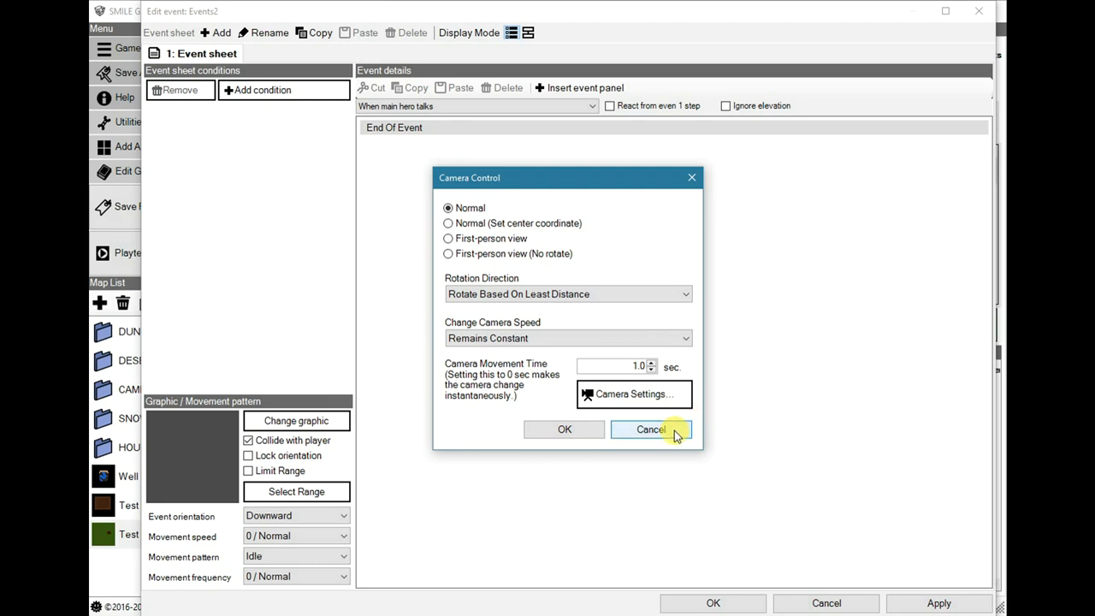
pyautogui.click(650, 428)
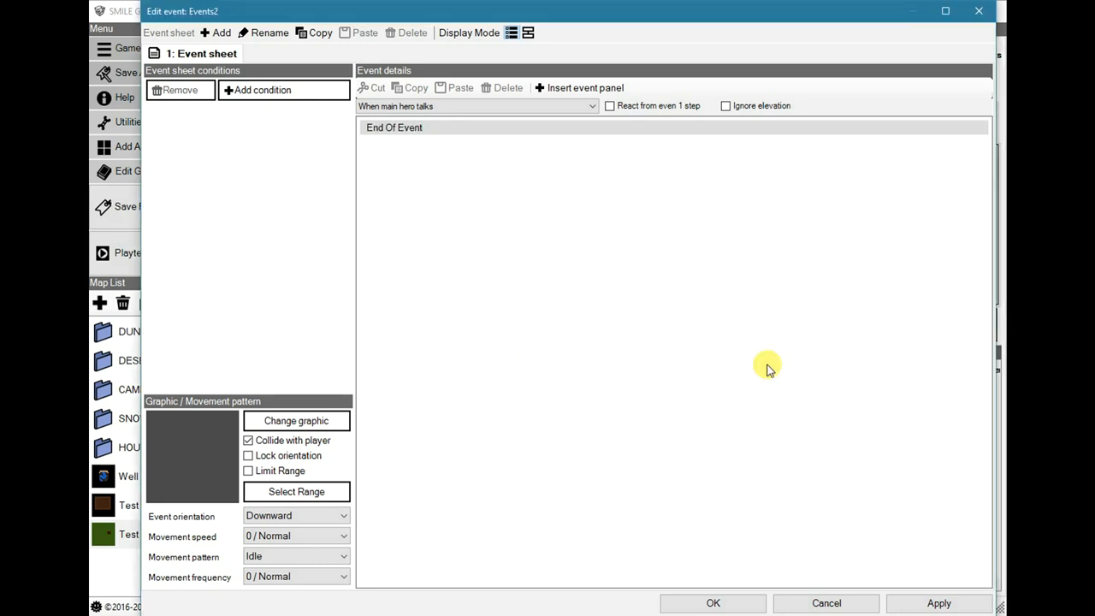
pyautogui.moveTo(483, 172)
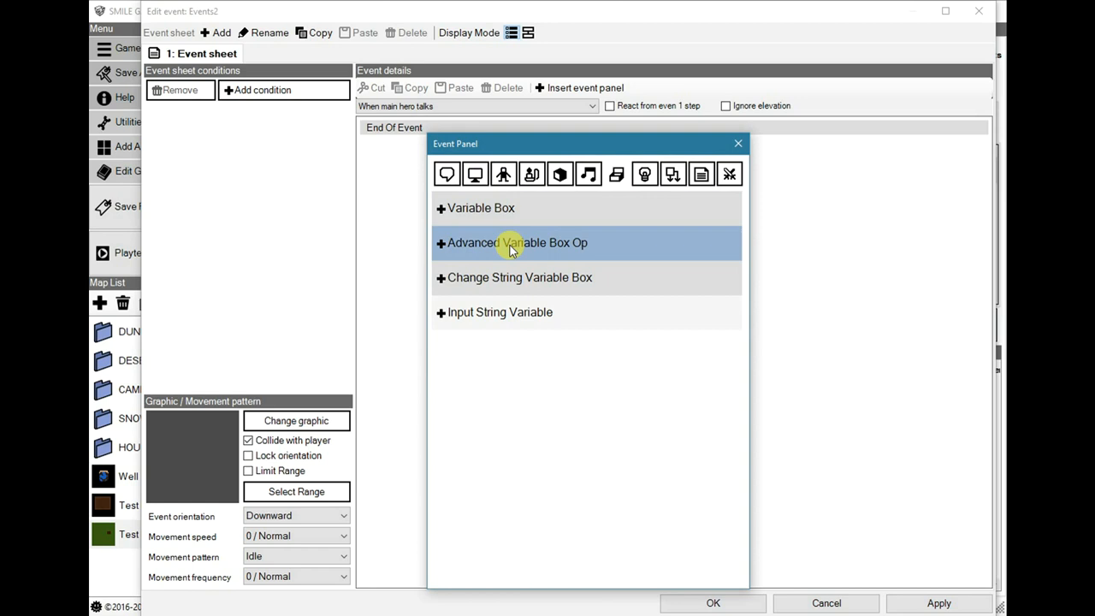
pyautogui.click(517, 243)
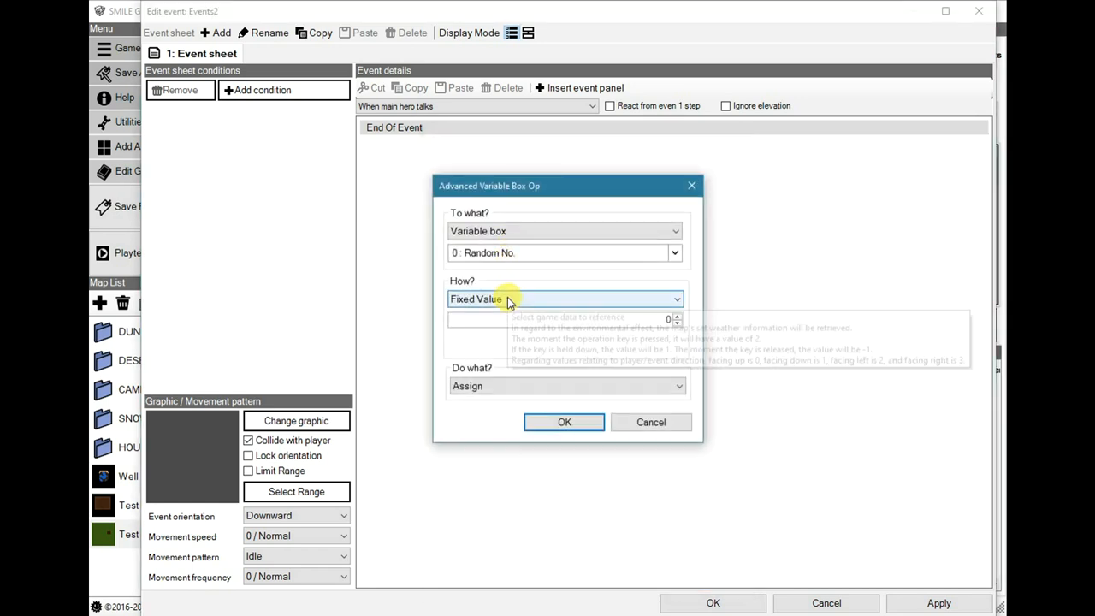
pyautogui.click(565, 298)
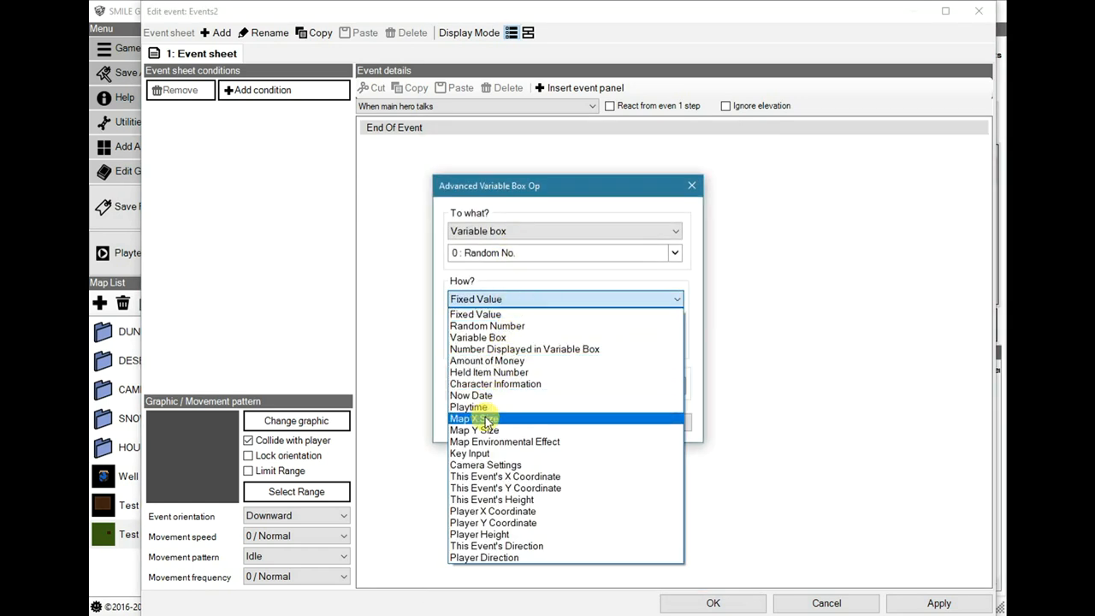
pyautogui.moveTo(469, 452)
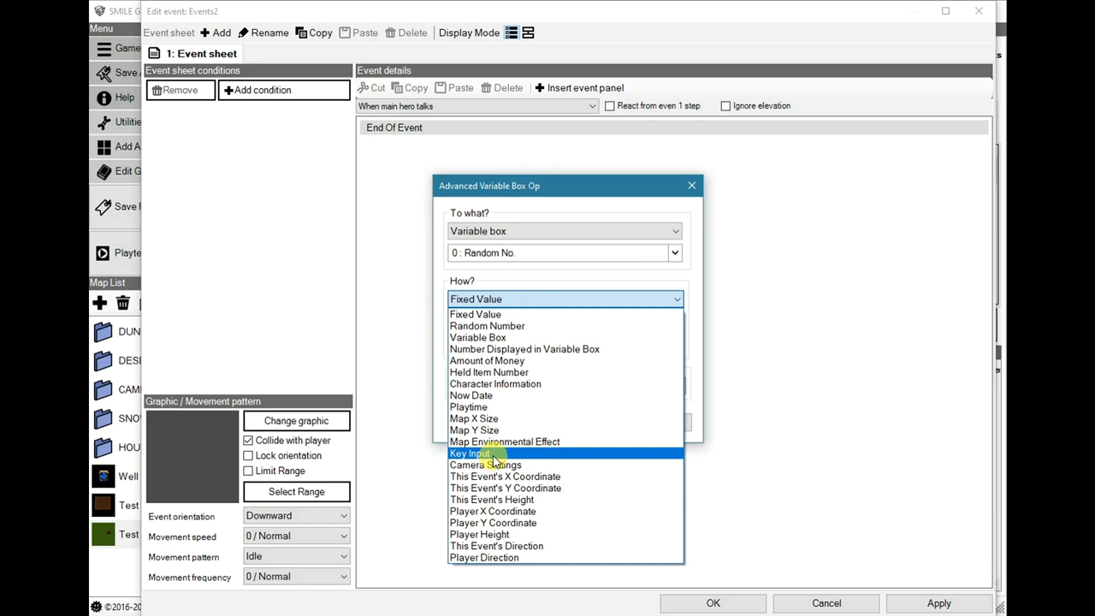
pyautogui.click(469, 453)
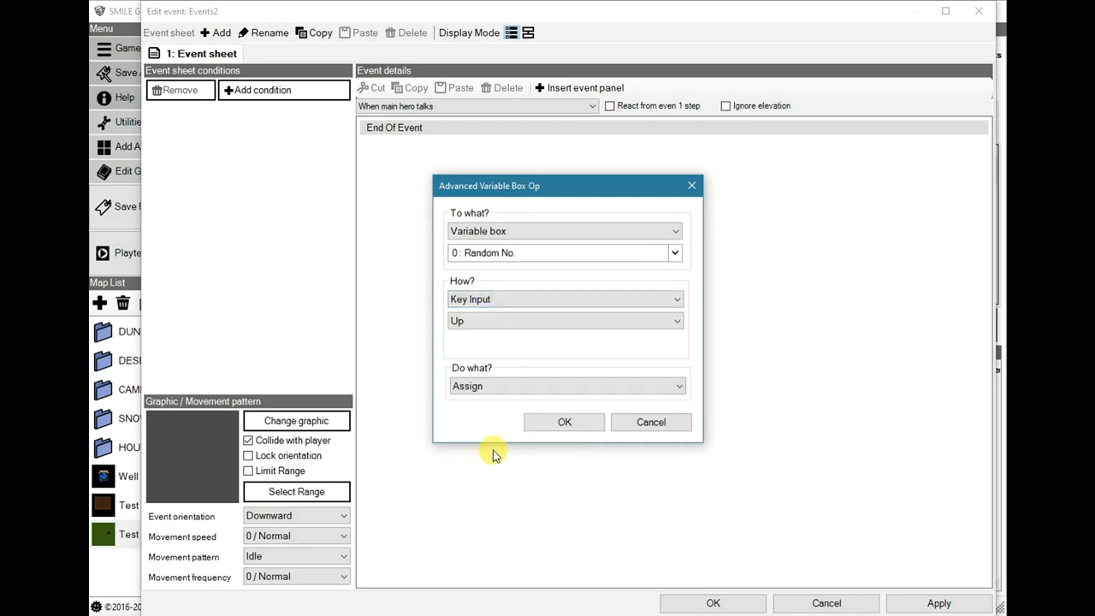
pyautogui.click(565, 320)
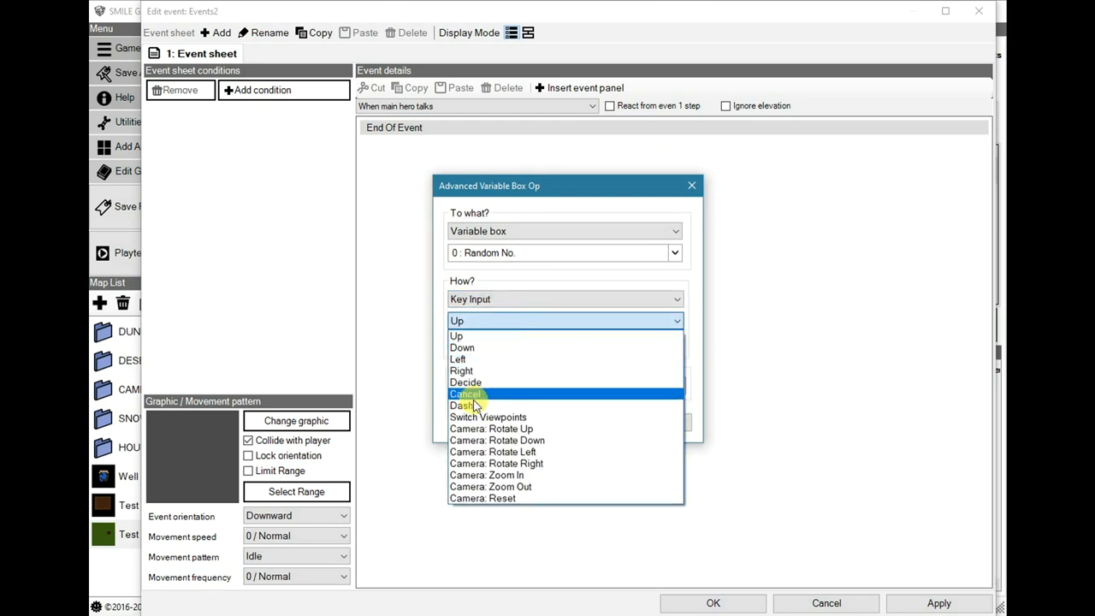
pyautogui.moveTo(475, 404)
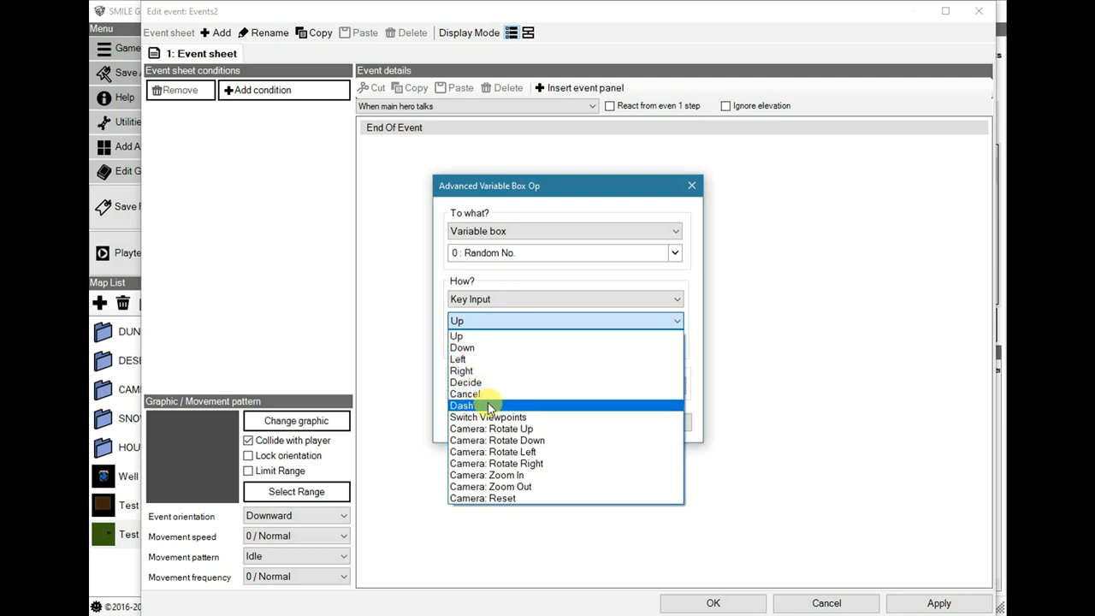
pyautogui.moveTo(513, 476)
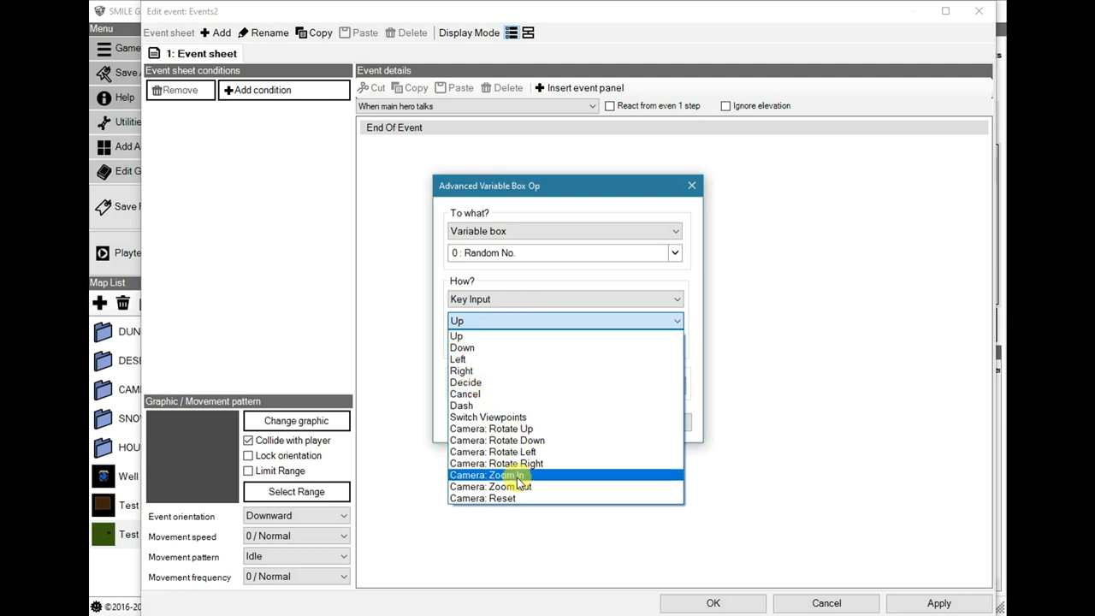
pyautogui.moveTo(513, 498)
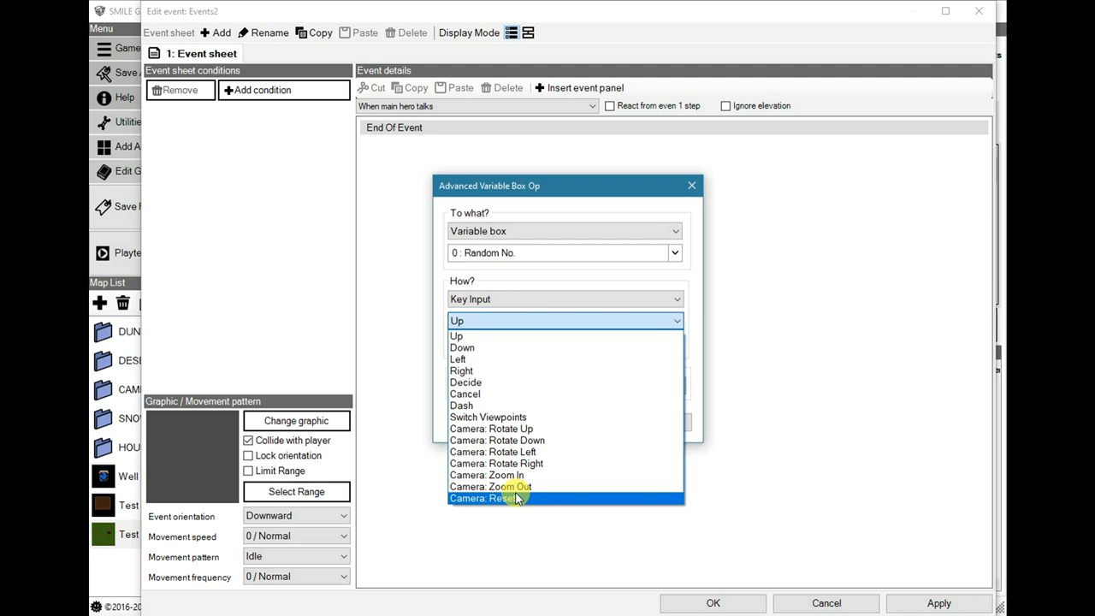
pyautogui.moveTo(486, 418)
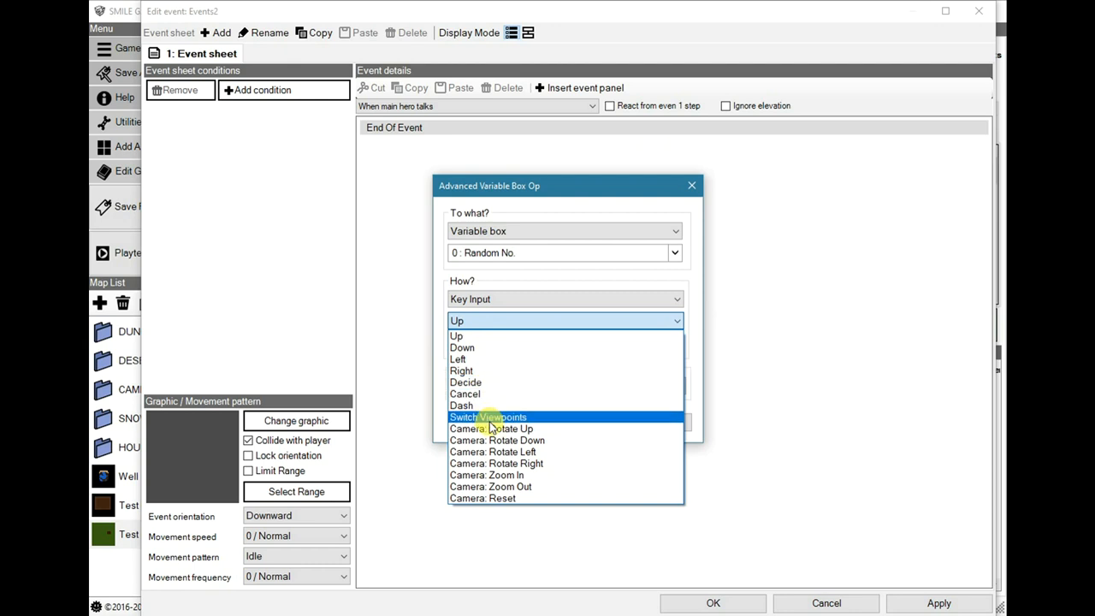
pyautogui.moveTo(504, 419)
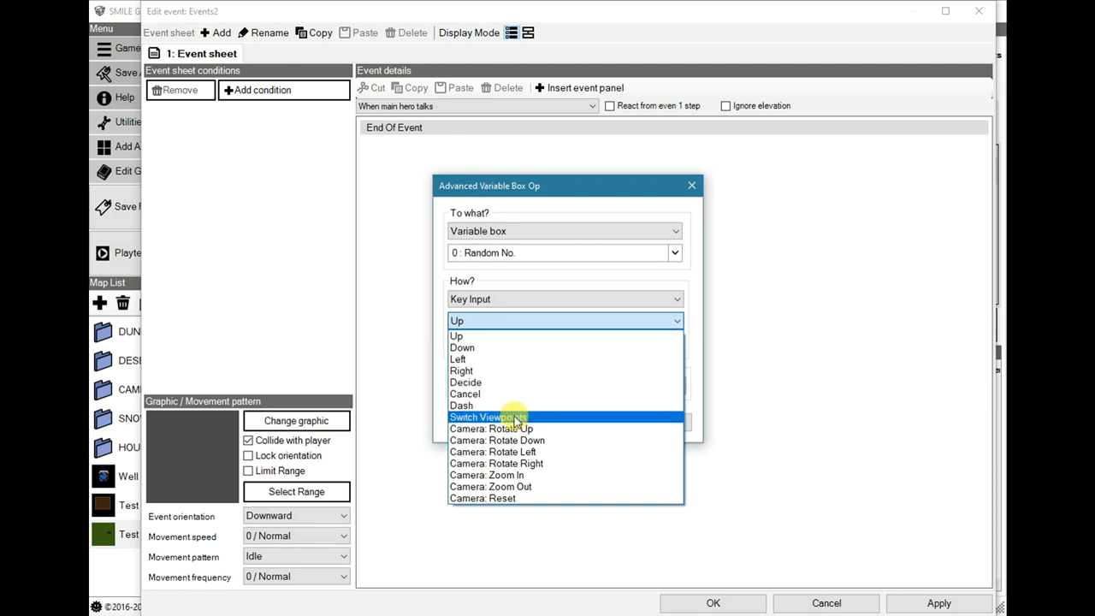
pyautogui.moveTo(527, 422)
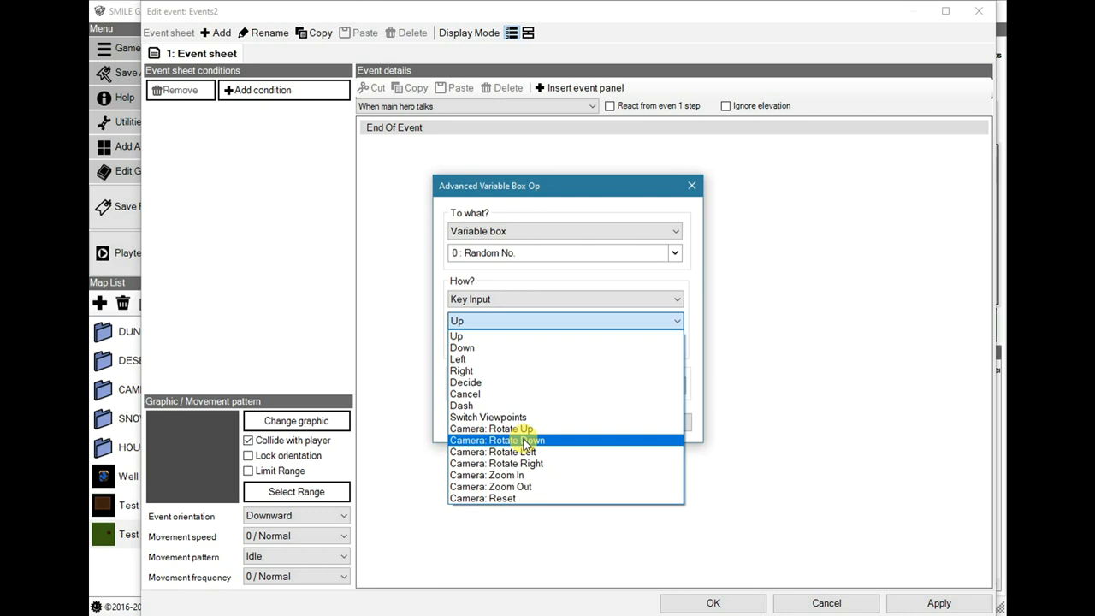
pyautogui.moveTo(534, 439)
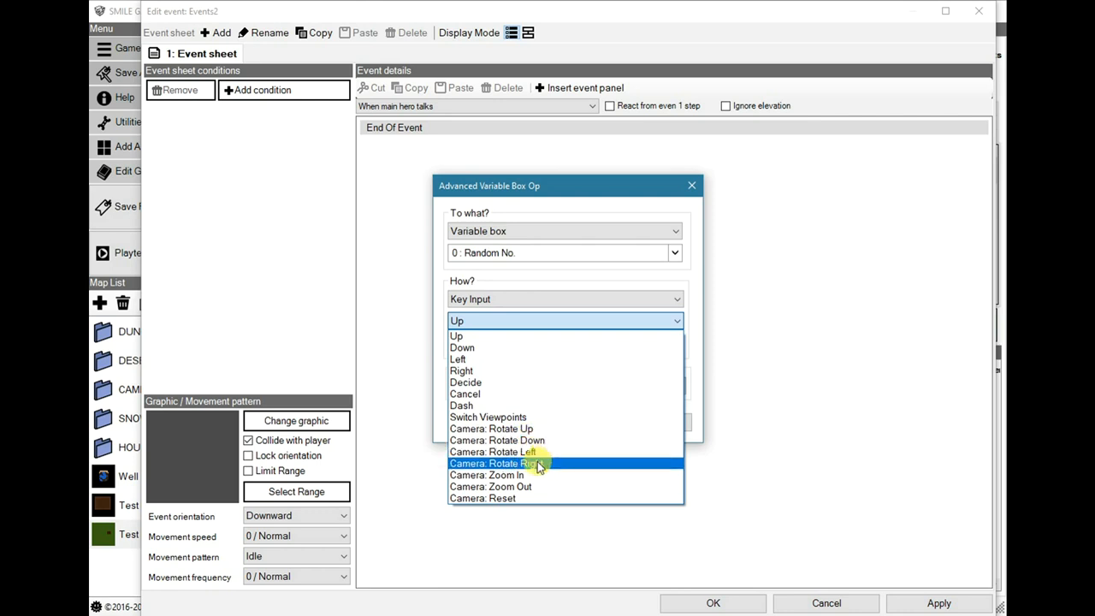
pyautogui.moveTo(514, 476)
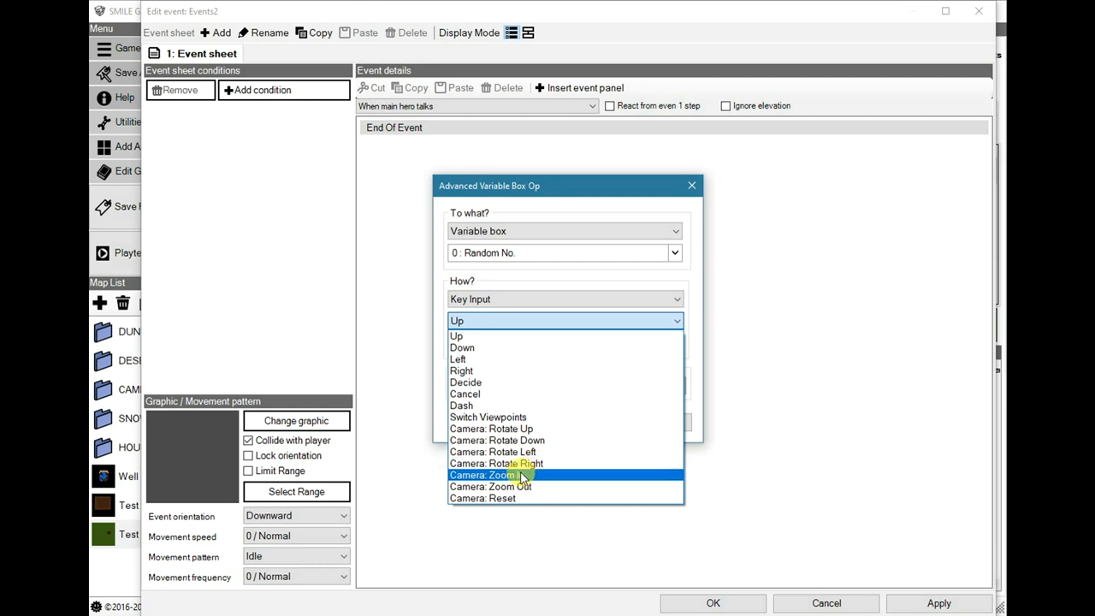
pyautogui.moveTo(507, 481)
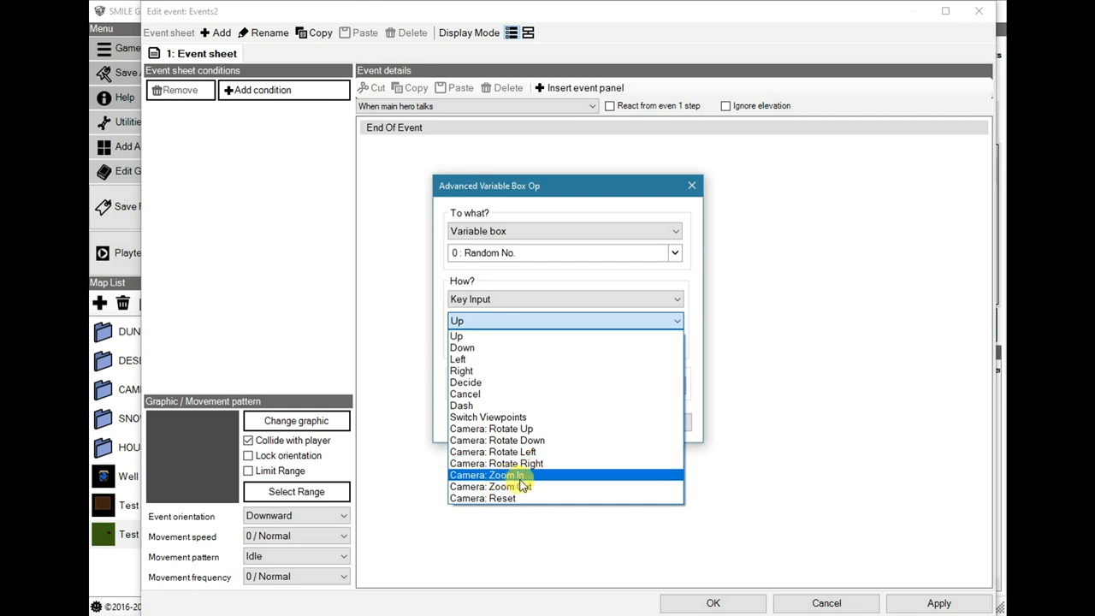
pyautogui.moveTo(489, 486)
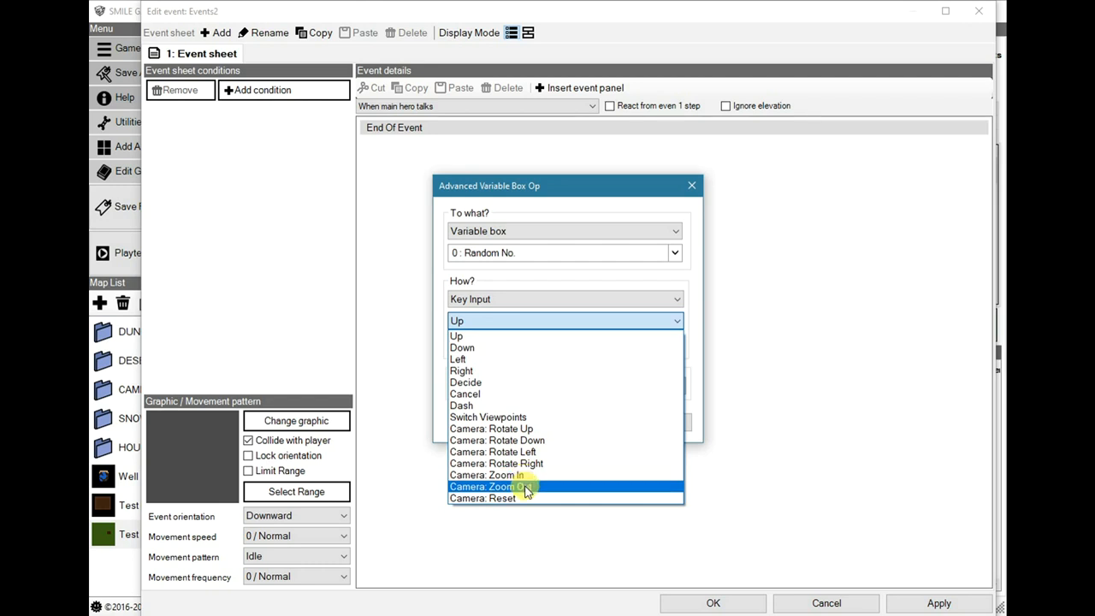
pyautogui.moveTo(522, 493)
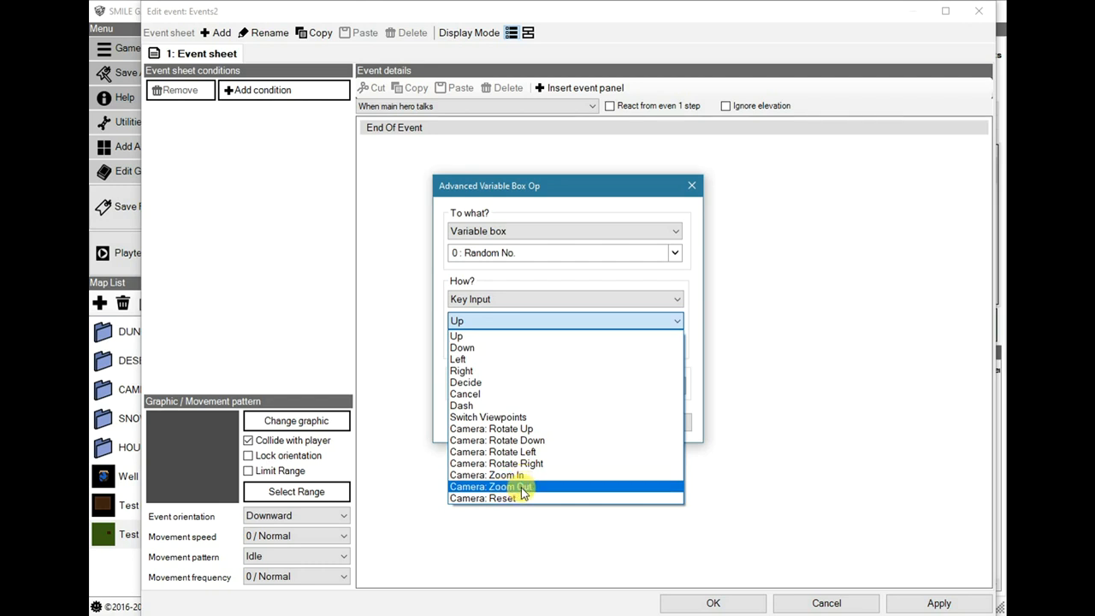
pyautogui.moveTo(513, 498)
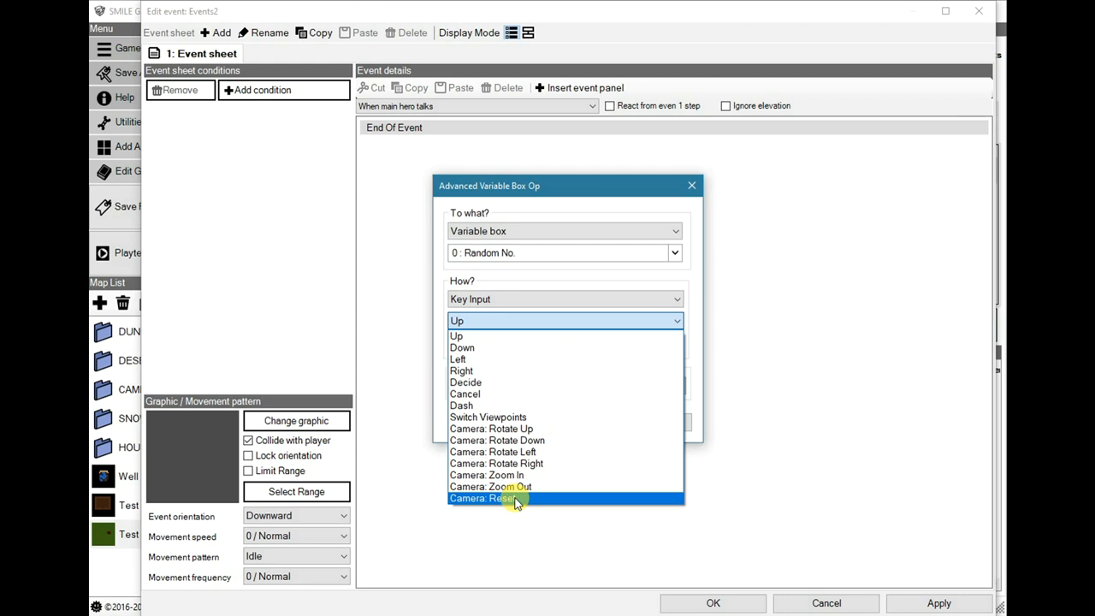
pyautogui.moveTo(476, 428)
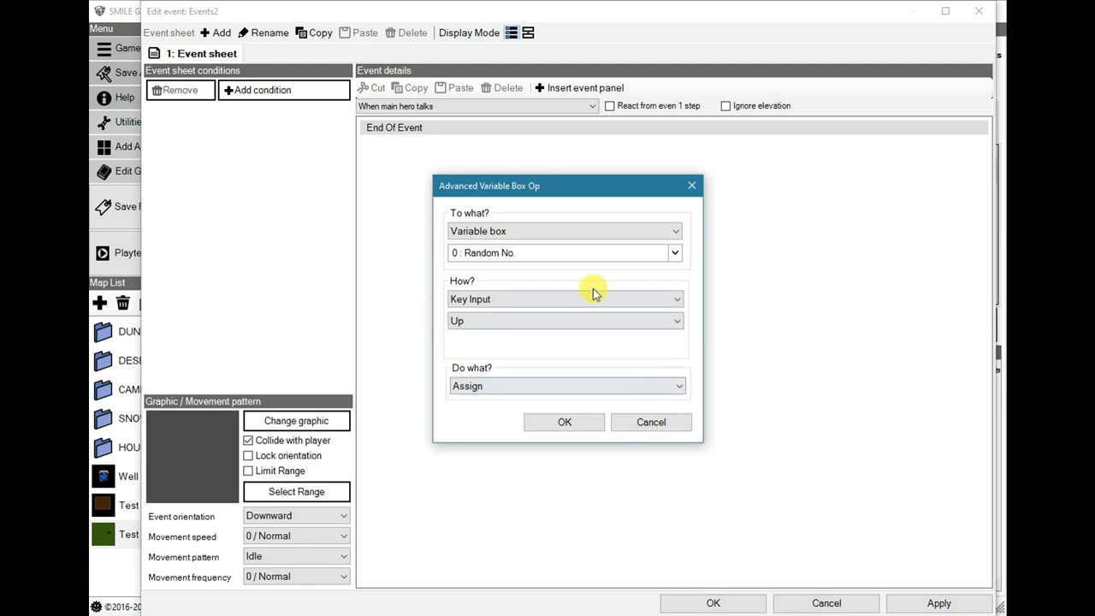
pyautogui.moveTo(671, 404)
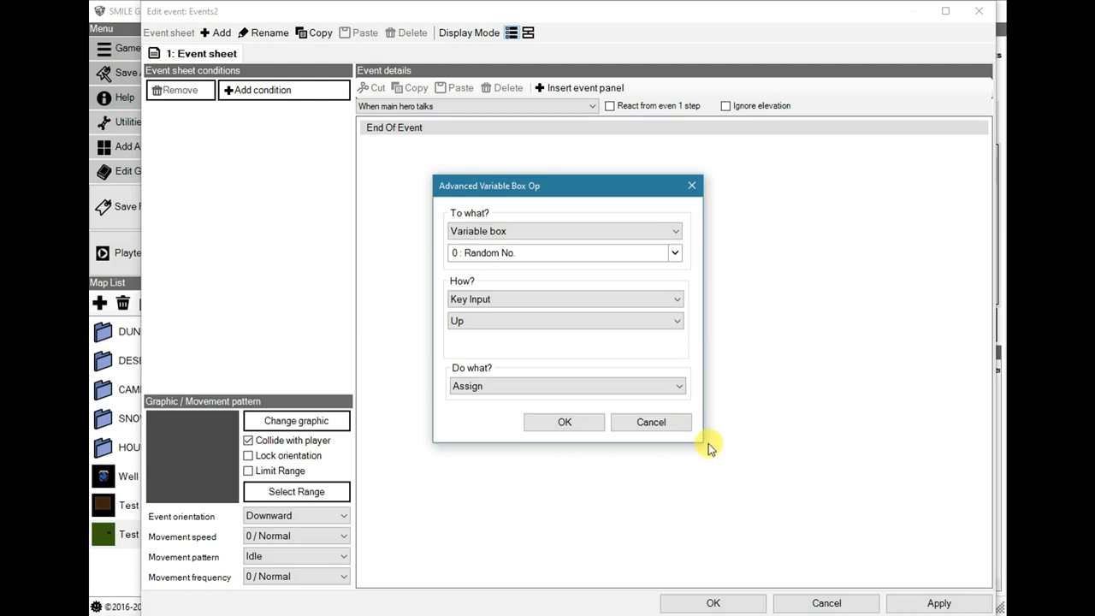
pyautogui.moveTo(650, 421)
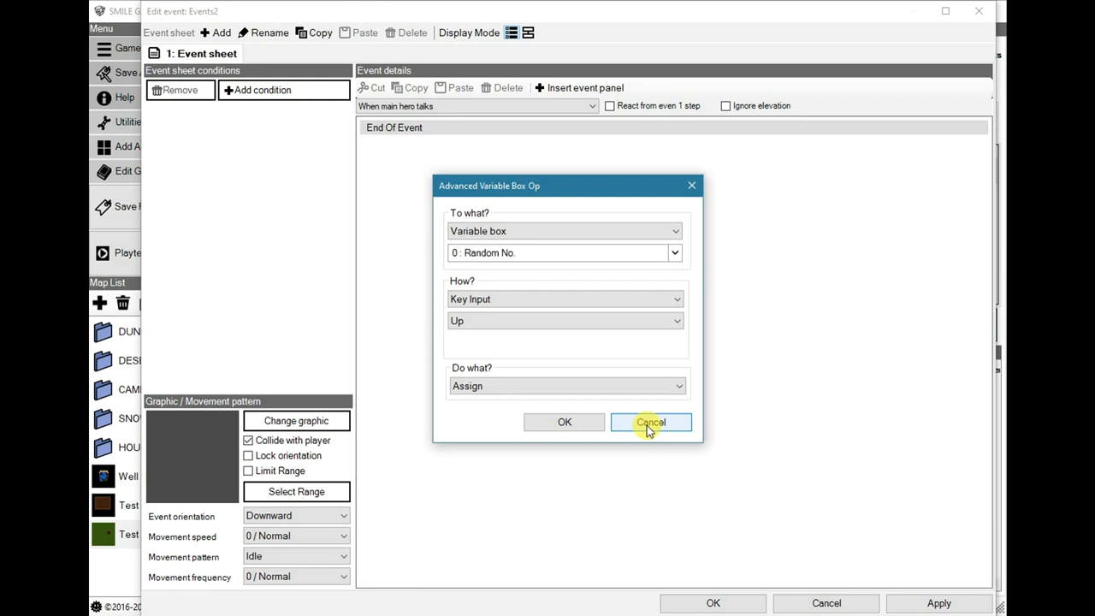
pyautogui.click(650, 422)
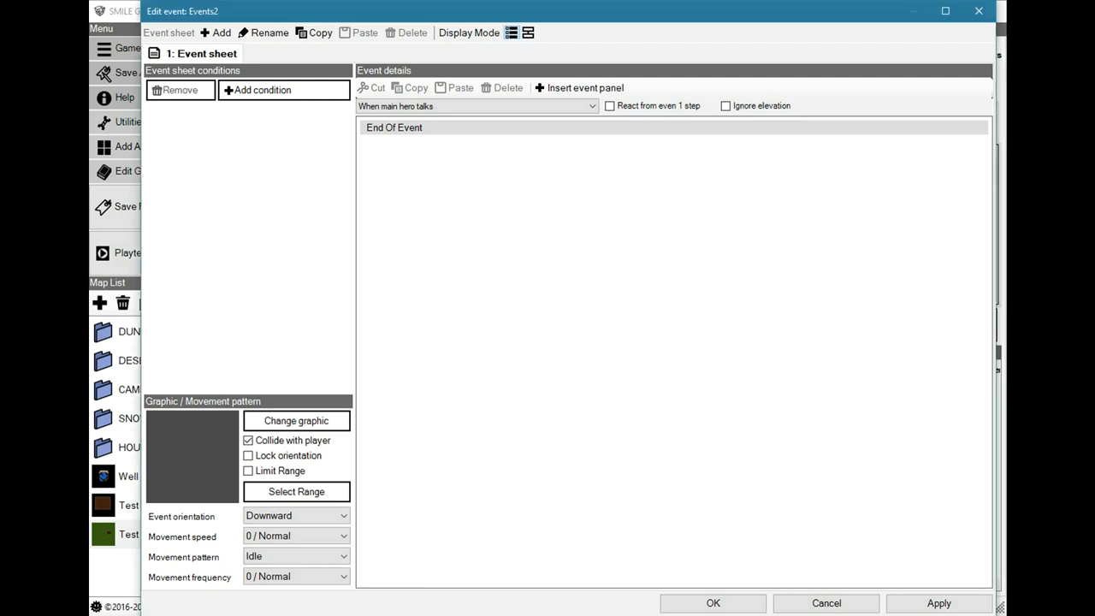
pyautogui.moveTo(727, 310)
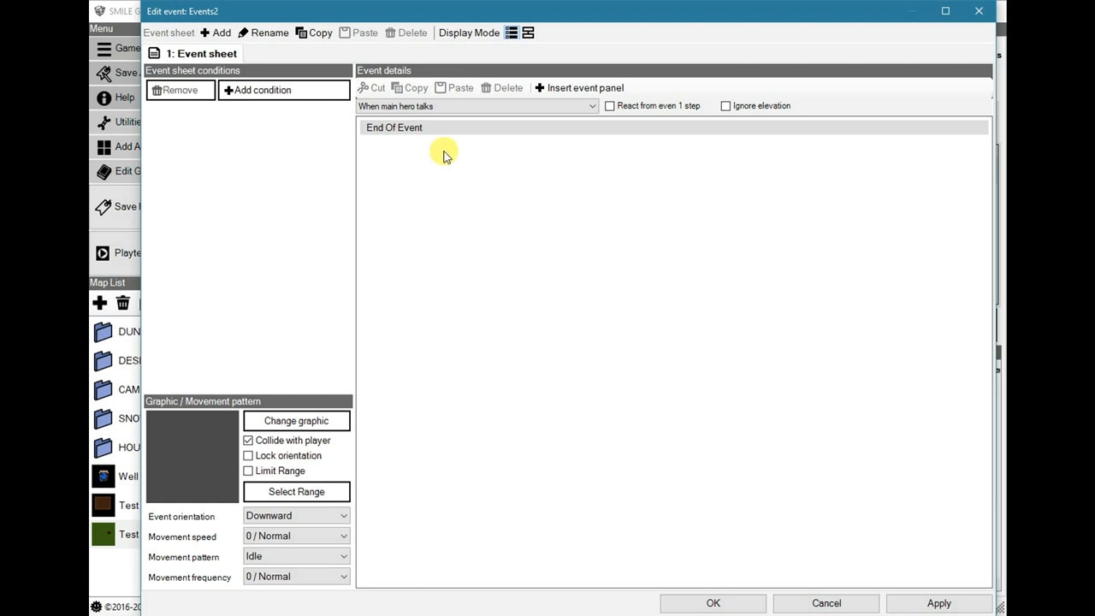
# Review the Enable/Disable Battle Camera options and cancel without applying
pyautogui.click(578, 87)
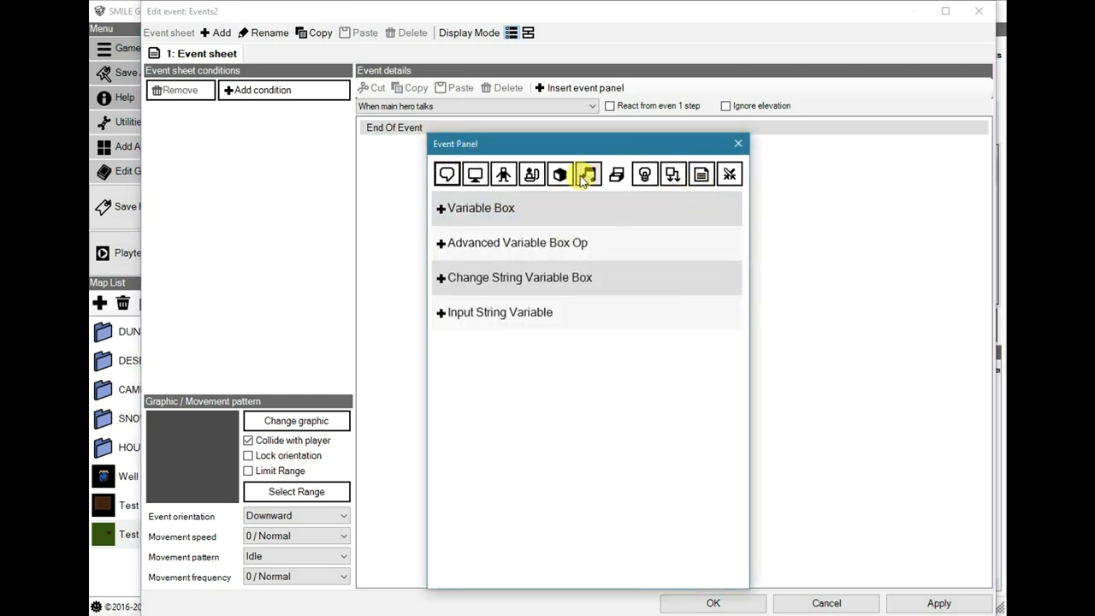
pyautogui.moveTo(643, 174)
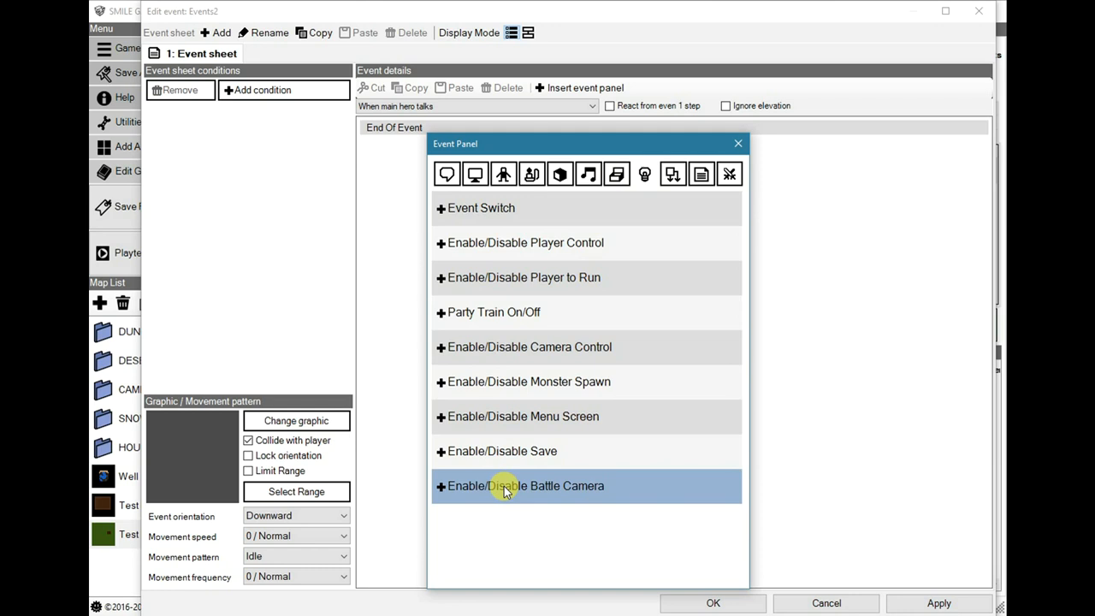
pyautogui.click(525, 486)
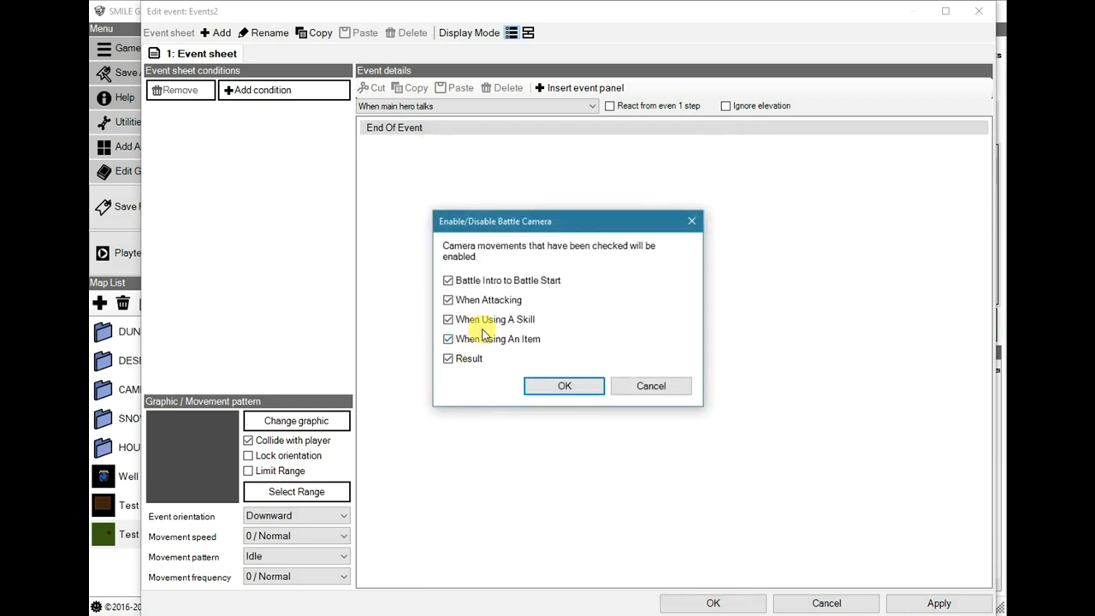
pyautogui.moveTo(537, 301)
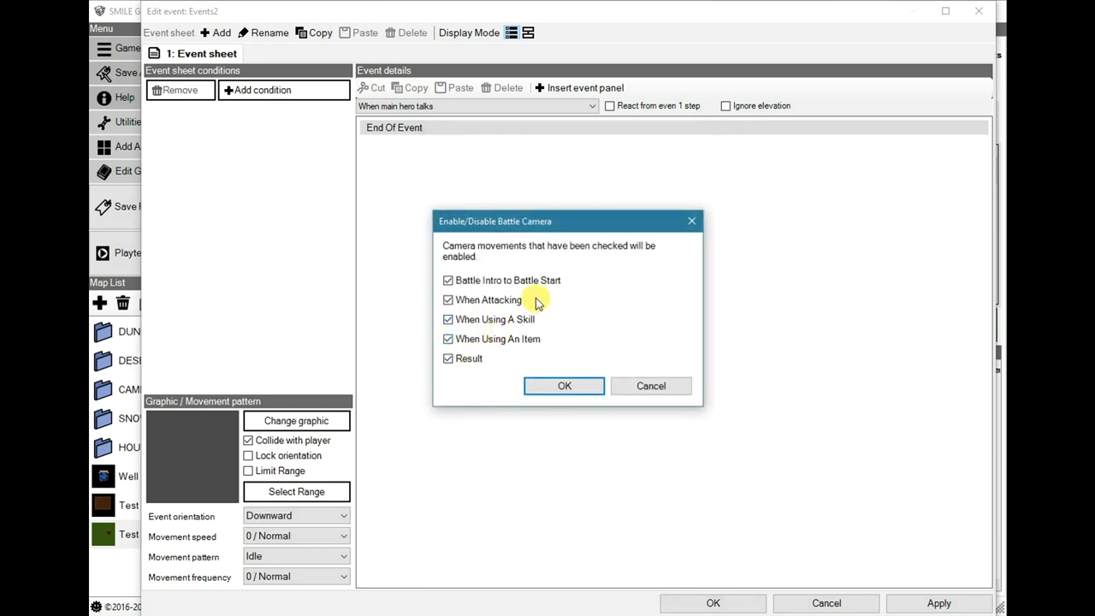
pyautogui.moveTo(595, 281)
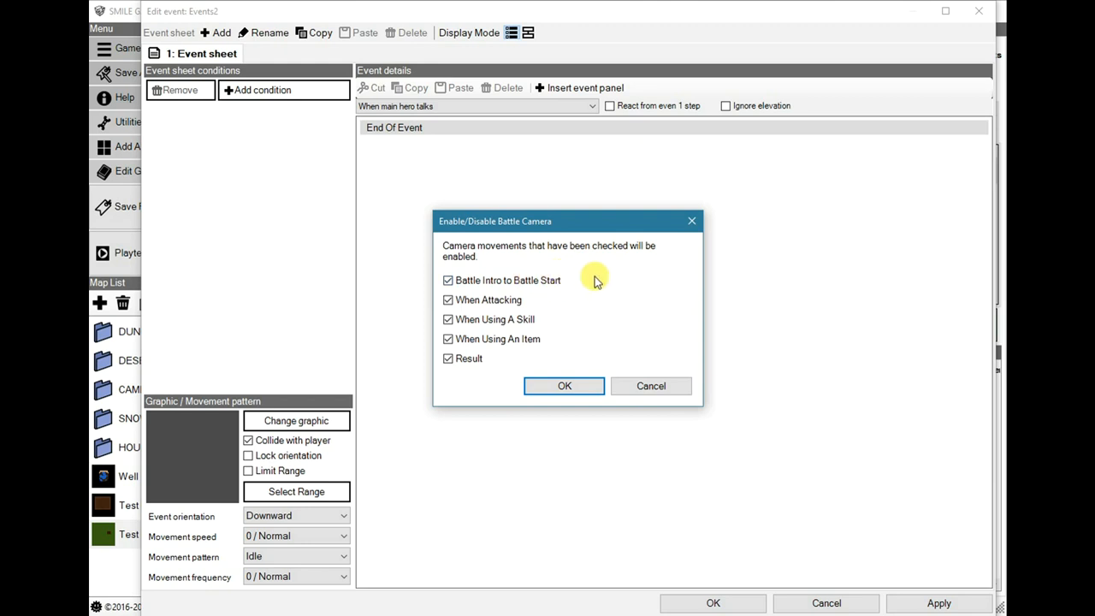
pyautogui.moveTo(503, 288)
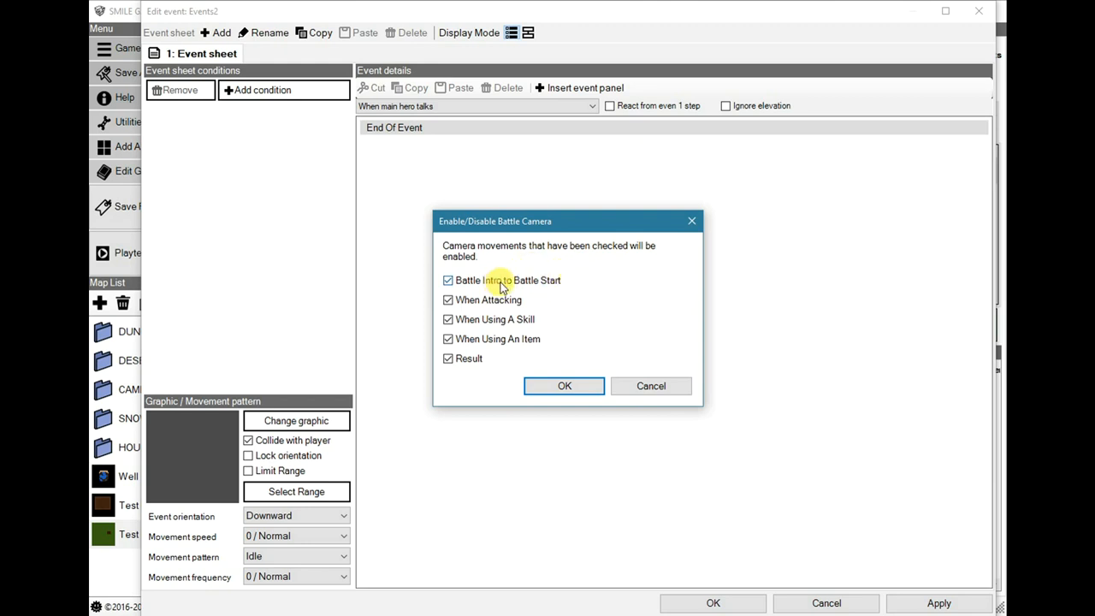
pyautogui.moveTo(538, 320)
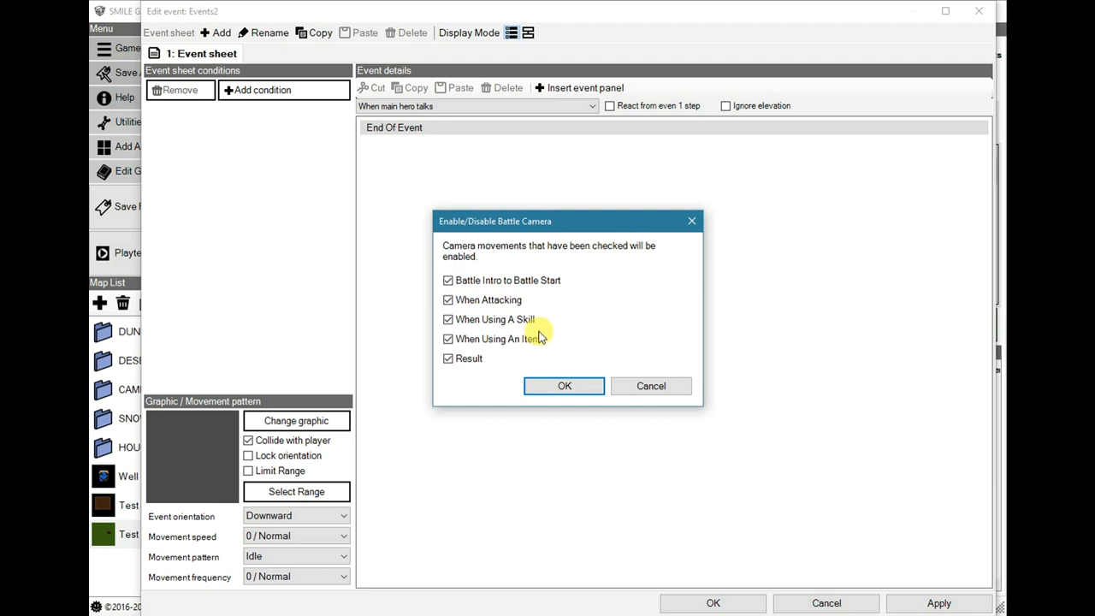
pyautogui.moveTo(563, 333)
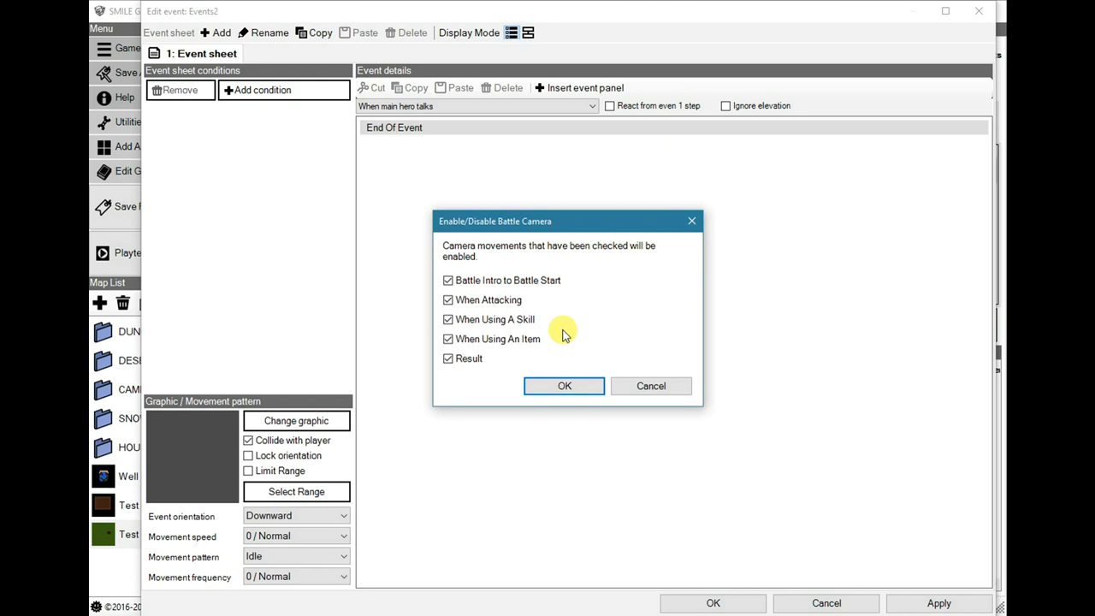
pyautogui.moveTo(538, 305)
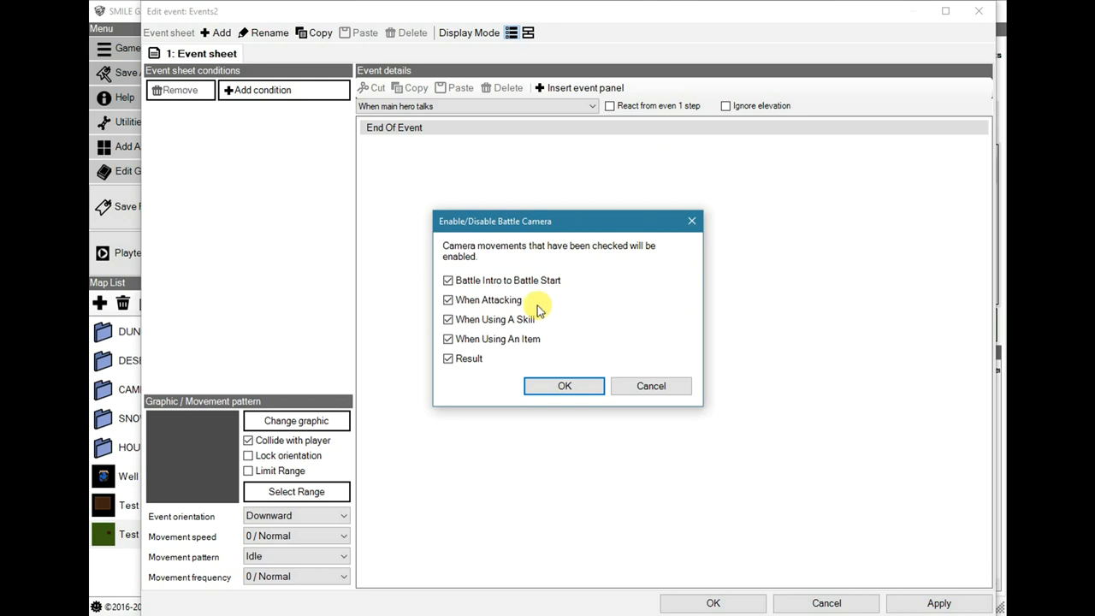
pyautogui.moveTo(534, 301)
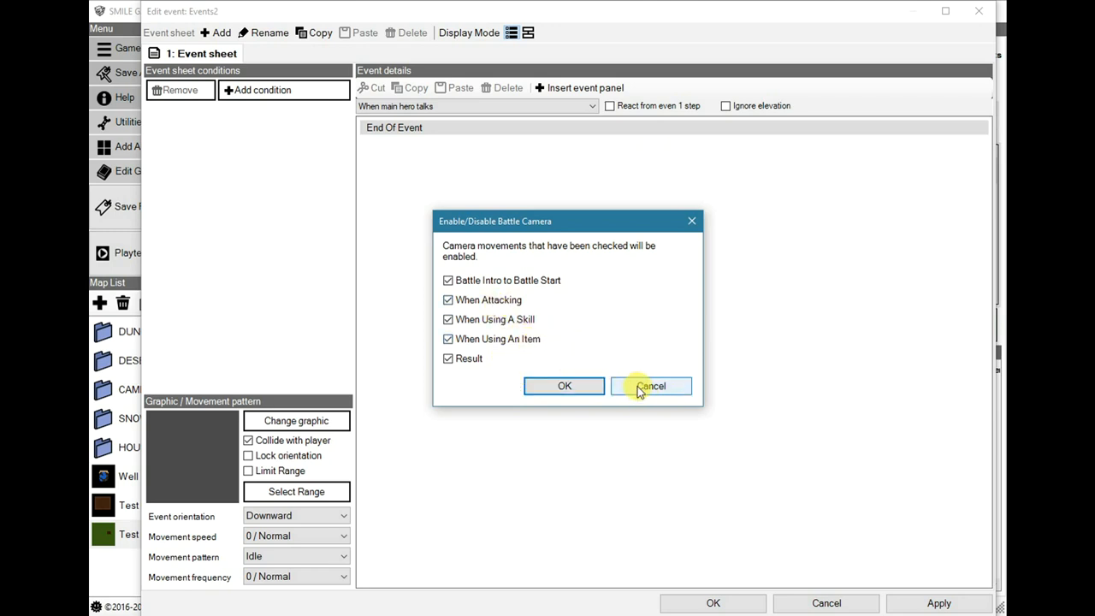
pyautogui.click(651, 387)
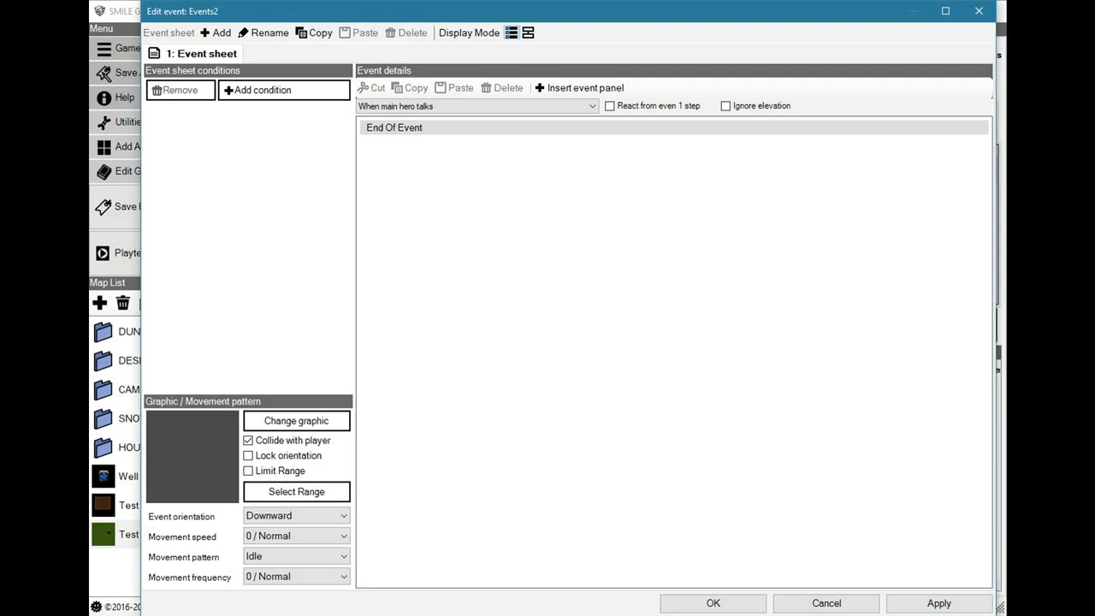
pyautogui.moveTo(498, 150)
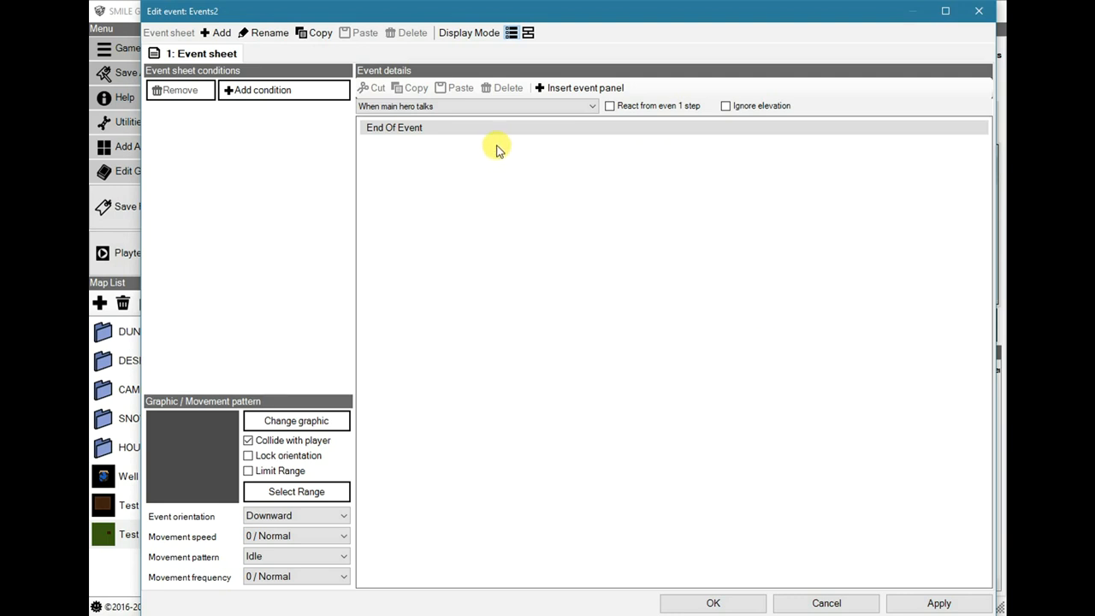
pyautogui.click(585, 87)
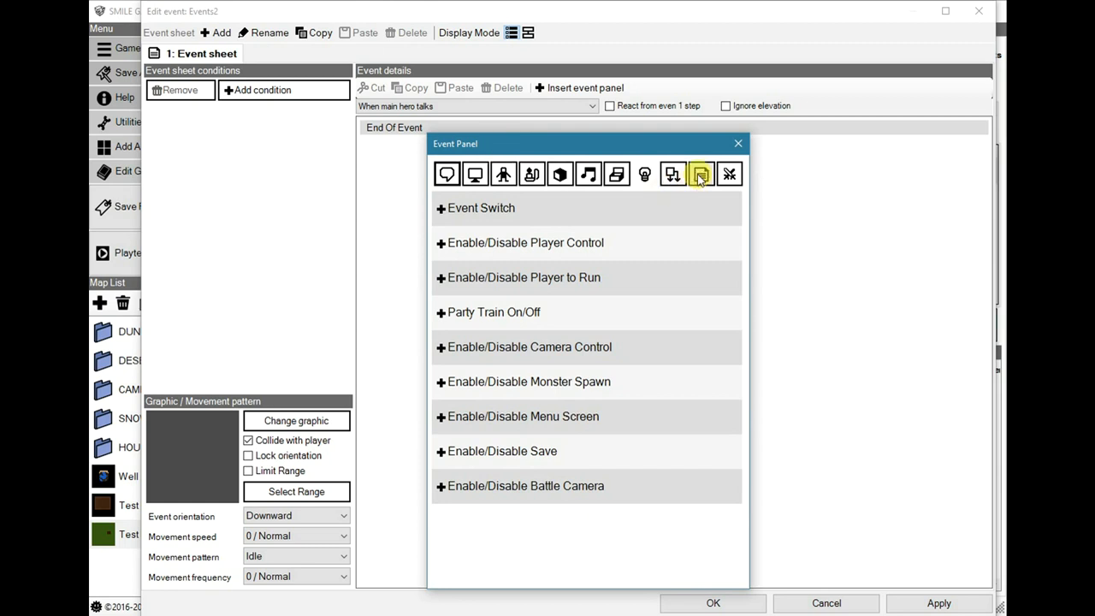
pyautogui.click(700, 174)
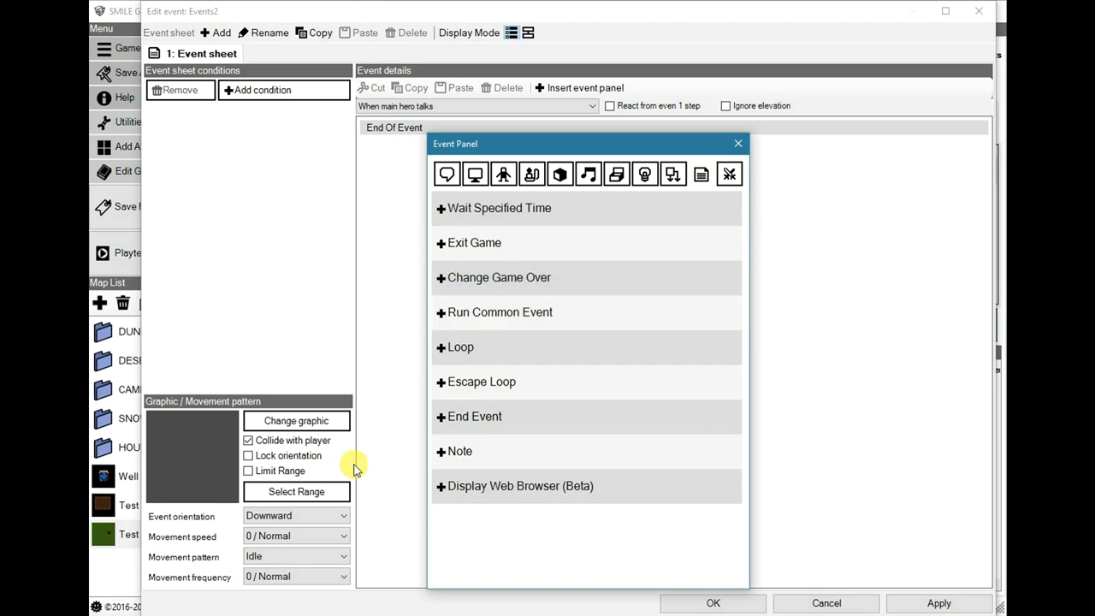
pyautogui.click(521, 486)
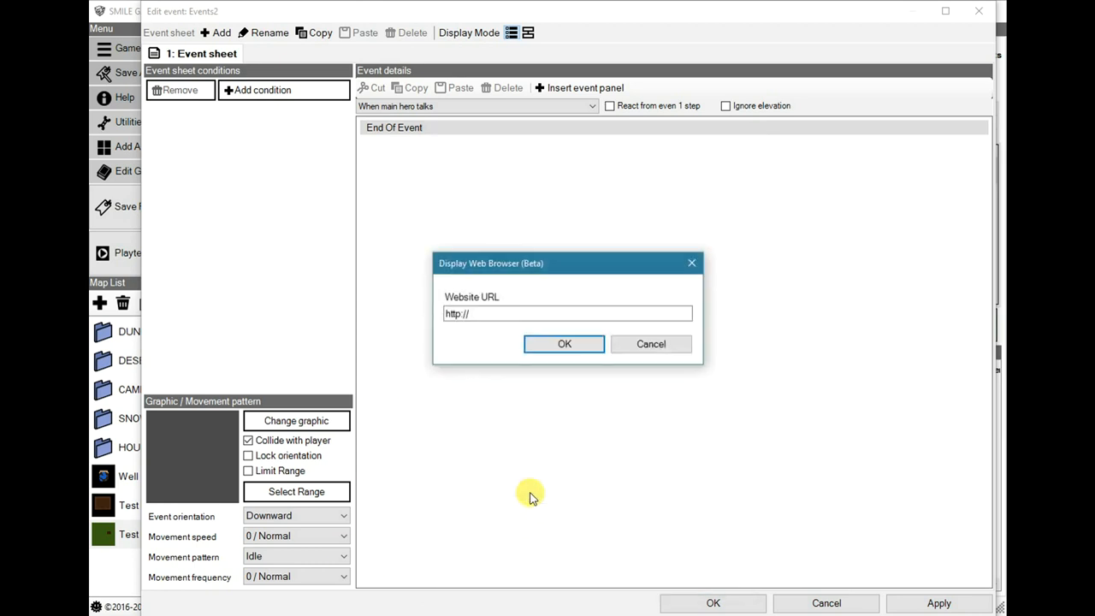
pyautogui.click(569, 313)
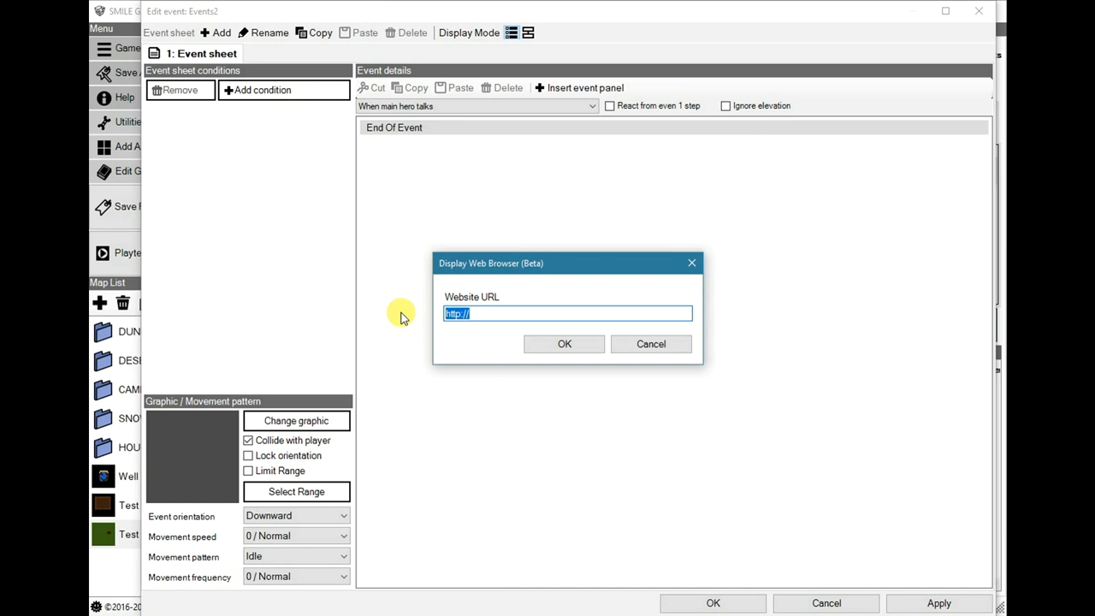
pyautogui.write('httpsL')
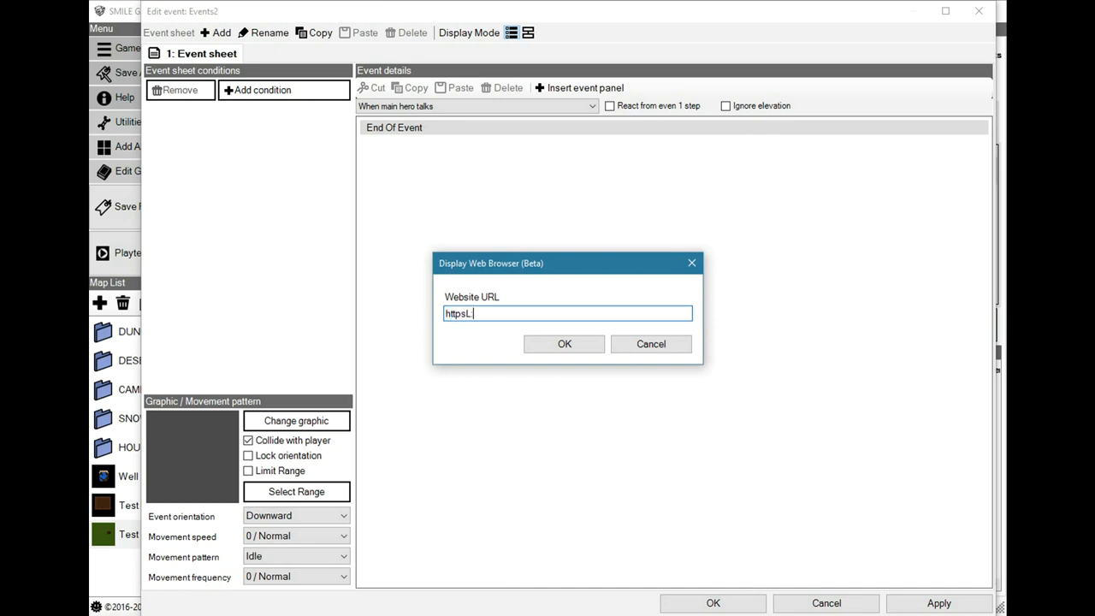
pyautogui.press('Backspace')
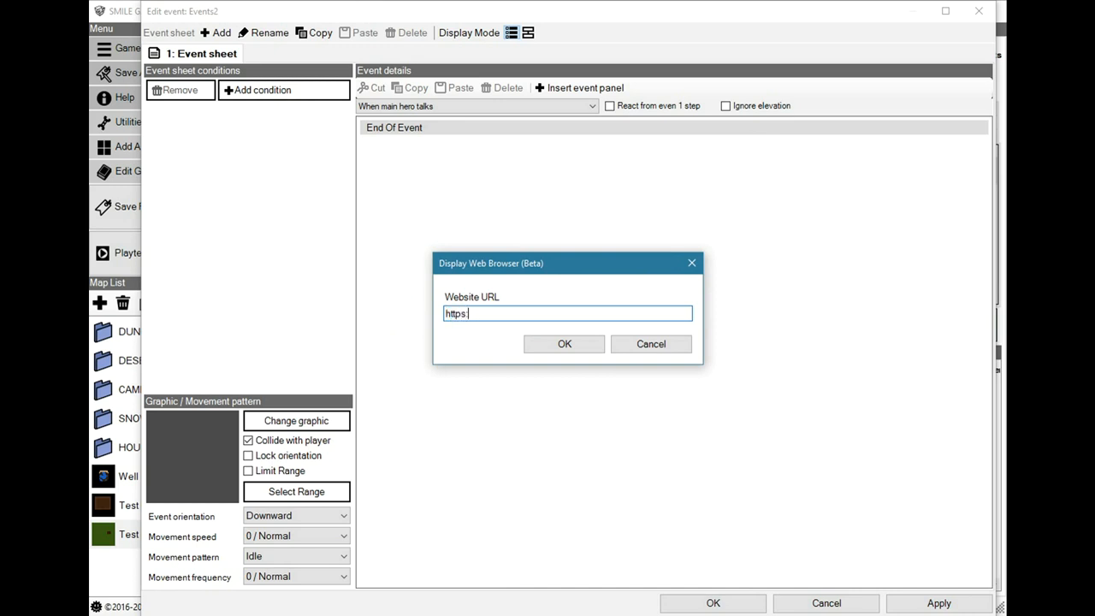
pyautogui.write('://gno')
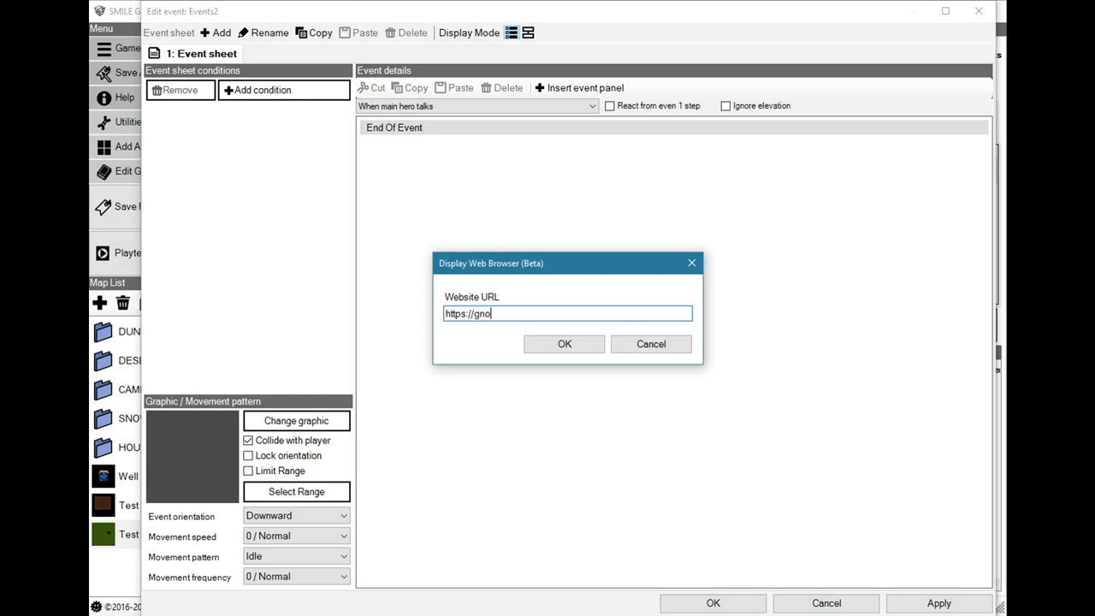
pyautogui.write('metreasure.')
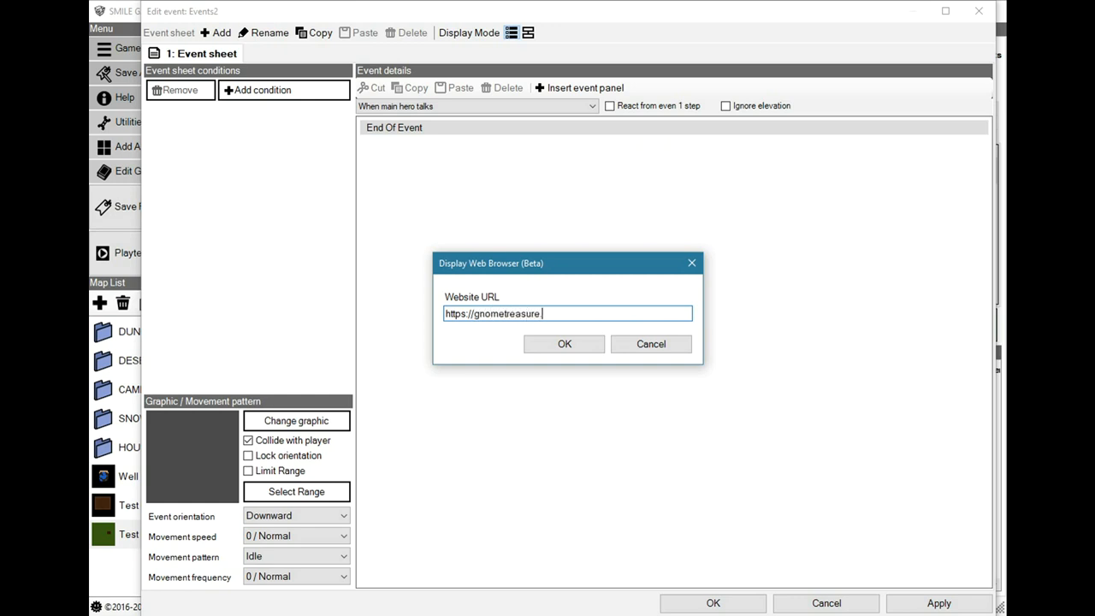
pyautogui.write('com')
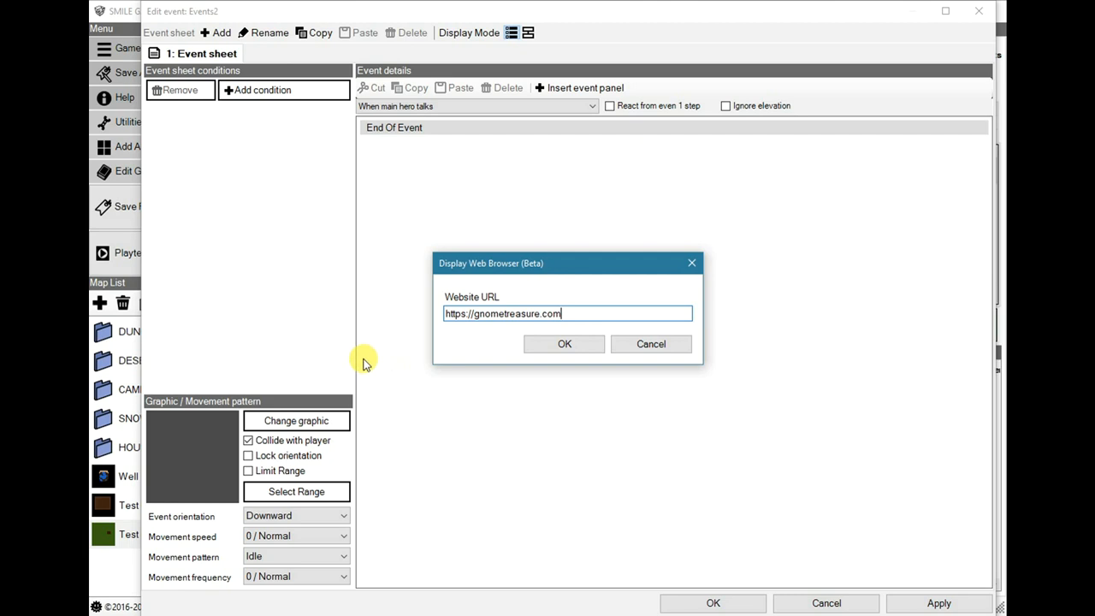
pyautogui.click(564, 342)
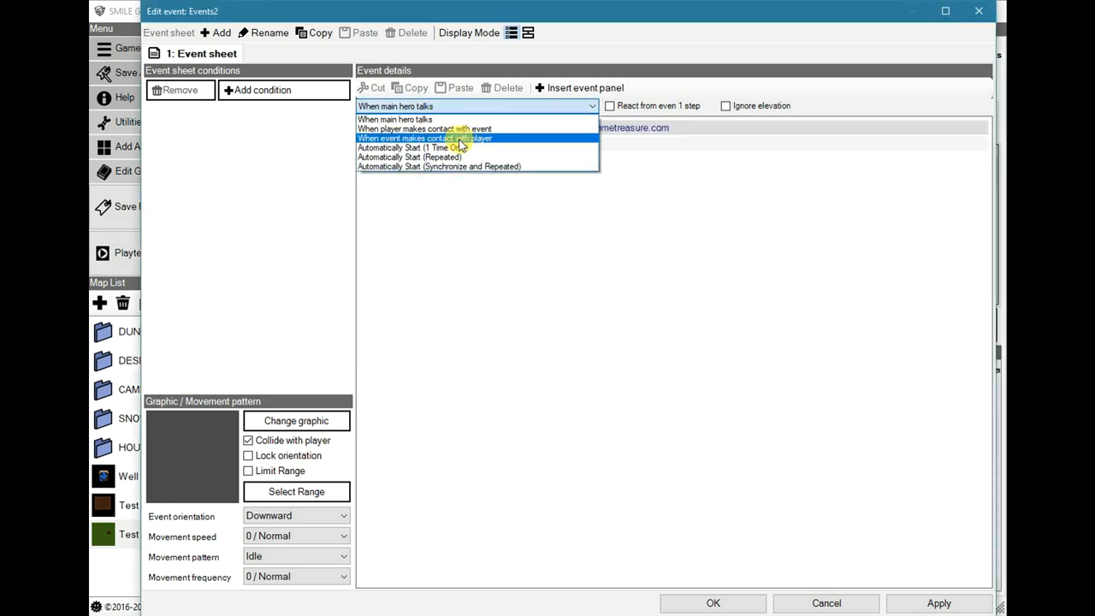
# Set the event to trigger when it makes contact with the player
pyautogui.click(409, 147)
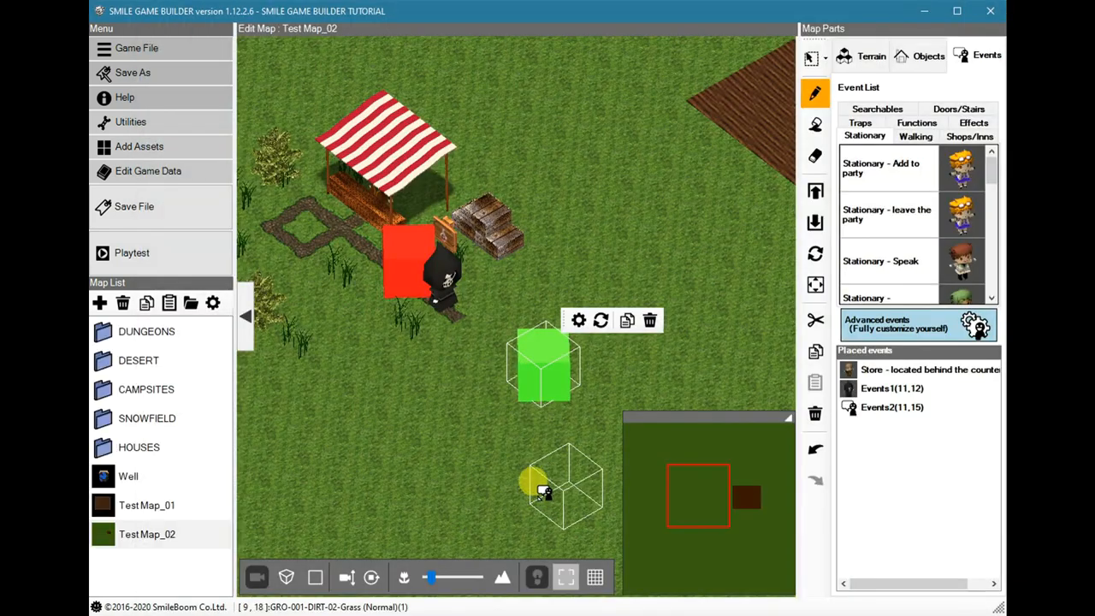
pyautogui.click(132, 253)
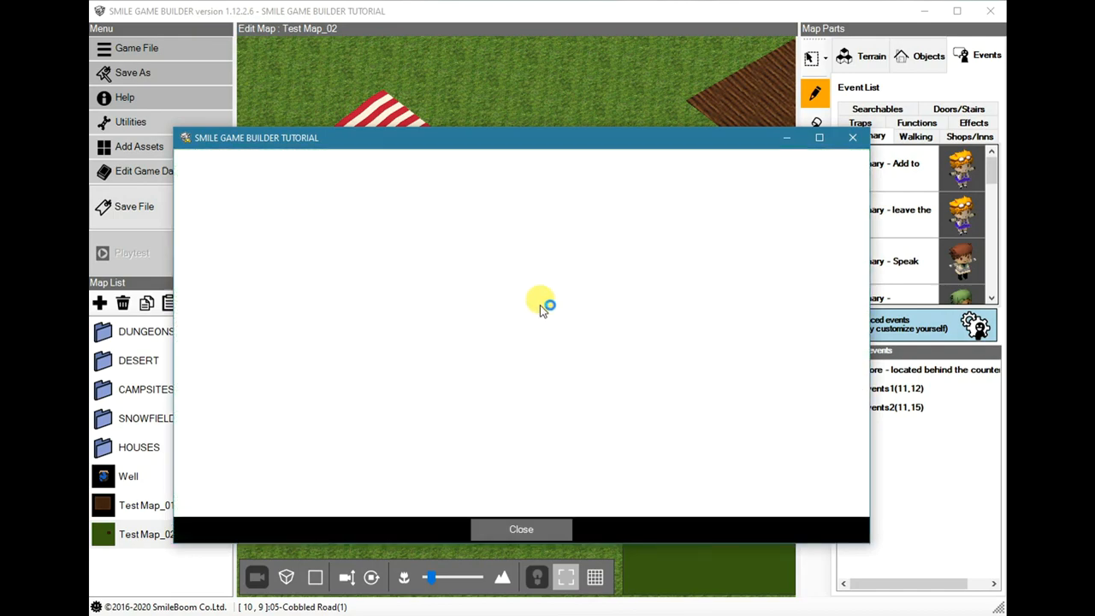
pyautogui.moveTo(514, 310)
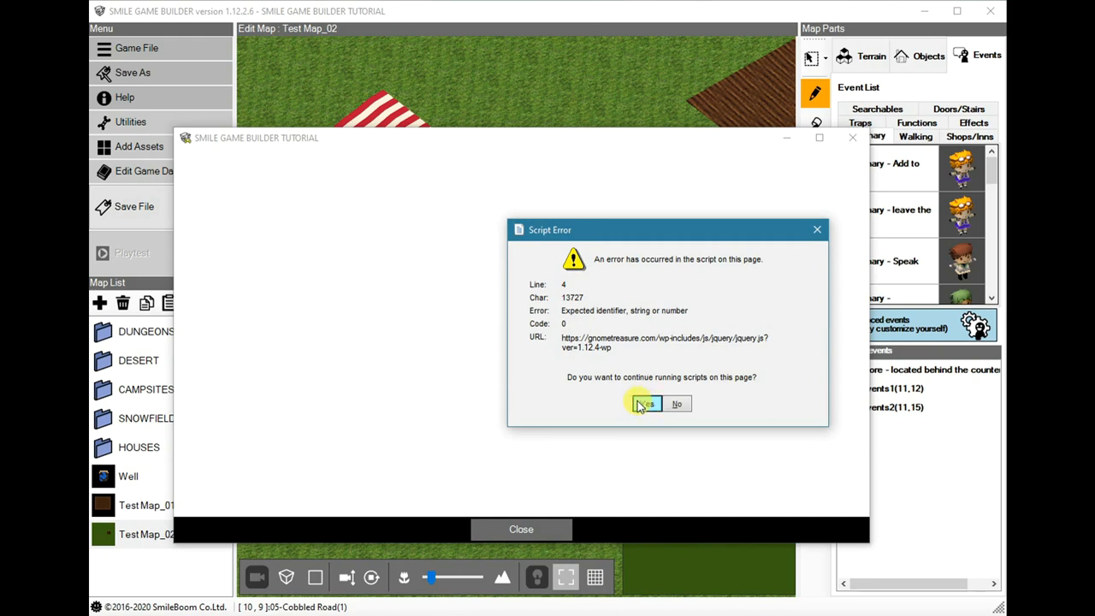
pyautogui.click(647, 404)
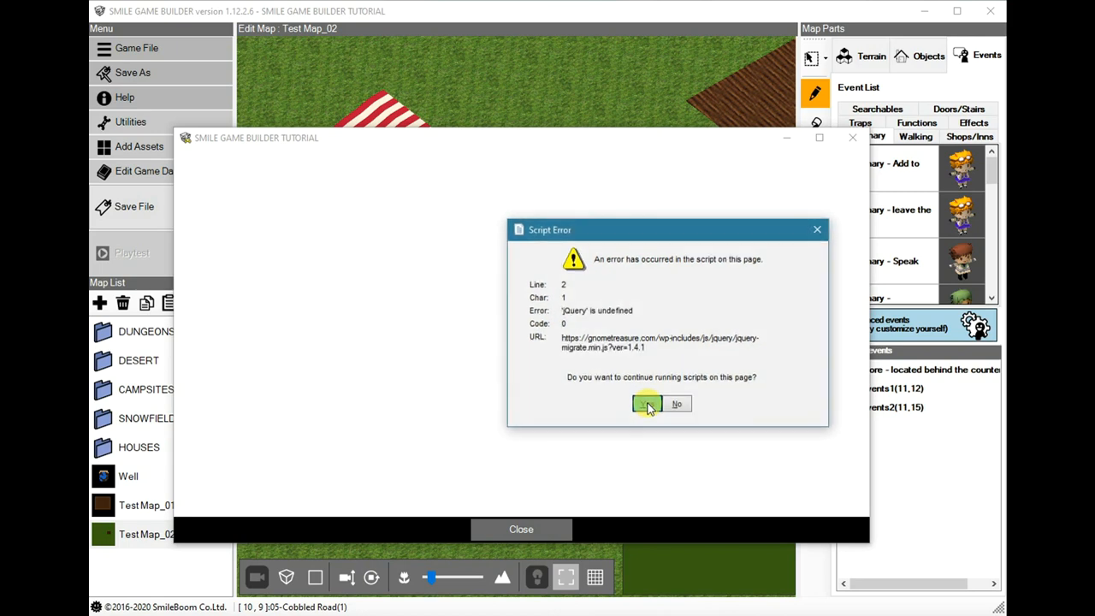
pyautogui.click(647, 404)
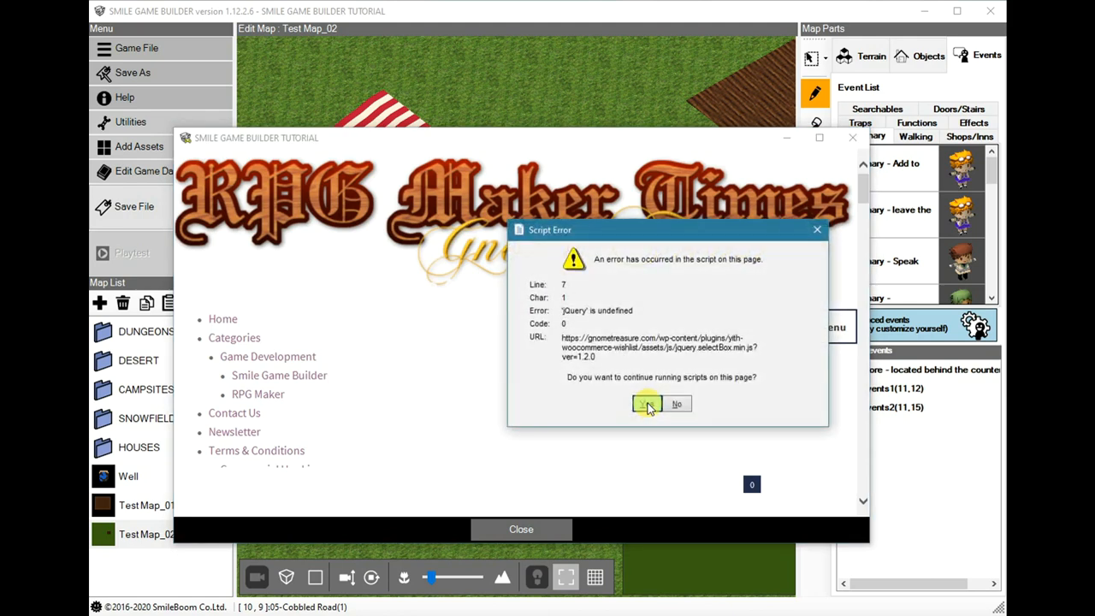
pyautogui.click(647, 404)
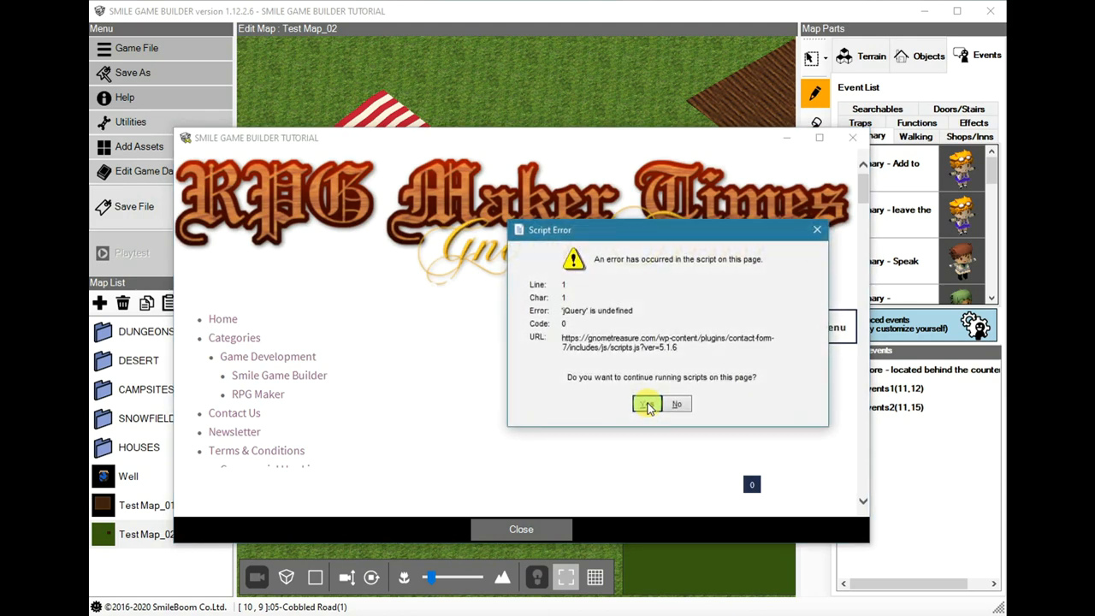
pyautogui.click(647, 404)
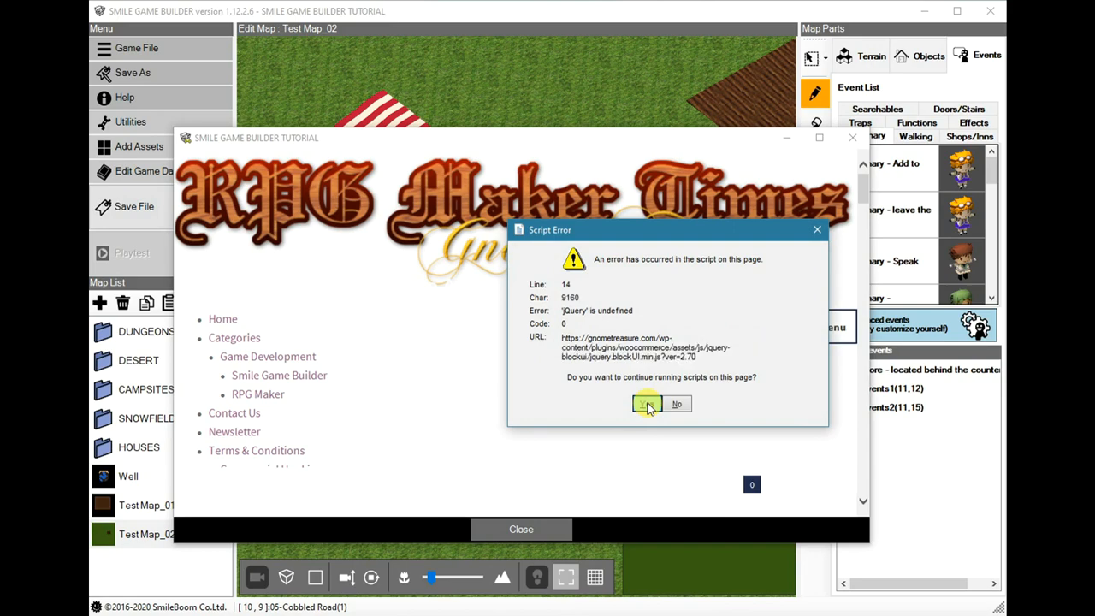
pyautogui.click(647, 404)
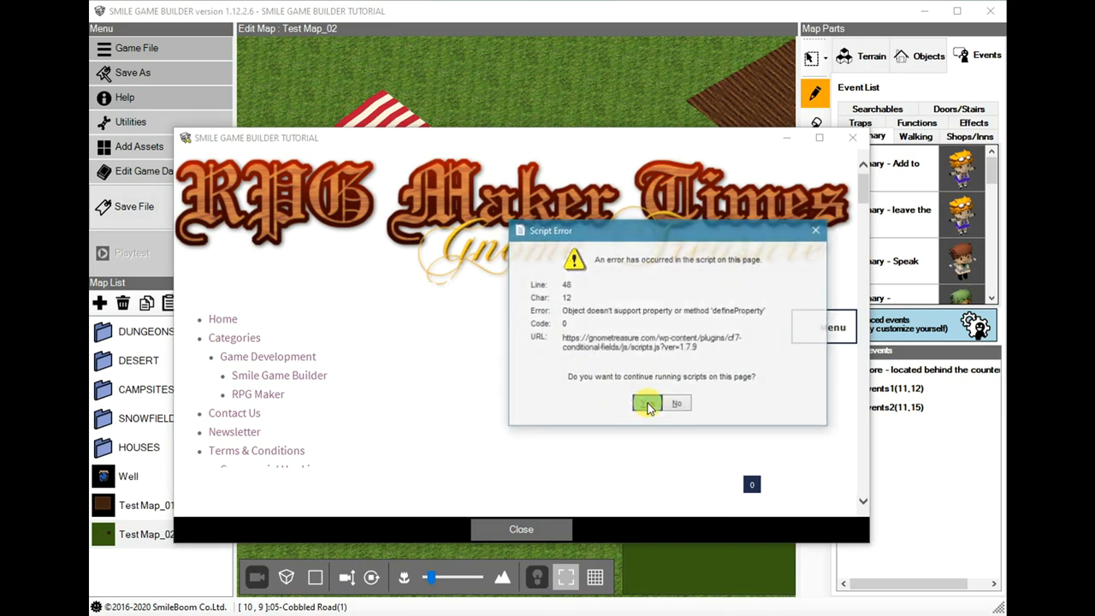
pyautogui.click(647, 403)
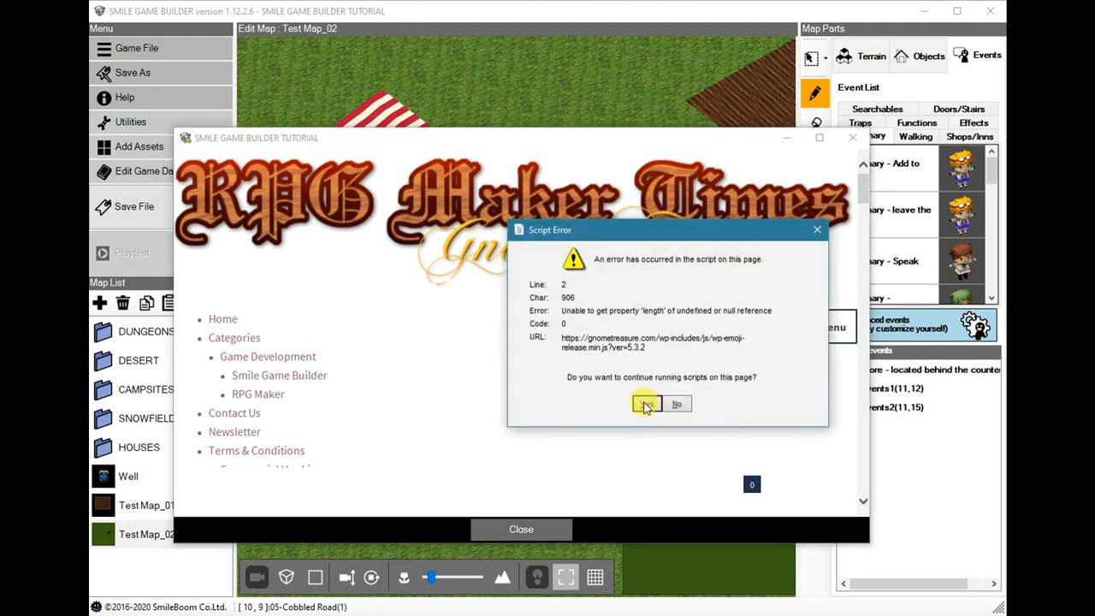
pyautogui.click(646, 404)
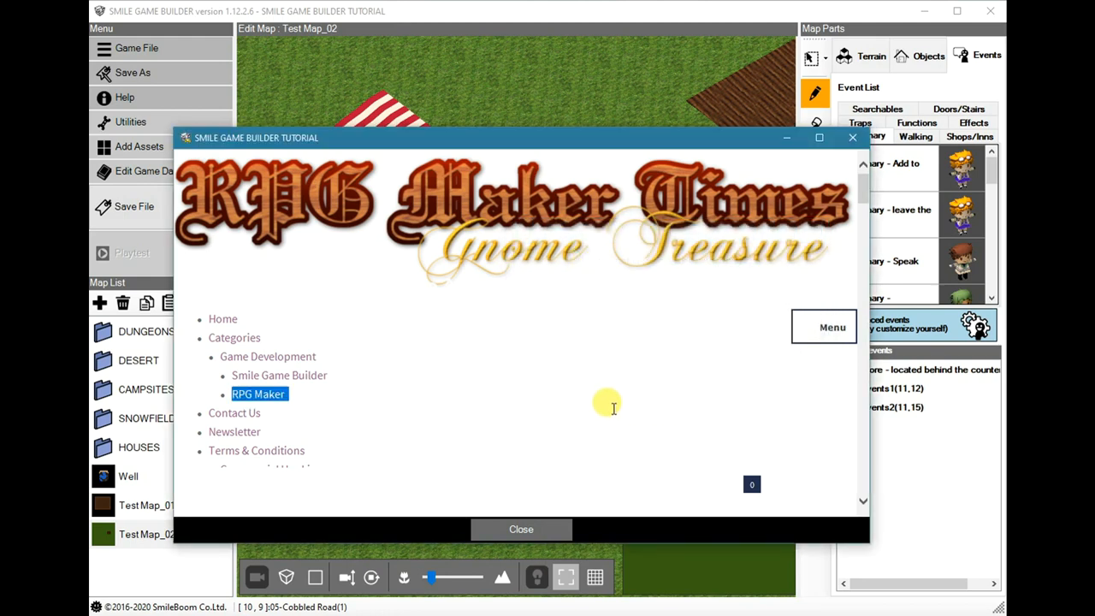
pyautogui.scroll(-3)
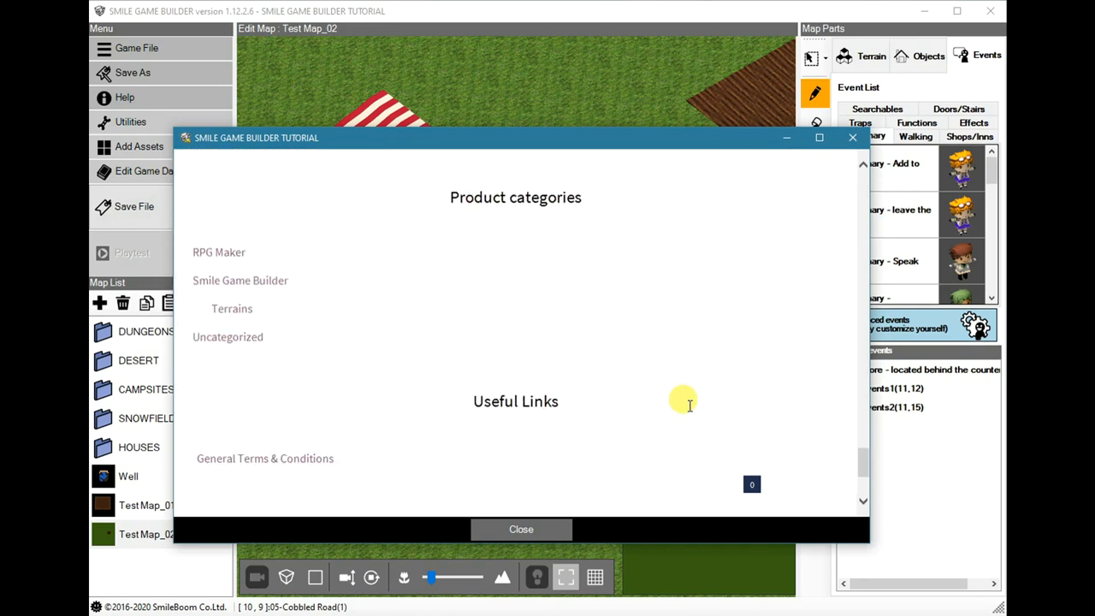
pyautogui.moveTo(709, 397)
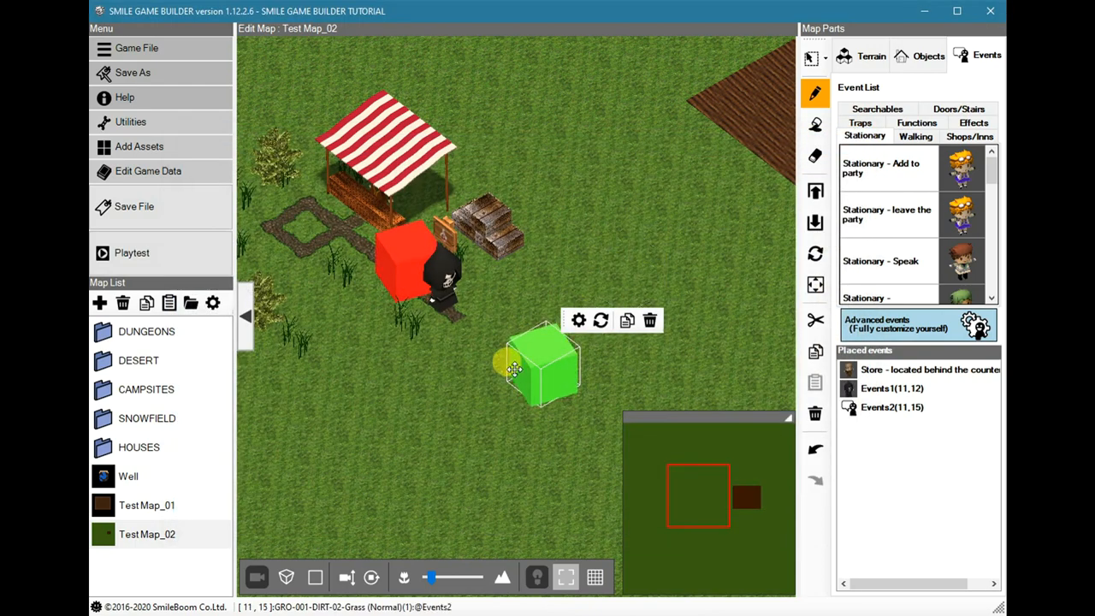
pyautogui.rightClick(534, 368)
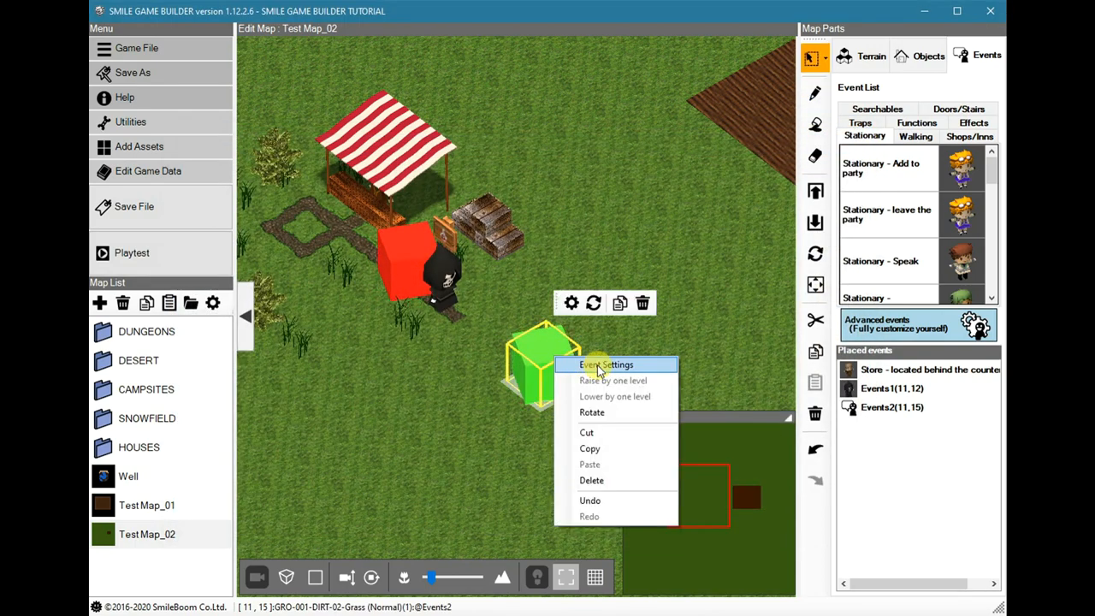
pyautogui.click(606, 364)
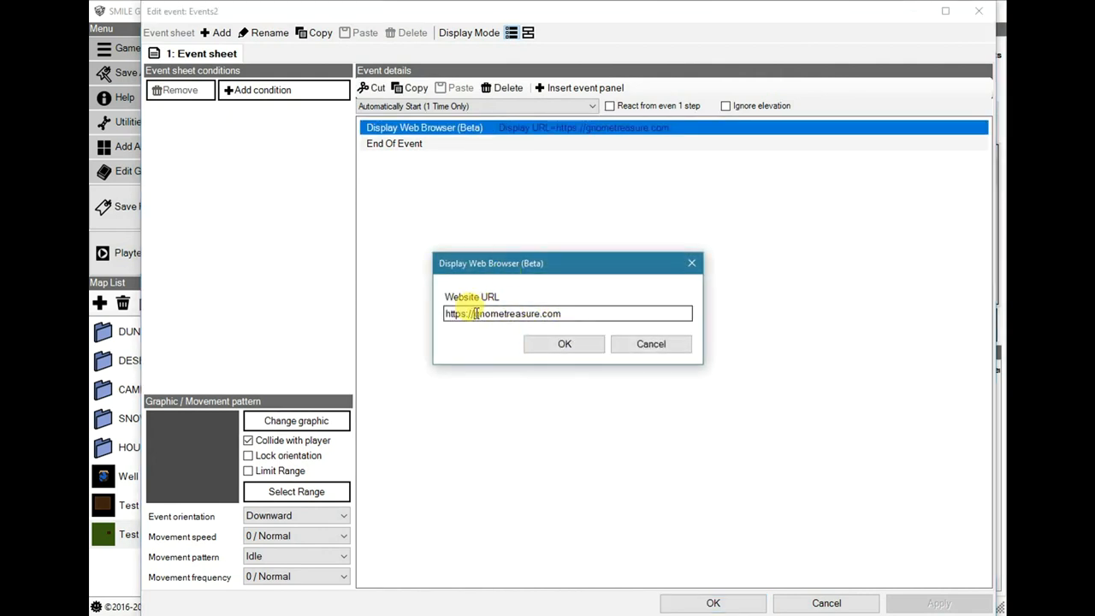
pyautogui.write('https://twitt')
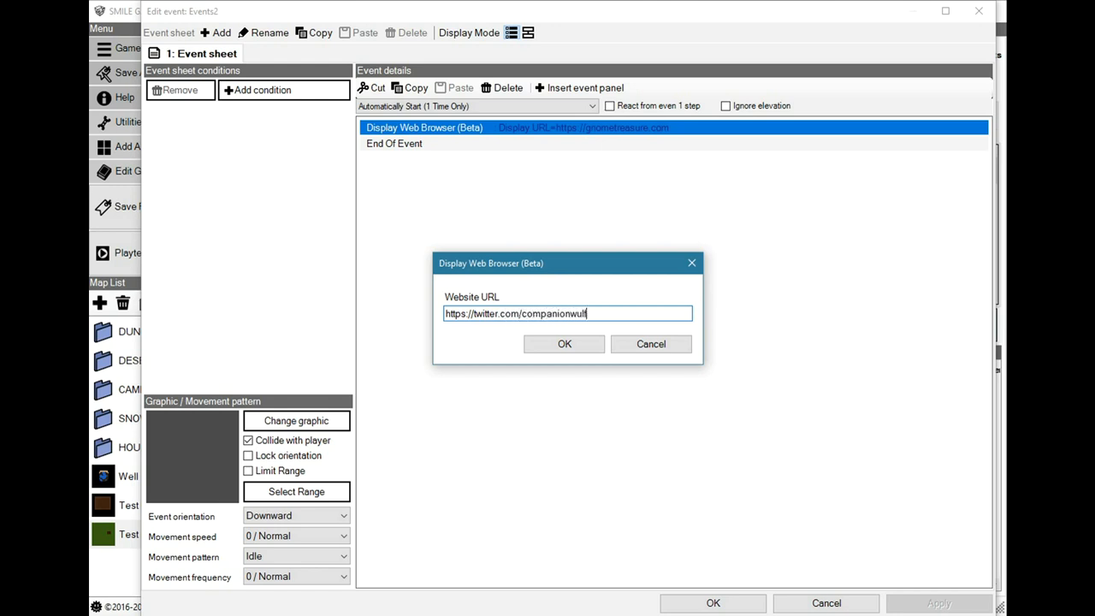
pyautogui.click(564, 342)
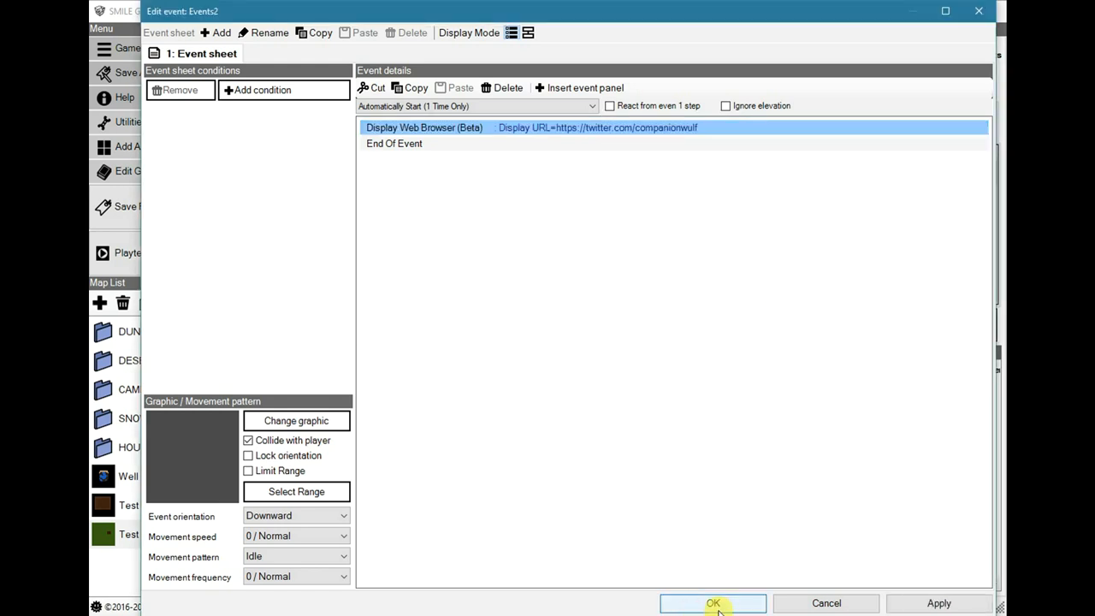
pyautogui.click(712, 602)
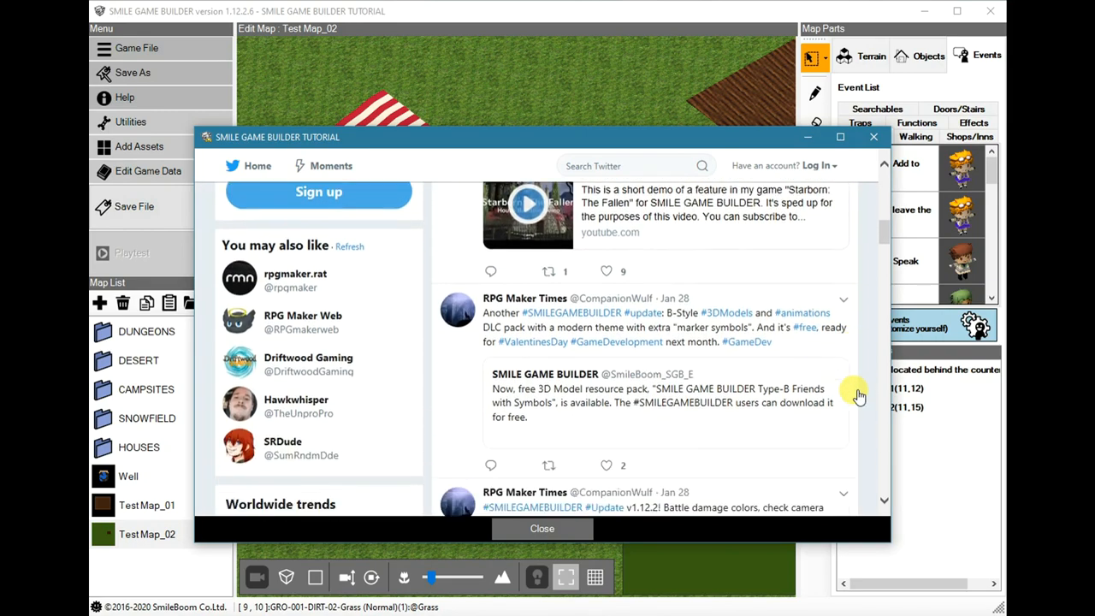
# Scroll the companionwulf Twitter page shown by the playtest, then close its browser window
pyautogui.scroll(-3)
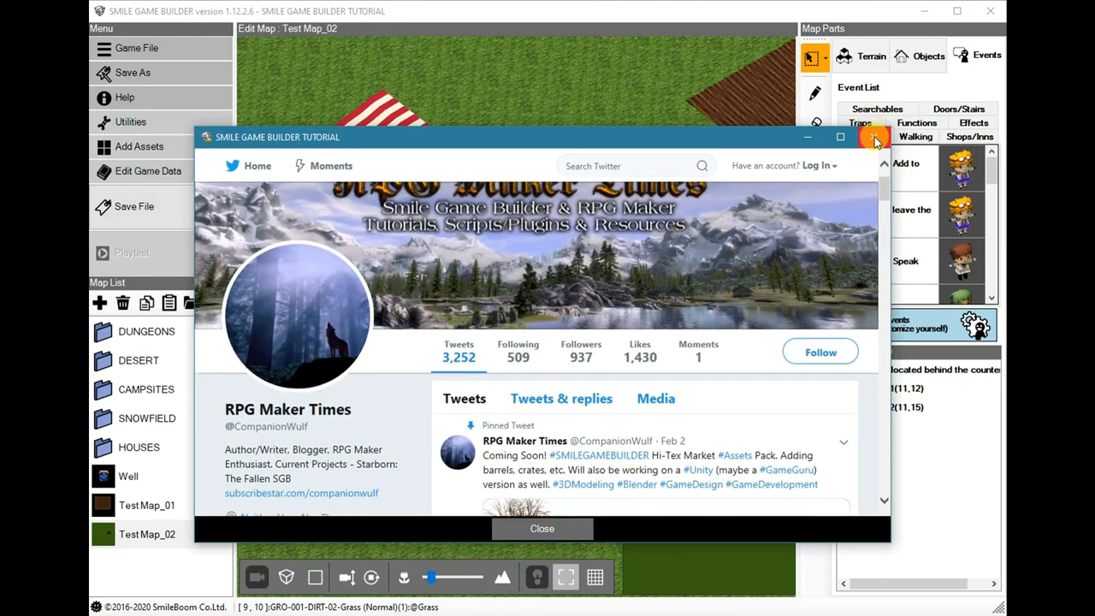
pyautogui.click(874, 137)
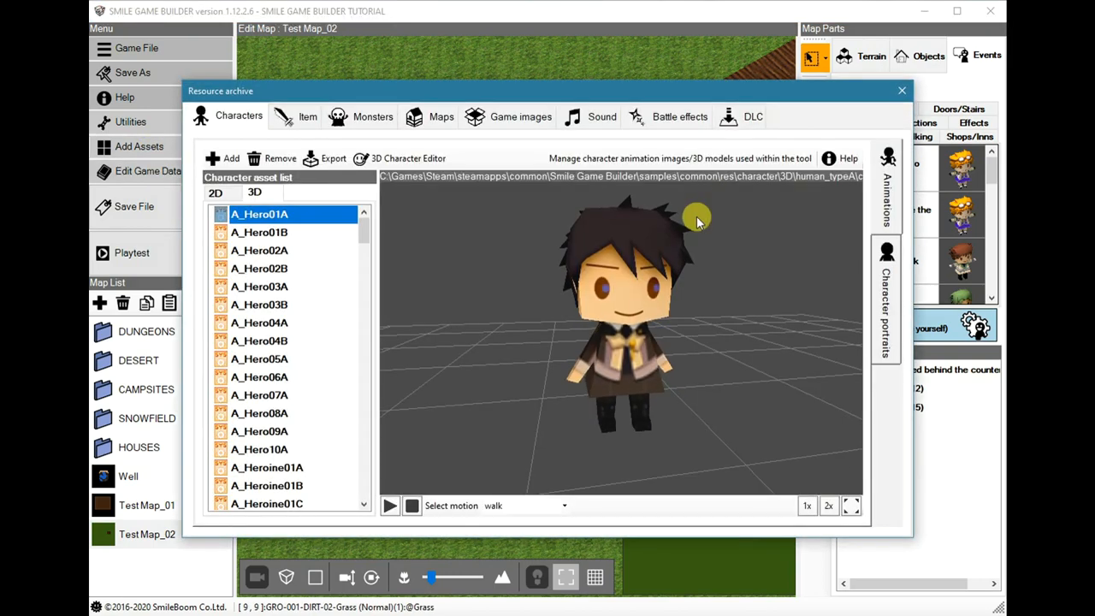
# Add all assets of the Type-B Friends with Symbols DLC pack, confirm extraction, and close the archive
pyautogui.click(751, 116)
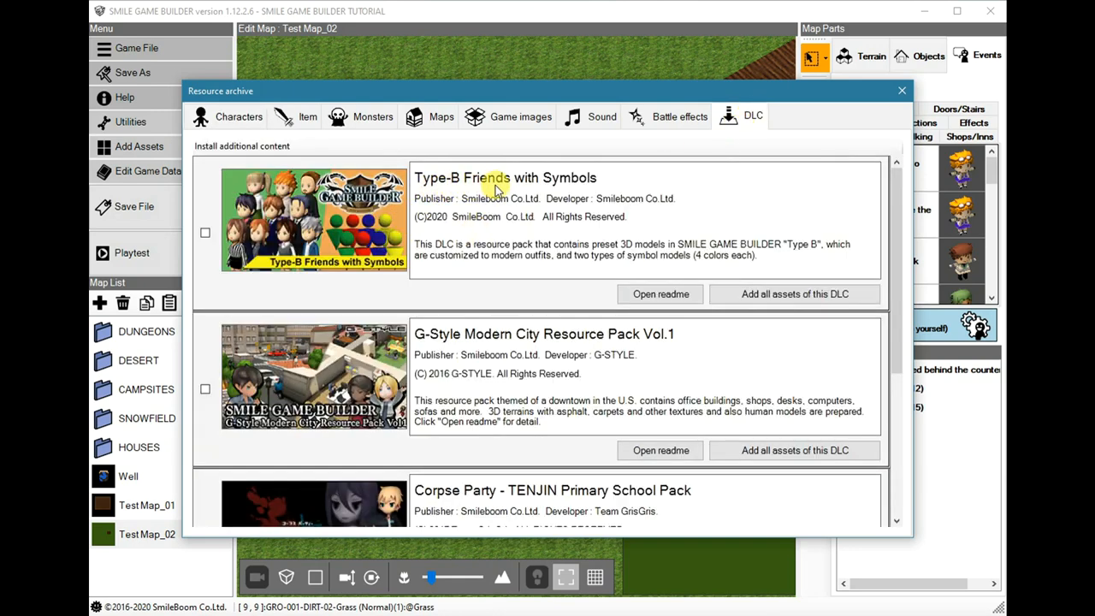
pyautogui.moveTo(243, 175)
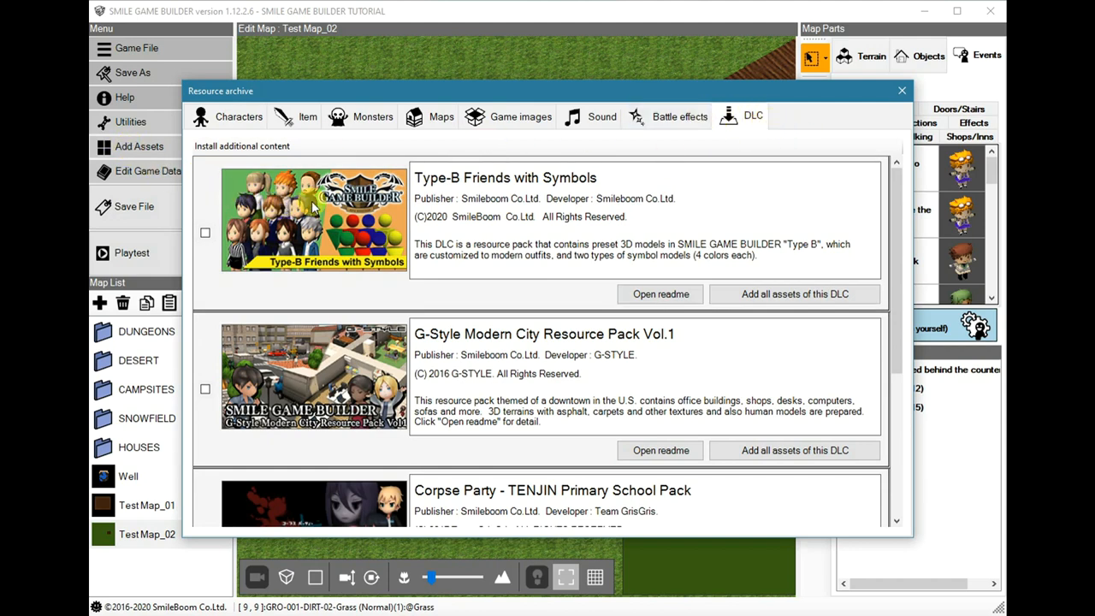
pyautogui.moveTo(619, 231)
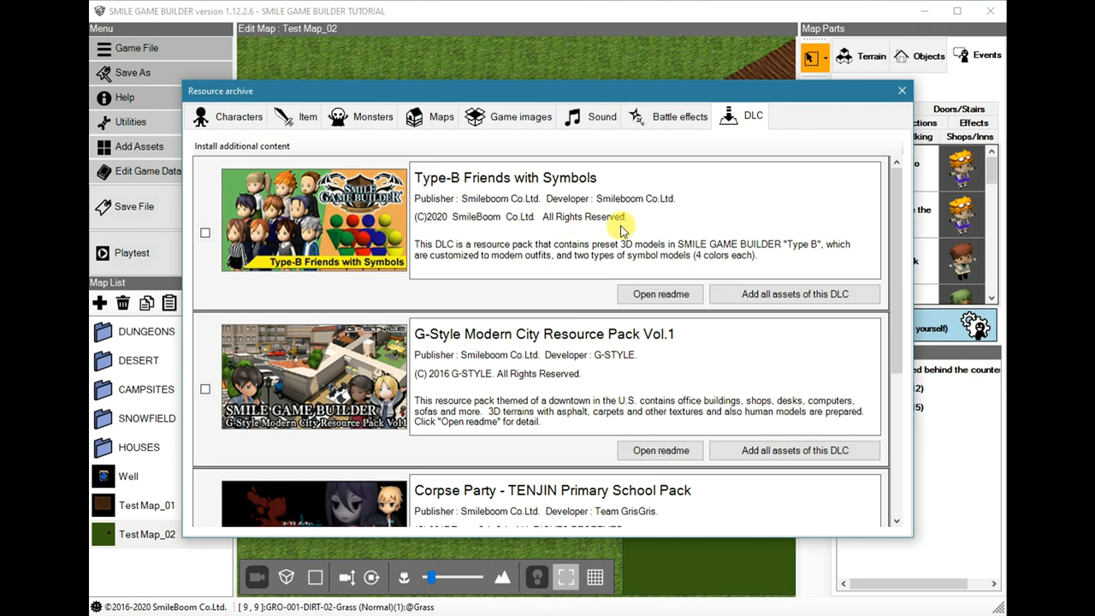
pyautogui.moveTo(794, 294)
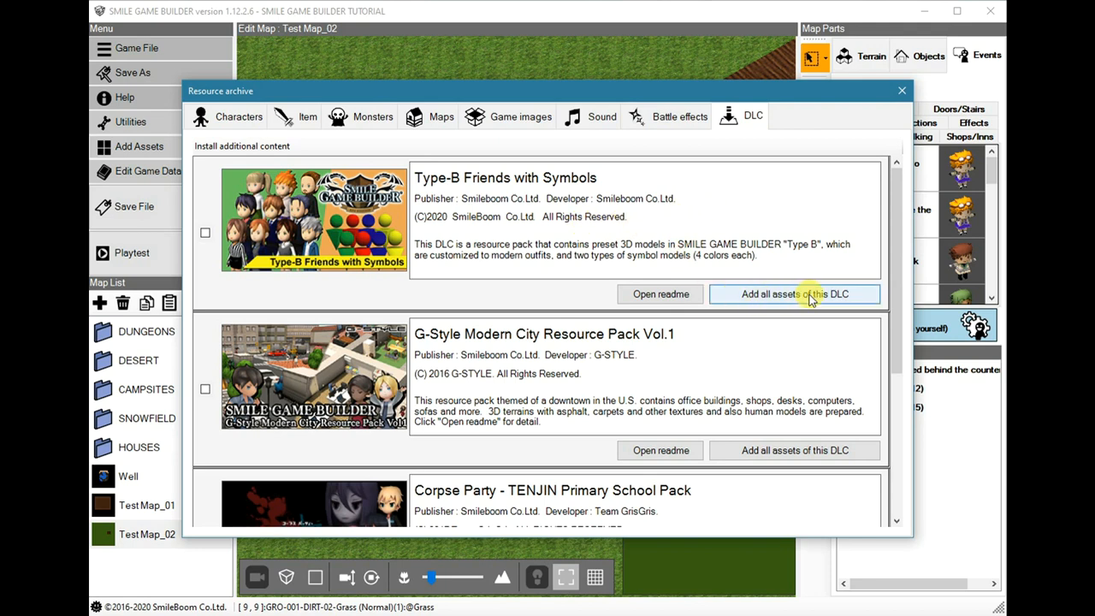
pyautogui.click(794, 294)
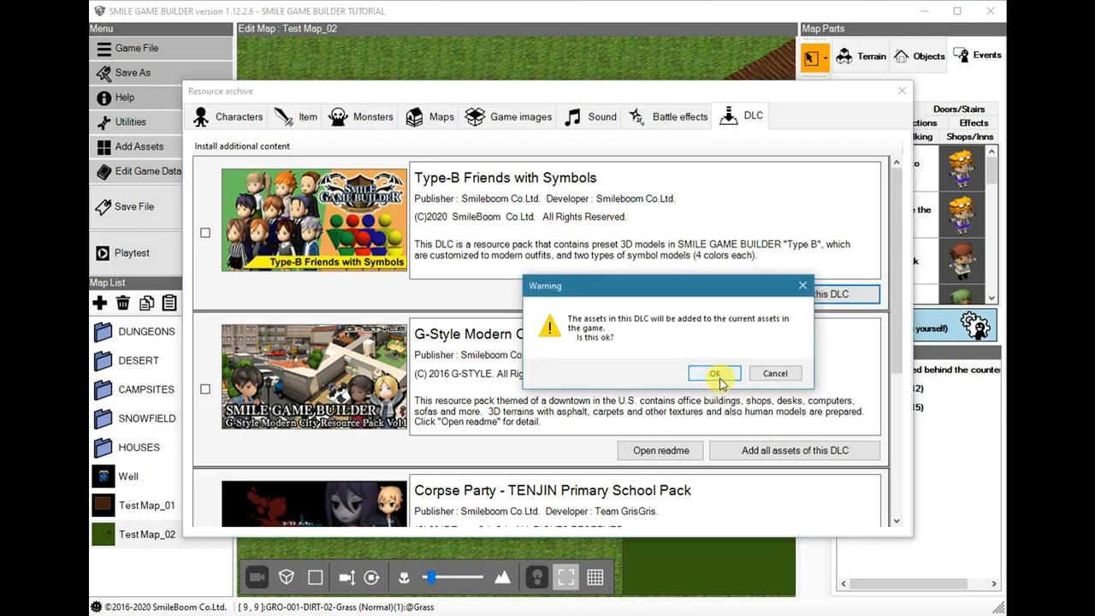
pyautogui.click(716, 373)
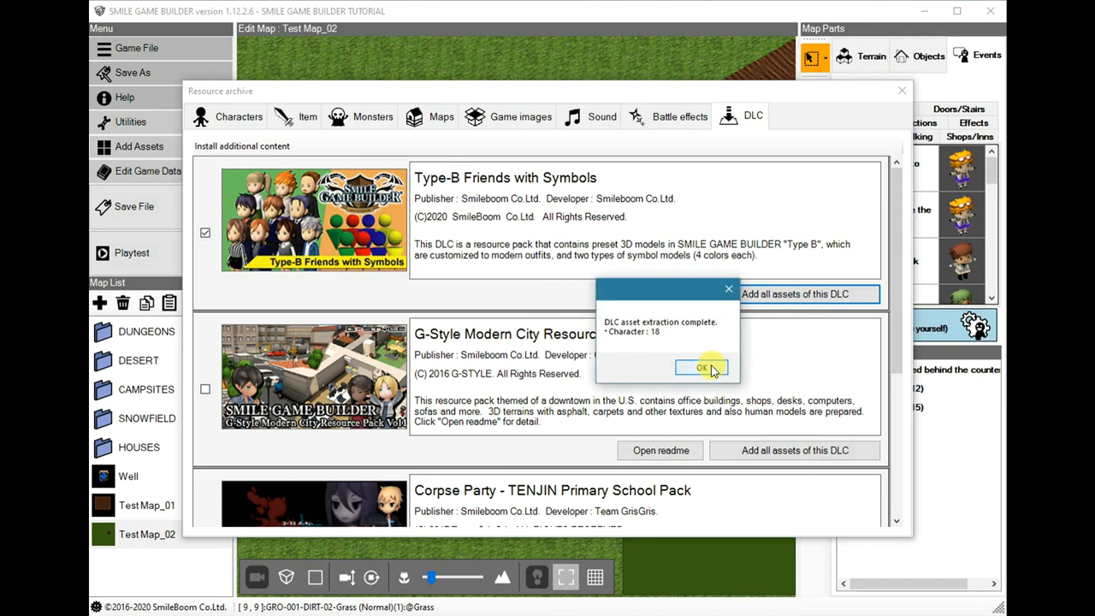
pyautogui.click(702, 367)
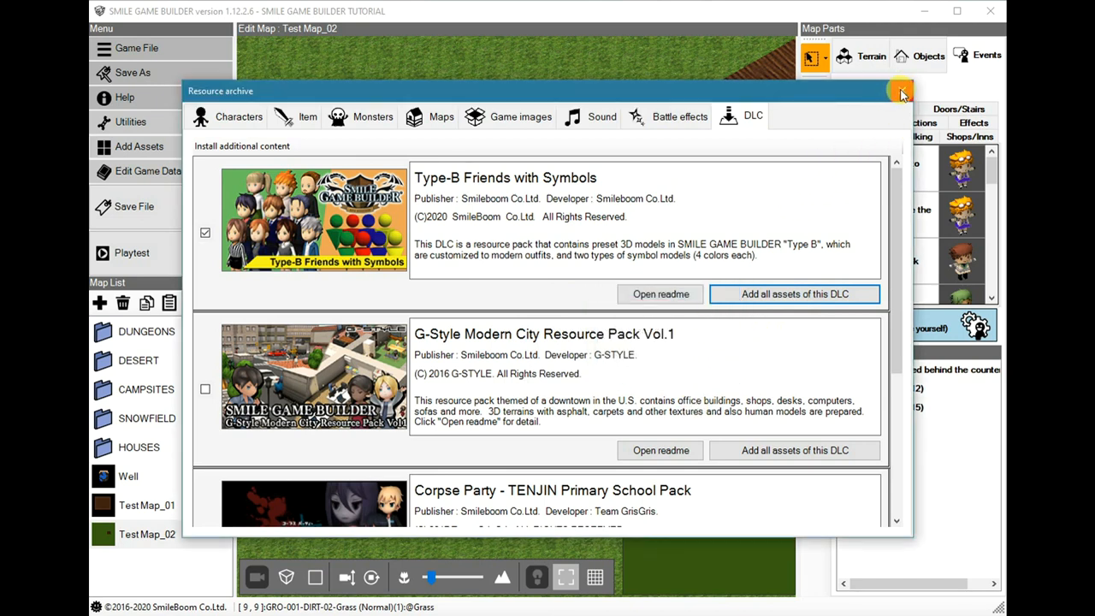
pyautogui.click(901, 92)
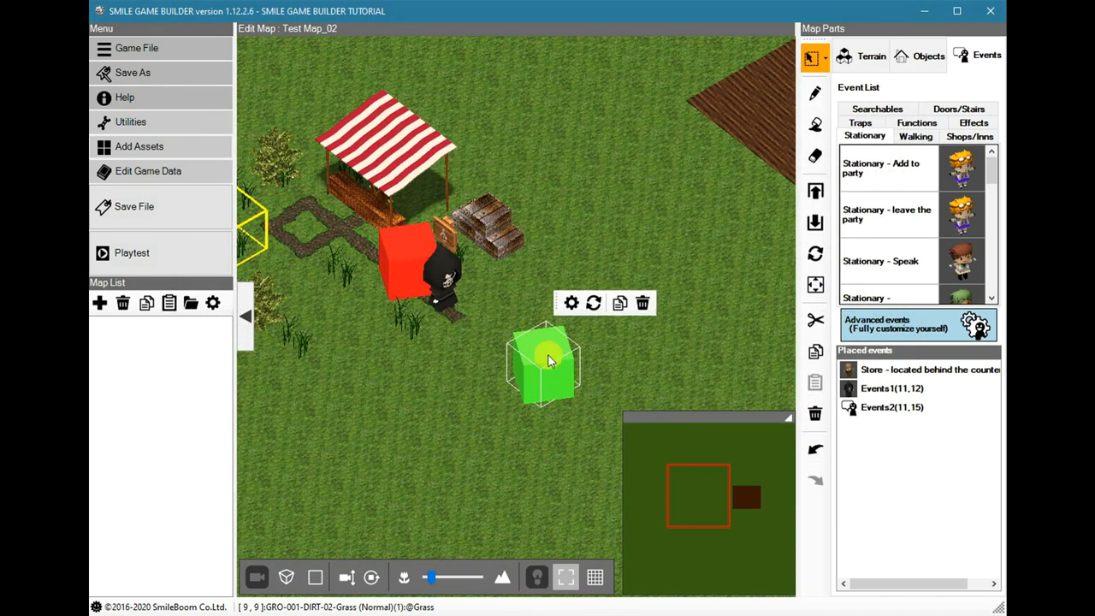
# Edit the green event and bring up its 3D graphic choices, scrolling to the new models
pyautogui.doubleClick(545, 362)
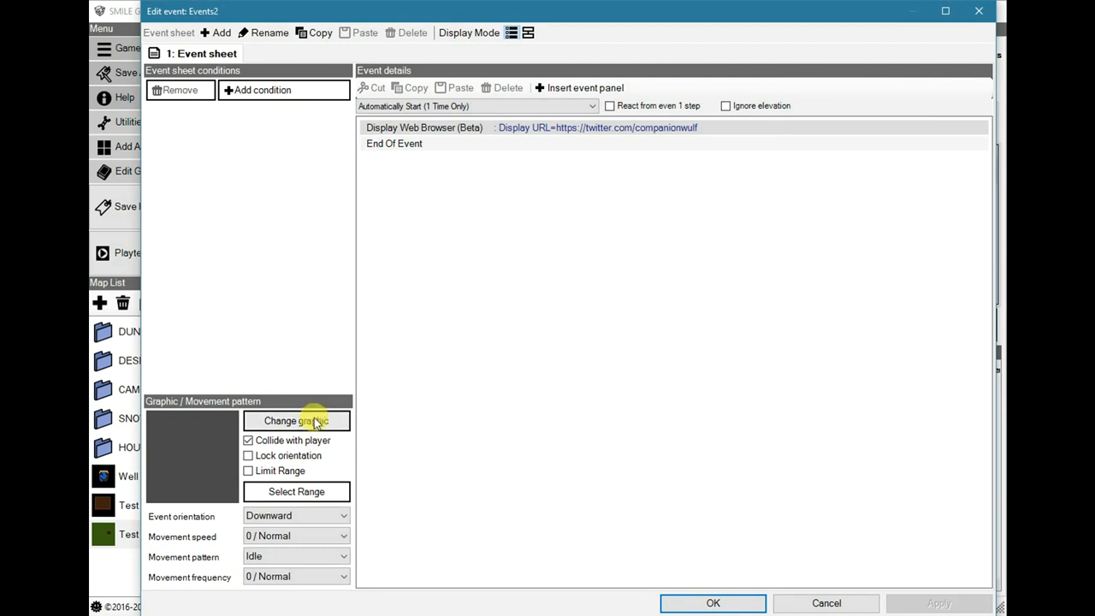
pyautogui.click(296, 421)
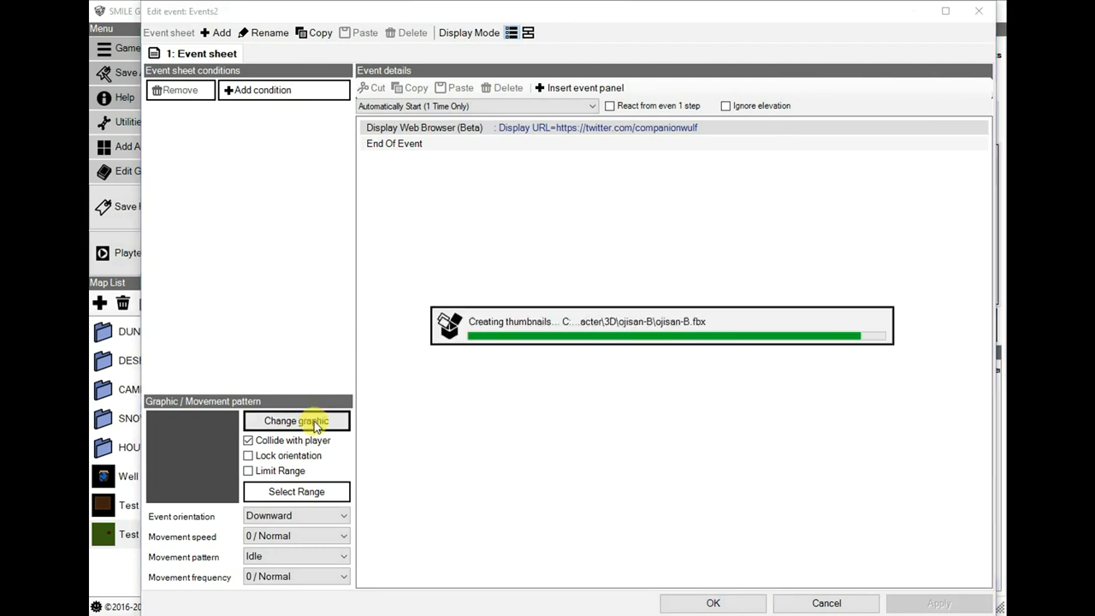
pyautogui.click(296, 422)
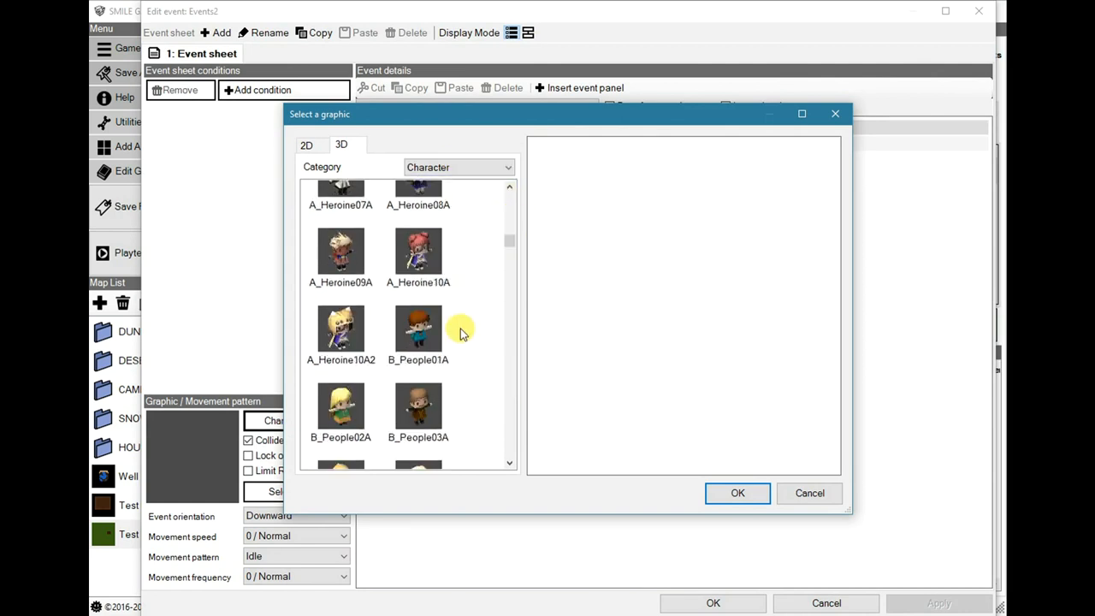
pyautogui.scroll(-3)
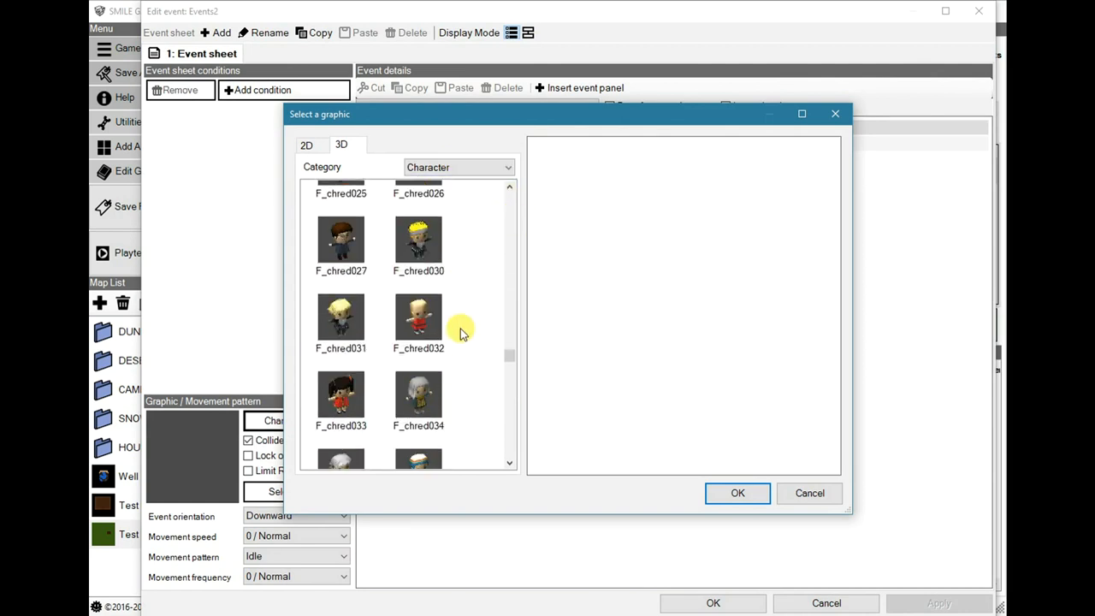
pyautogui.scroll(-3)
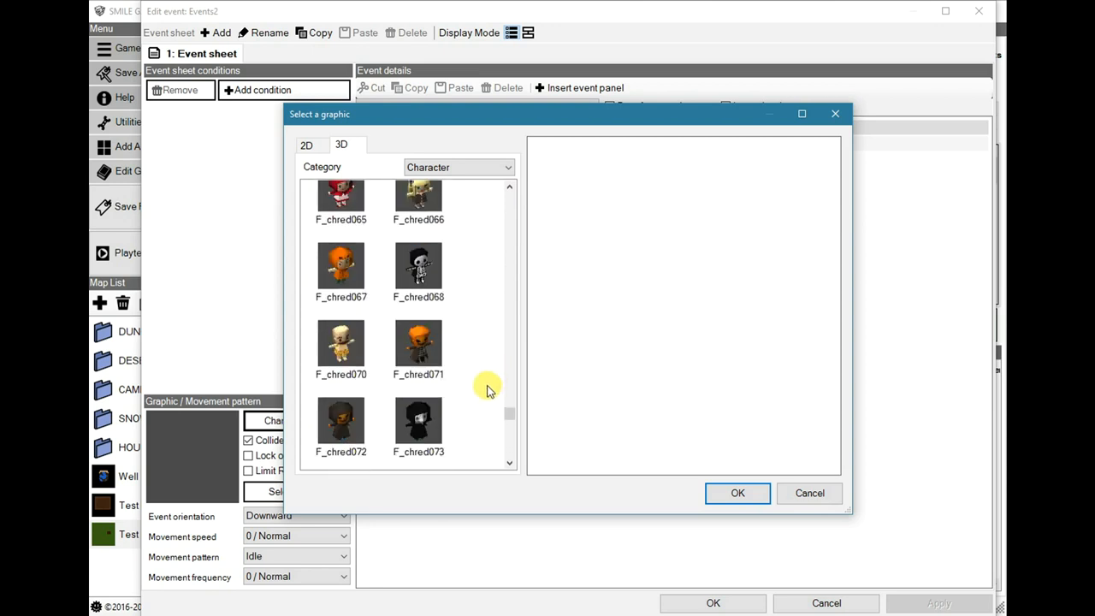
pyautogui.scroll(-3)
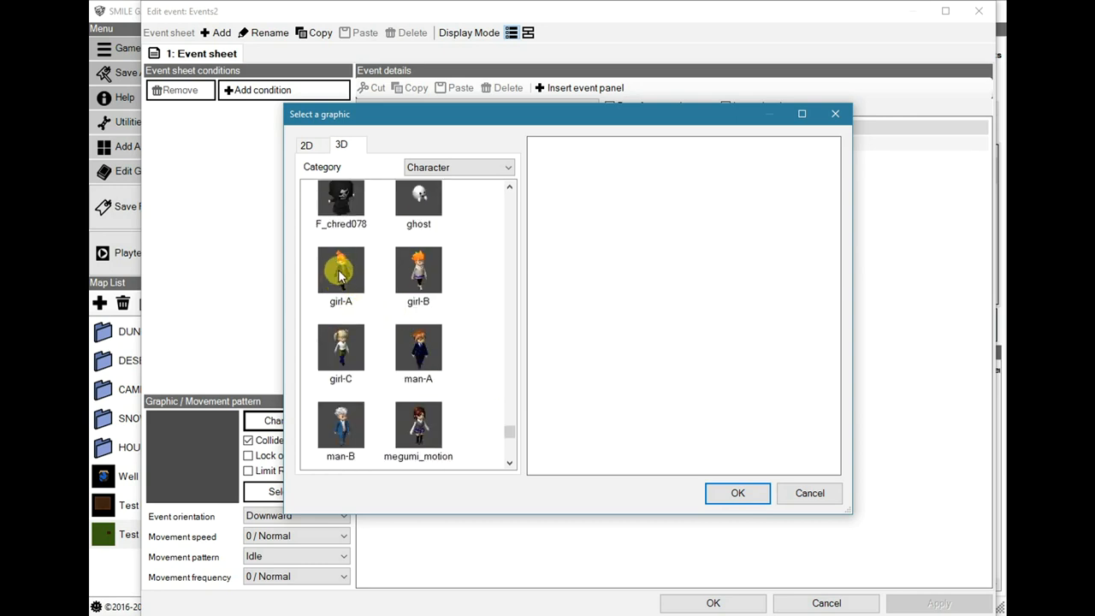
# Preview the girl-A, girl-B and ojisan-A characters, then the symbol model's move animation
pyautogui.click(341, 270)
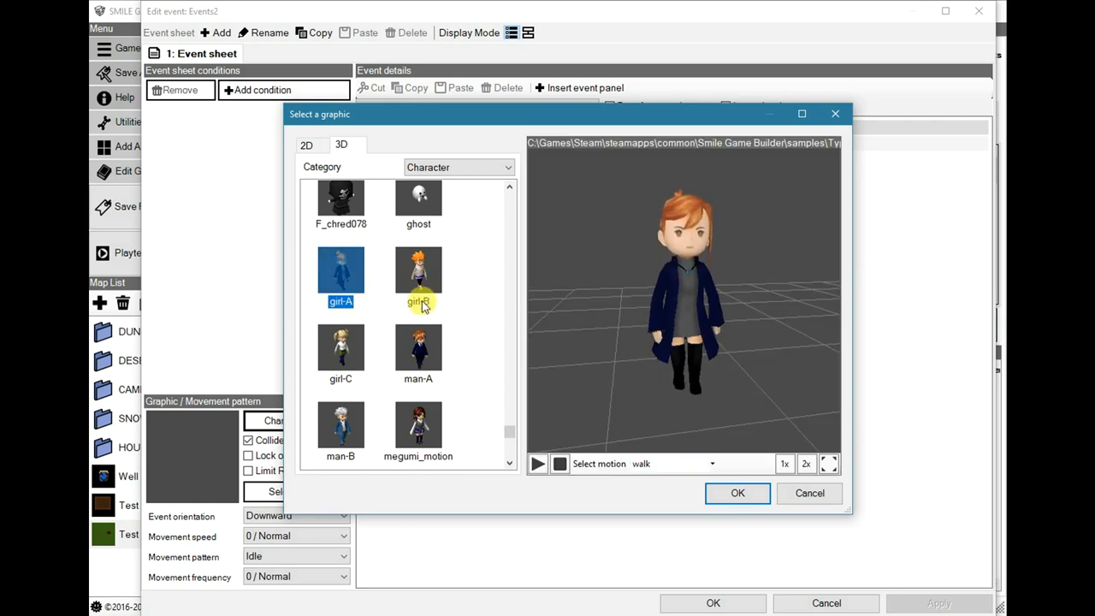
pyautogui.click(418, 274)
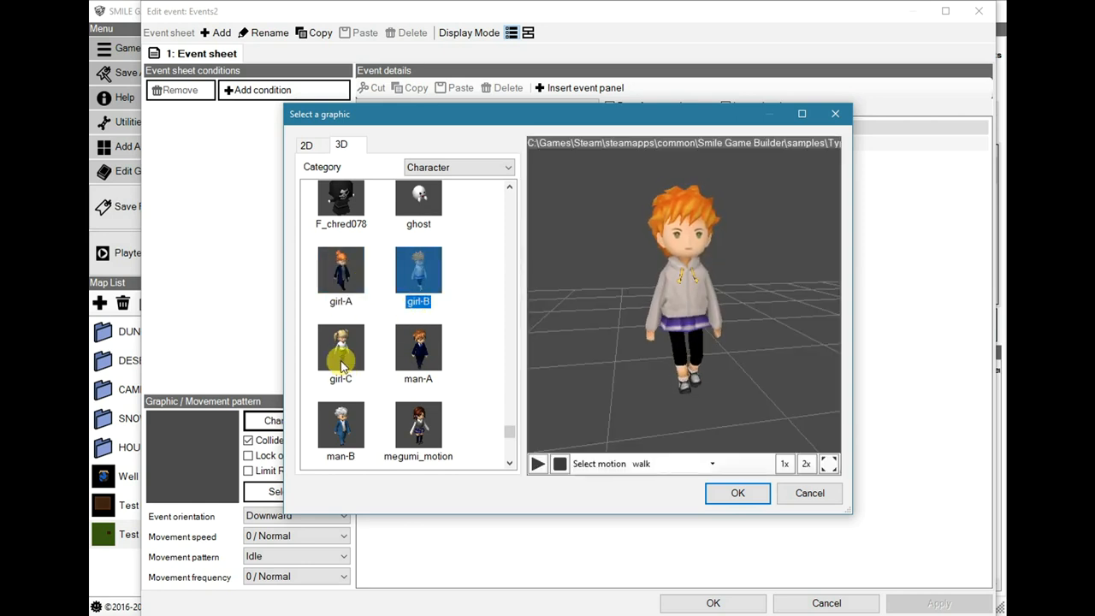
pyautogui.click(341, 351)
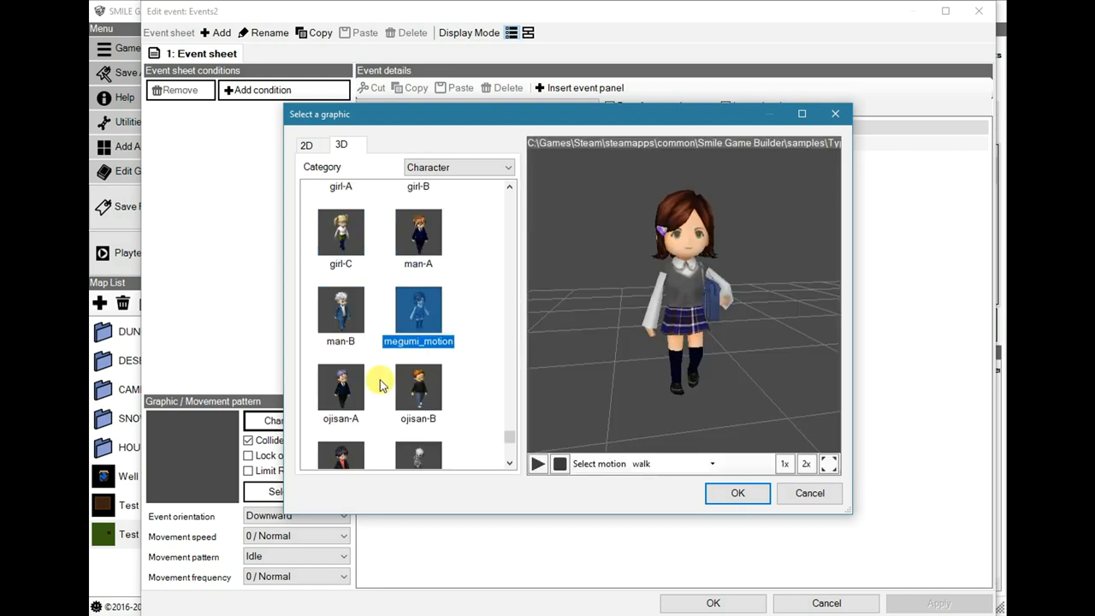
pyautogui.click(341, 391)
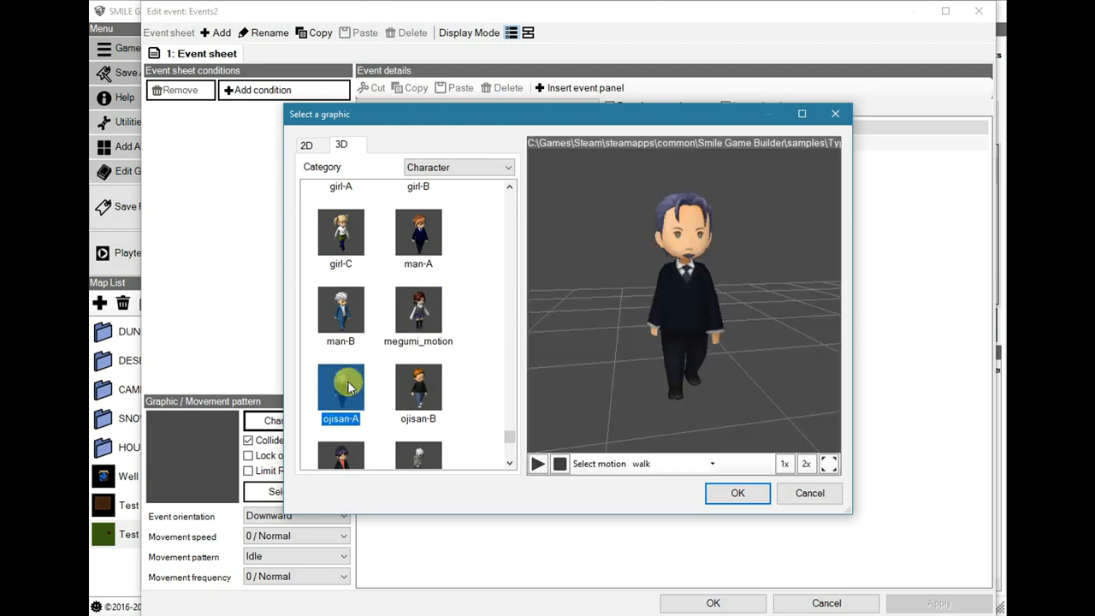
pyautogui.scroll(-3)
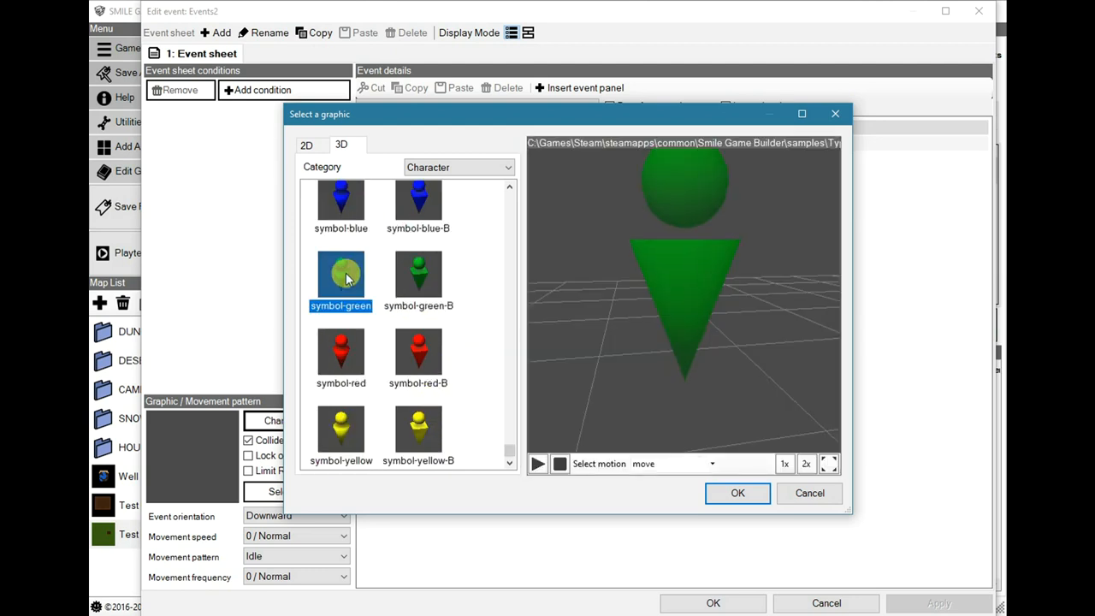
pyautogui.click(712, 462)
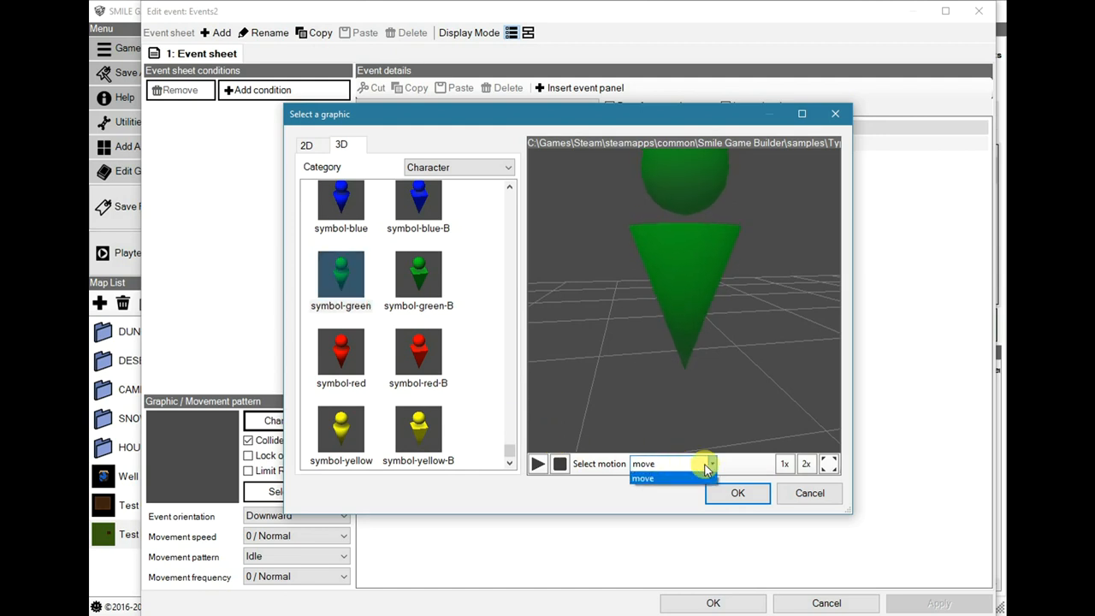
pyautogui.click(418, 352)
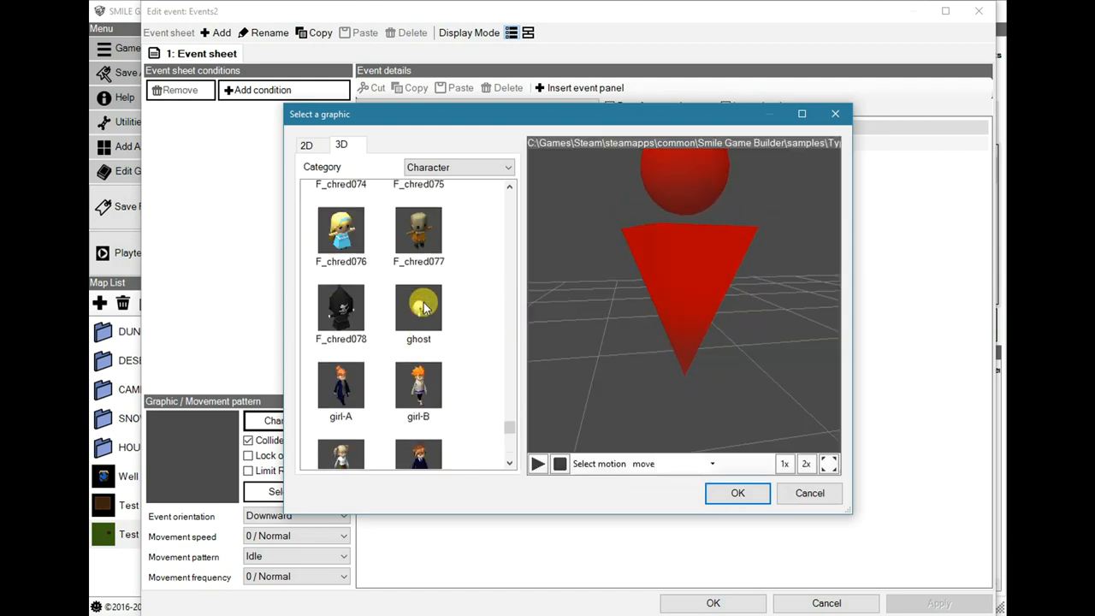
# Preview the girl-C character's walk, wait3, look-phone and take-phone motions
pyautogui.scroll(-3)
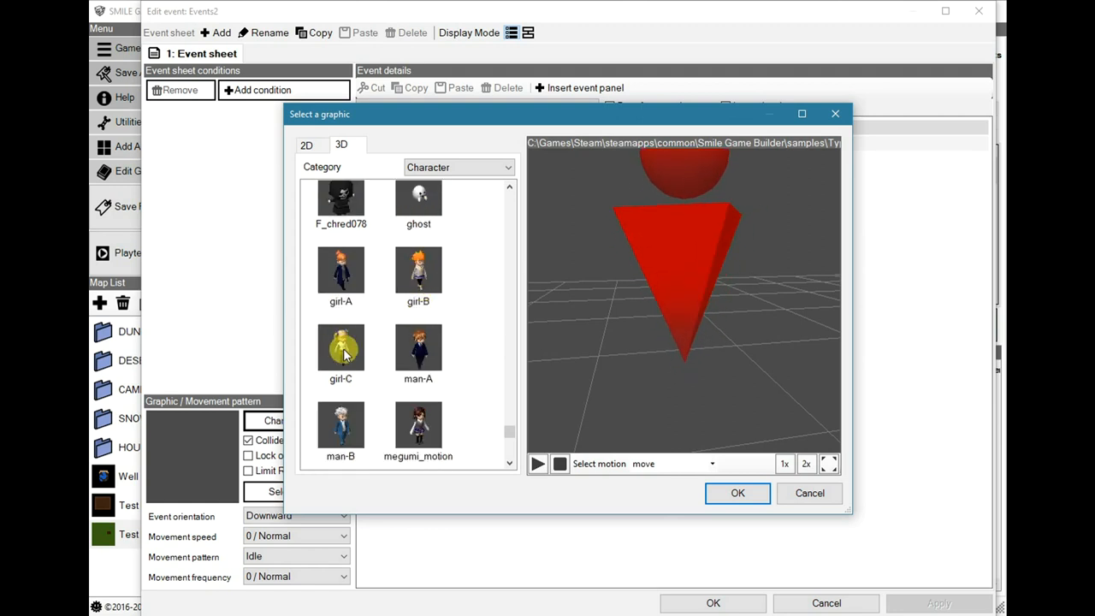
pyautogui.click(341, 349)
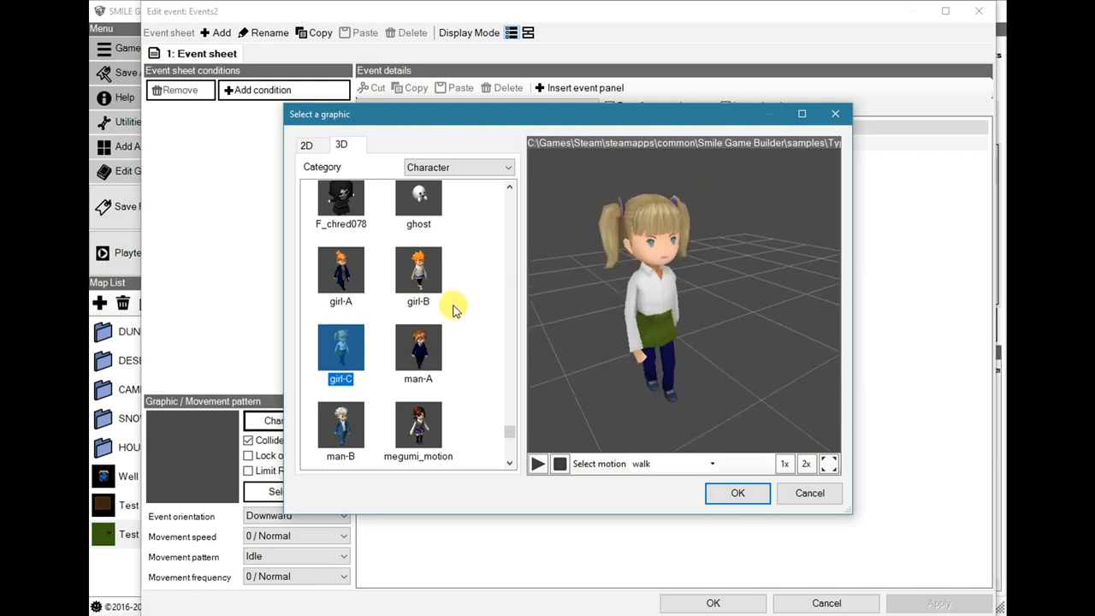
pyautogui.click(712, 464)
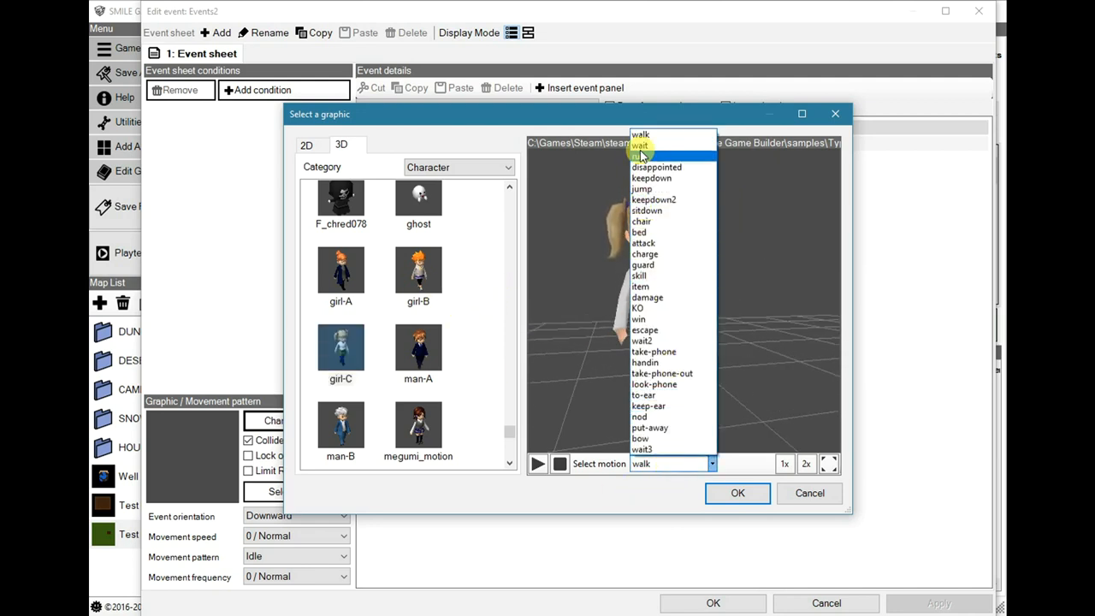
pyautogui.click(640, 134)
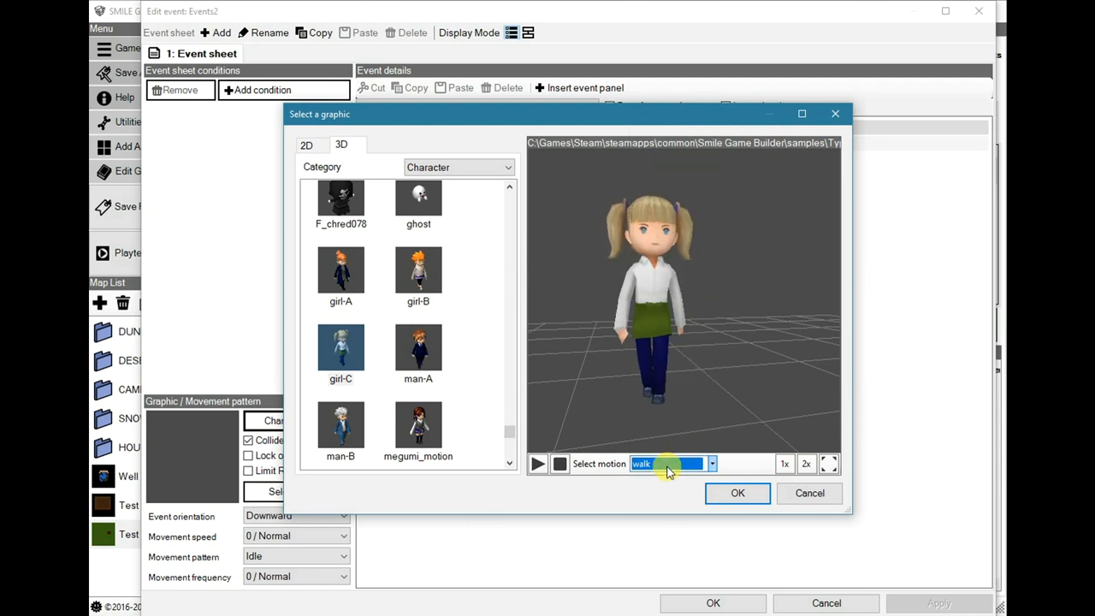
pyautogui.click(712, 464)
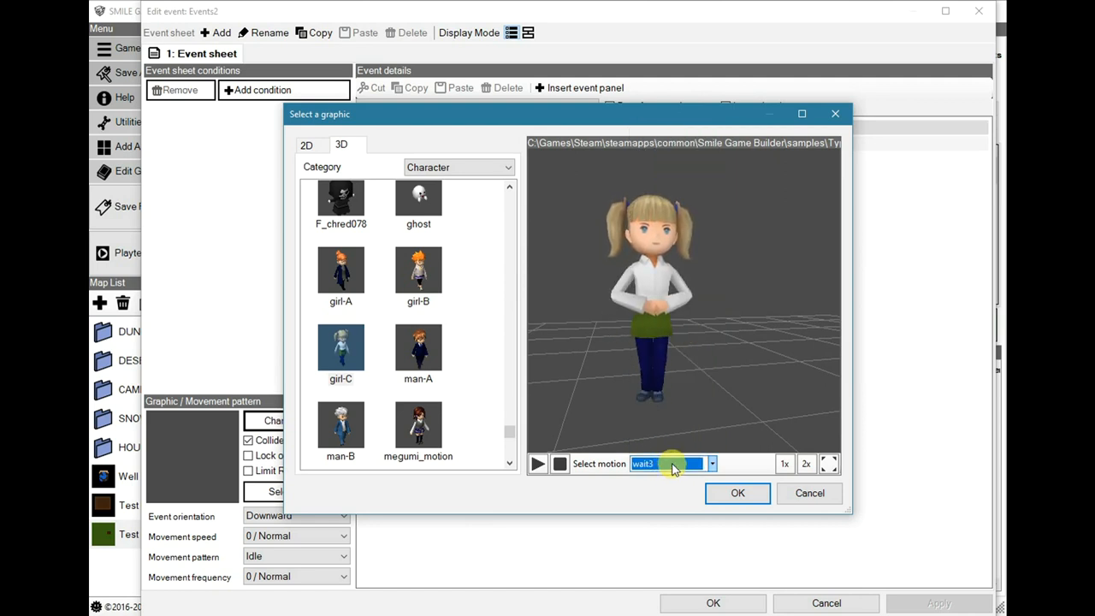
pyautogui.click(712, 462)
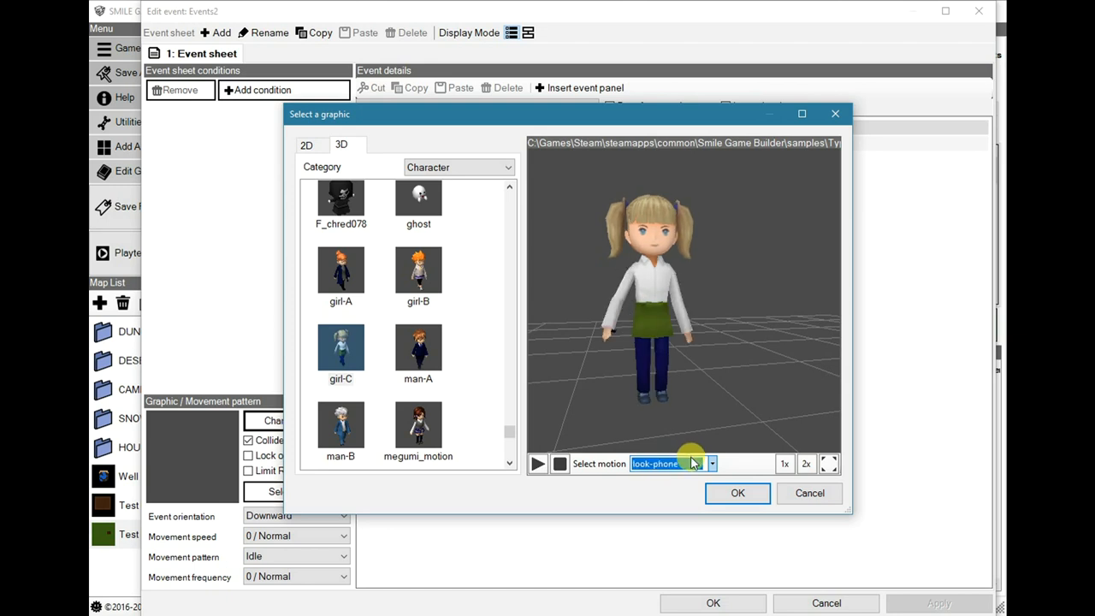
pyautogui.click(712, 462)
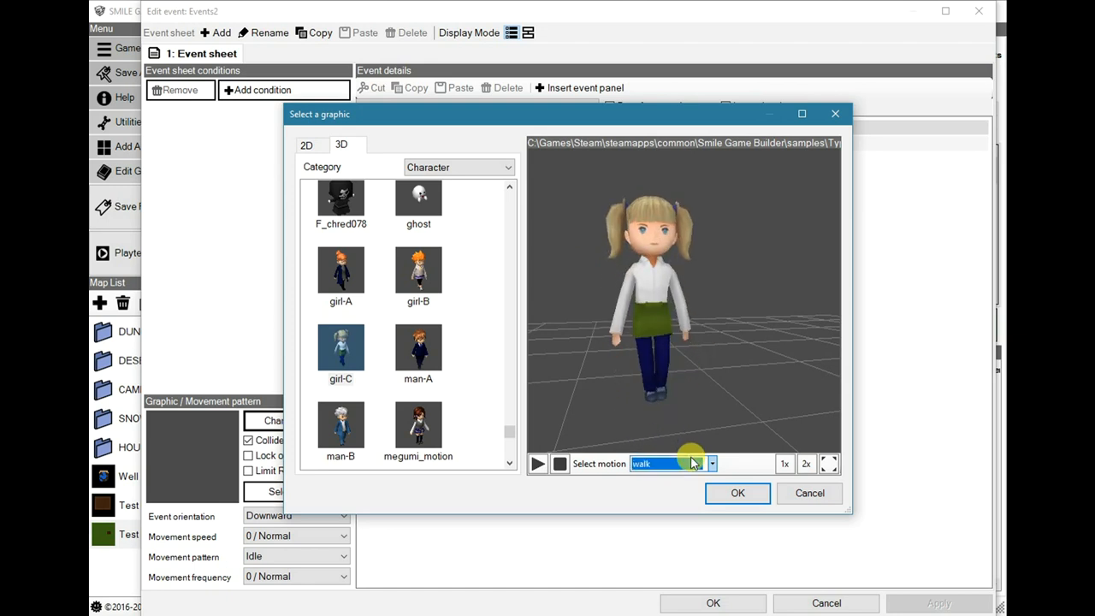
pyautogui.click(712, 462)
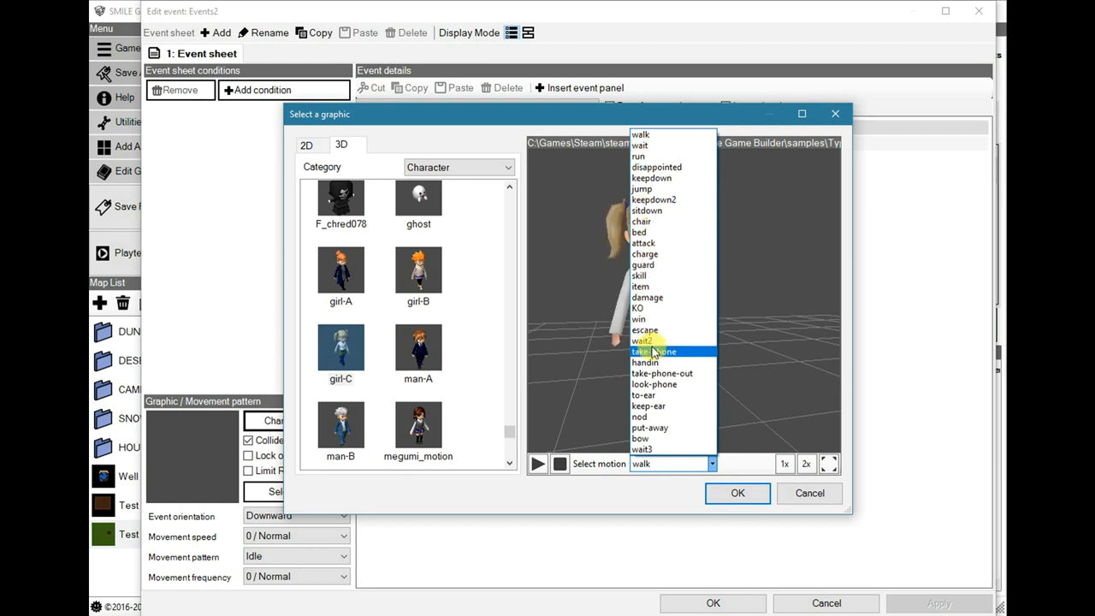
pyautogui.click(654, 352)
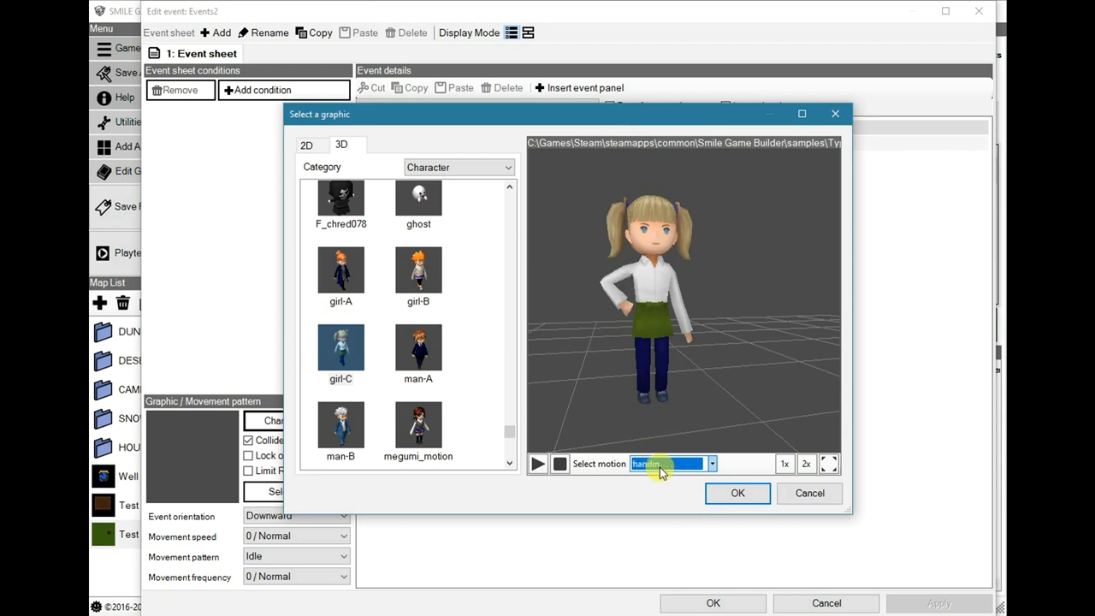
# Preview handin, look-phone, to-ear, nod, put-away and wait3, then select megumi_motion
pyautogui.click(712, 464)
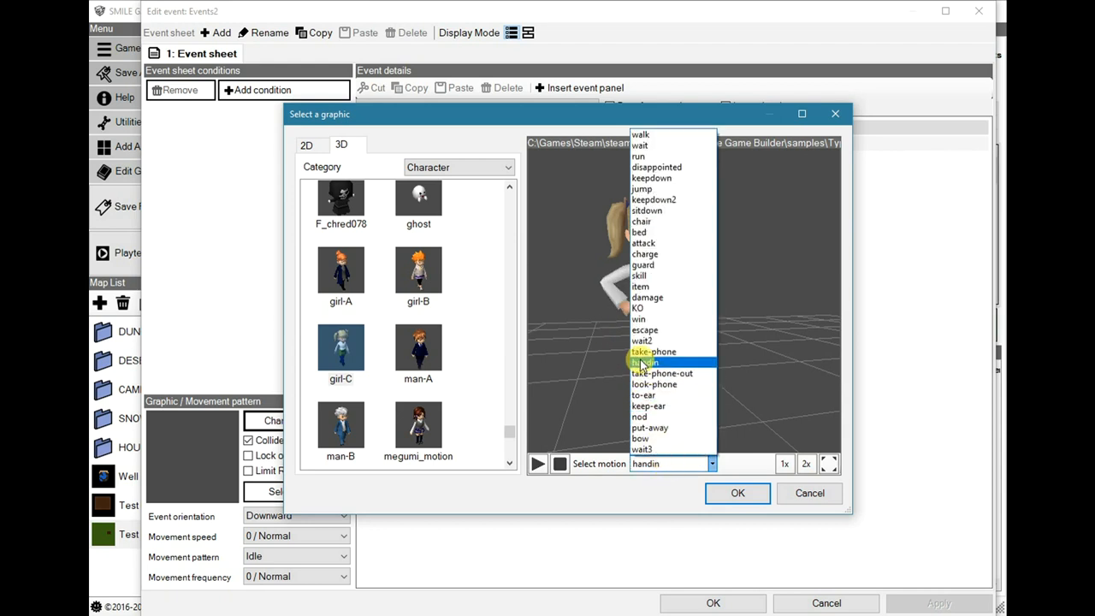
pyautogui.click(664, 373)
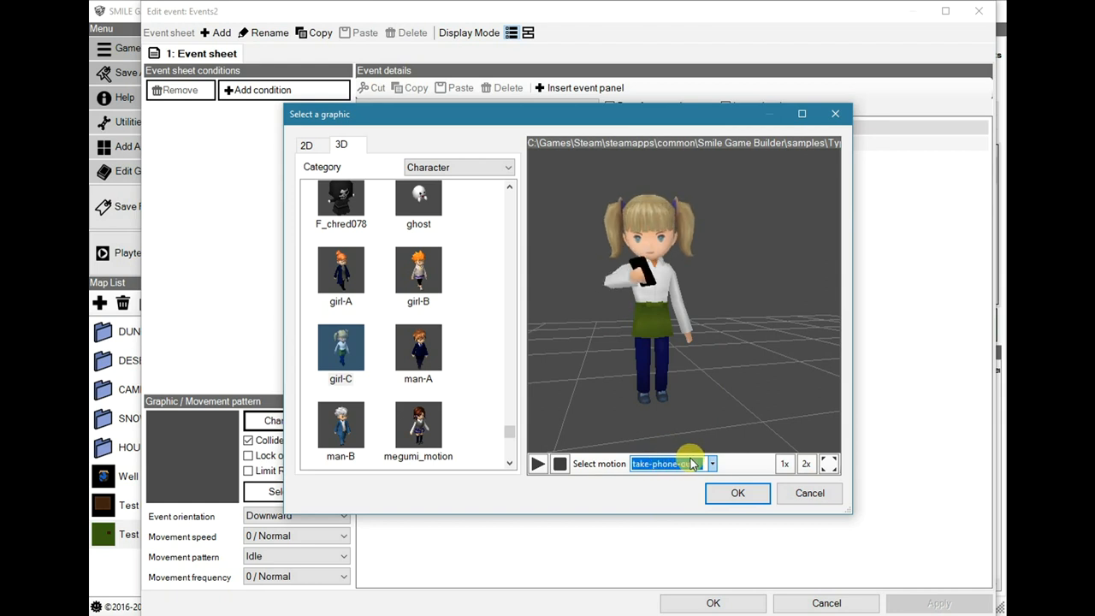
pyautogui.click(712, 464)
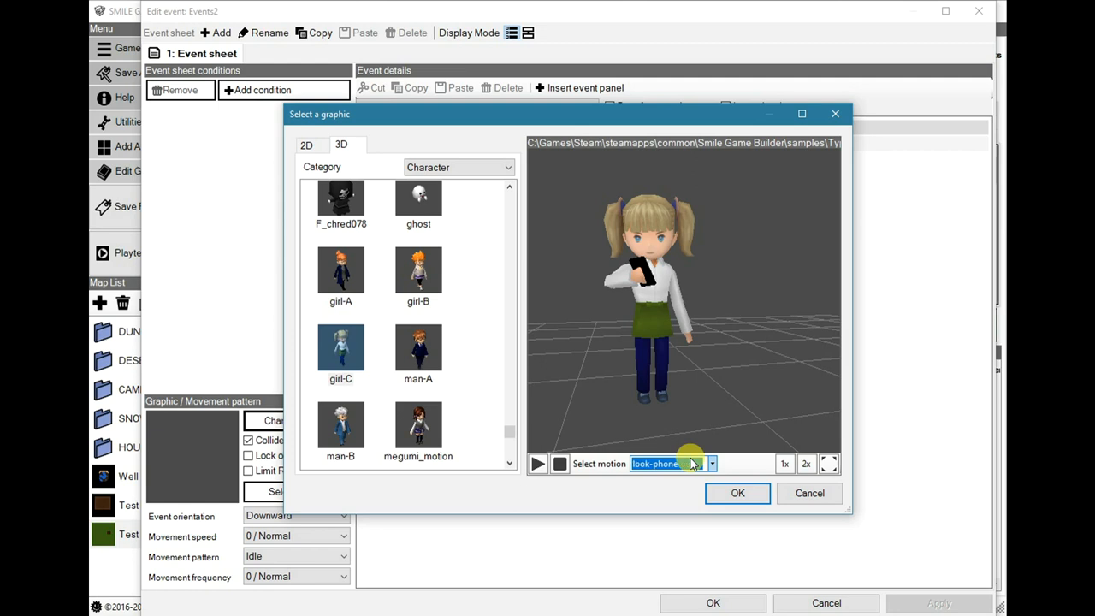
pyautogui.click(712, 464)
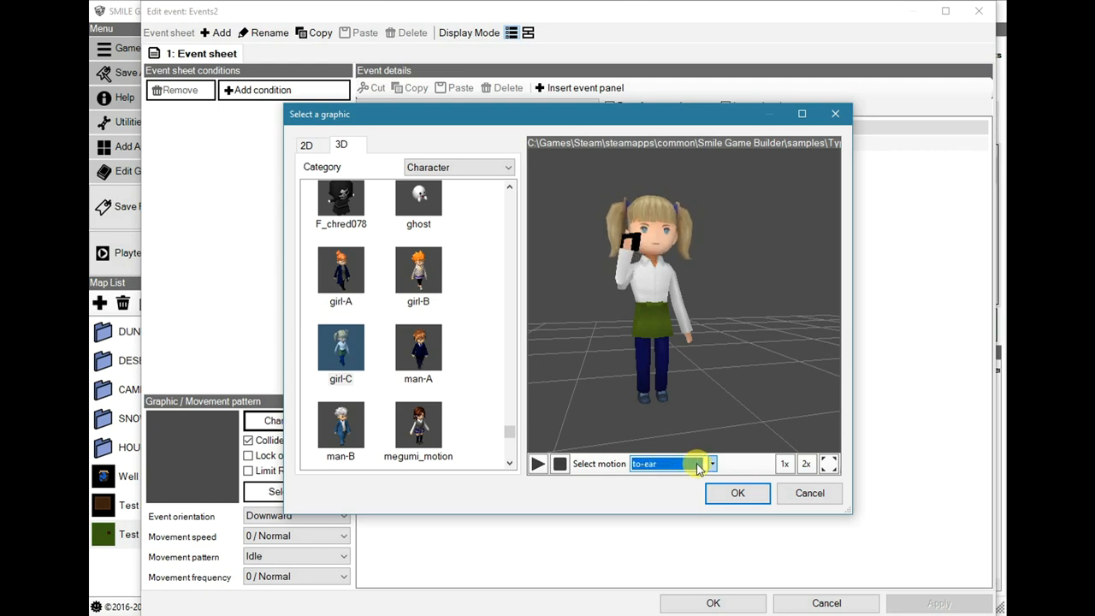
pyautogui.click(712, 462)
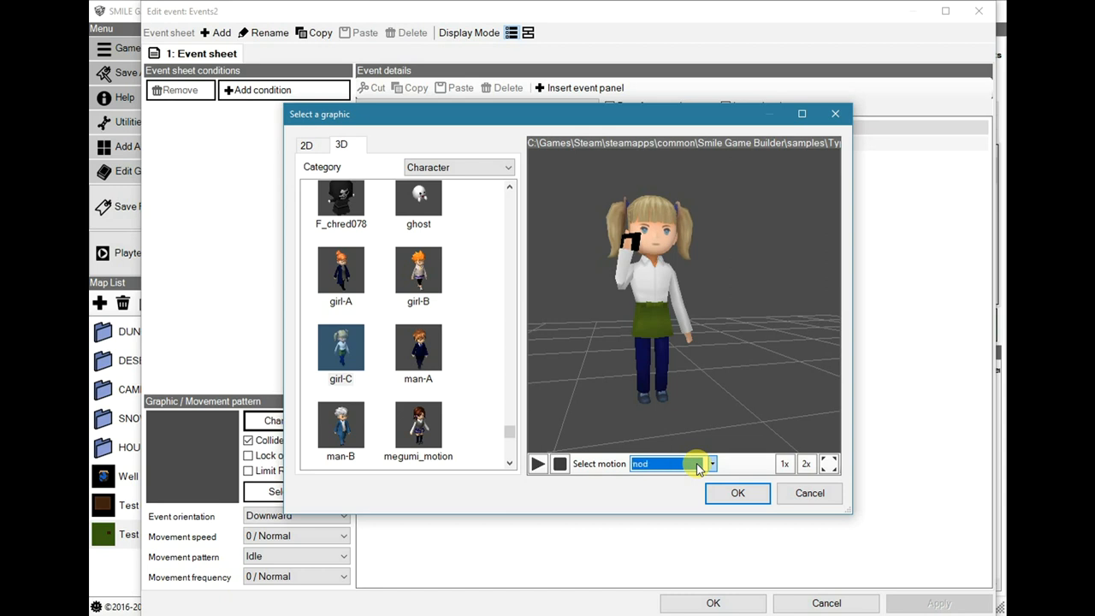
pyautogui.click(712, 463)
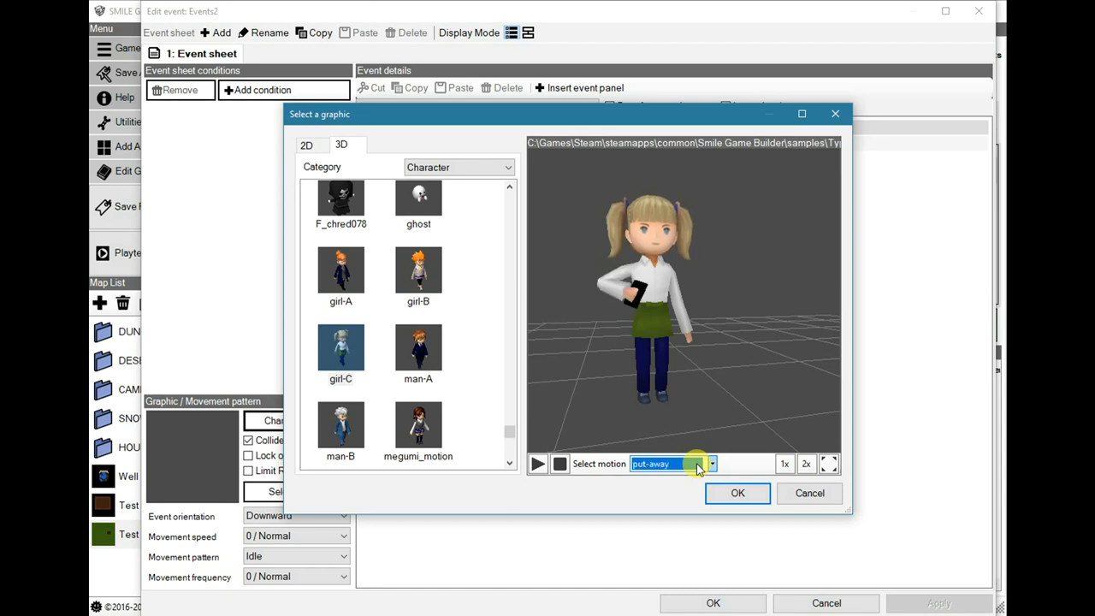
pyautogui.click(712, 464)
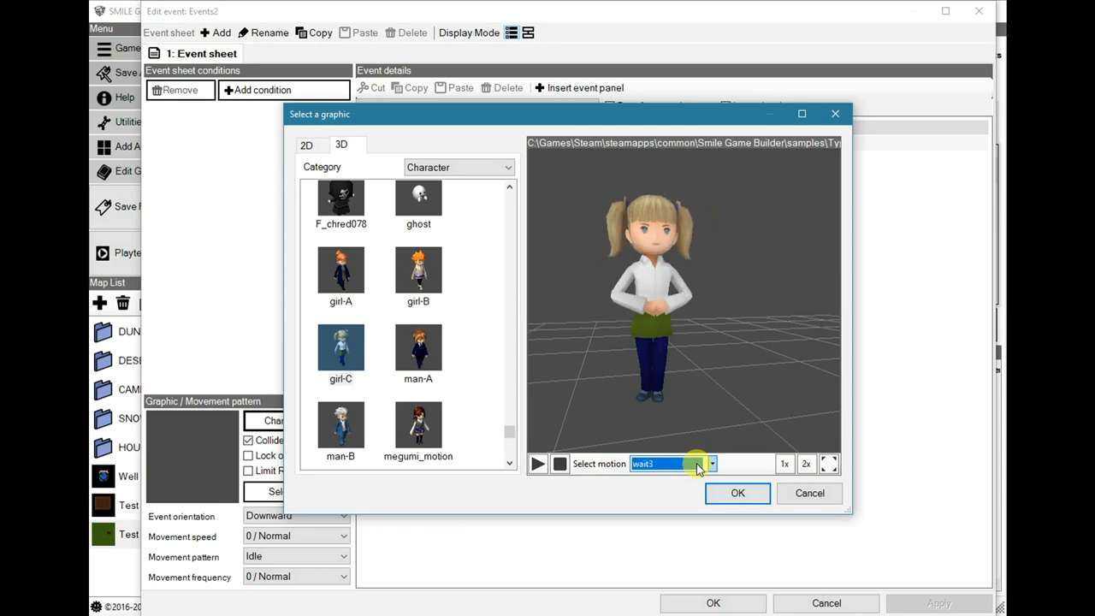
pyautogui.click(712, 462)
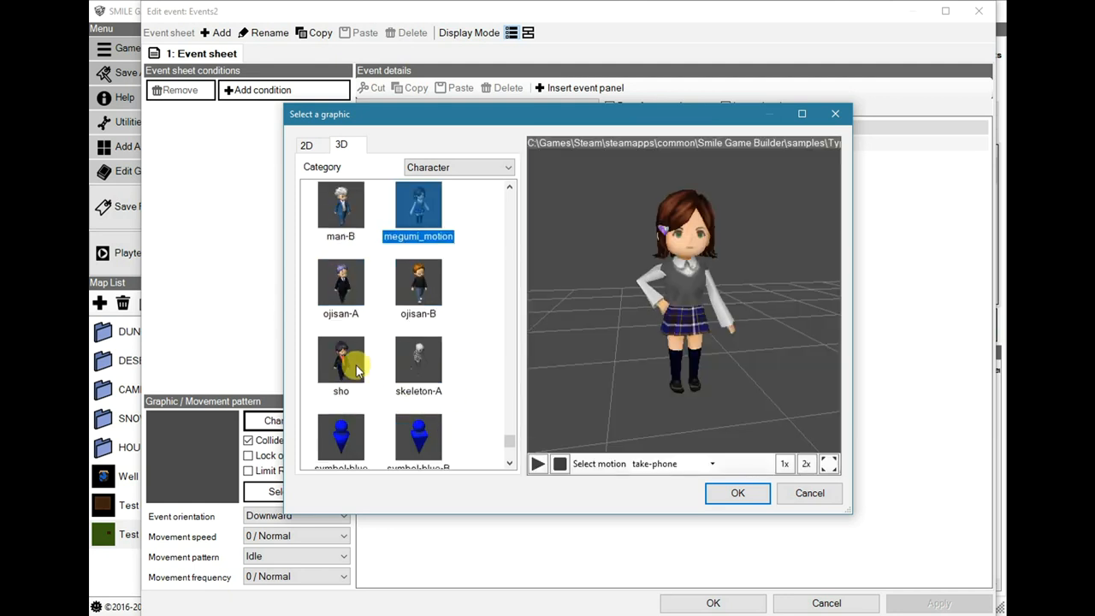
# Preview take-phone-out on sho and put-away on ojisan-B, then confirm the event graphic
pyautogui.click(340, 359)
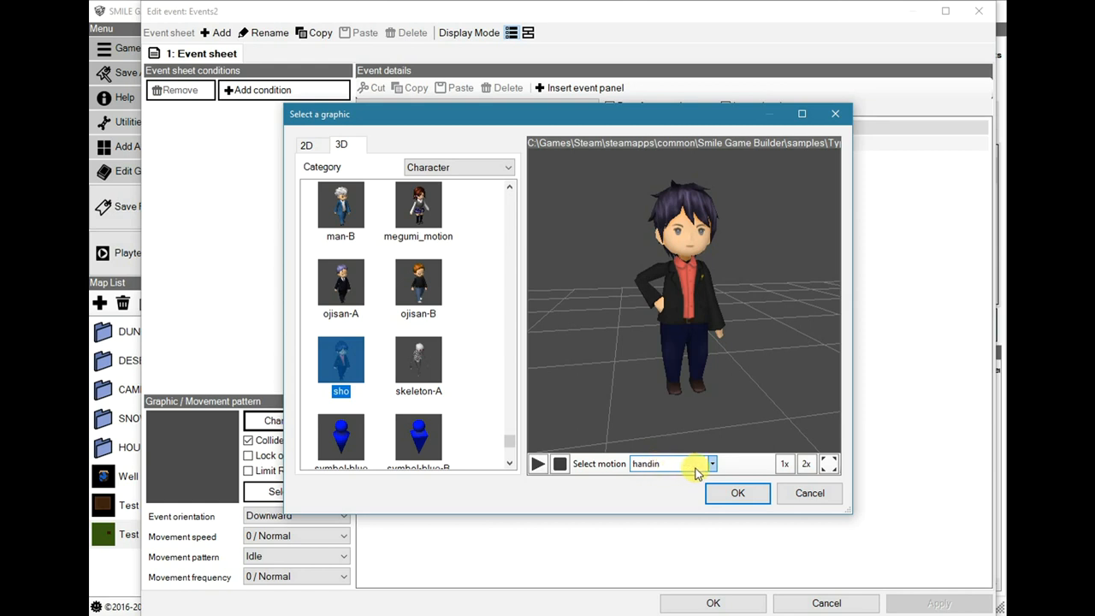
pyautogui.click(712, 462)
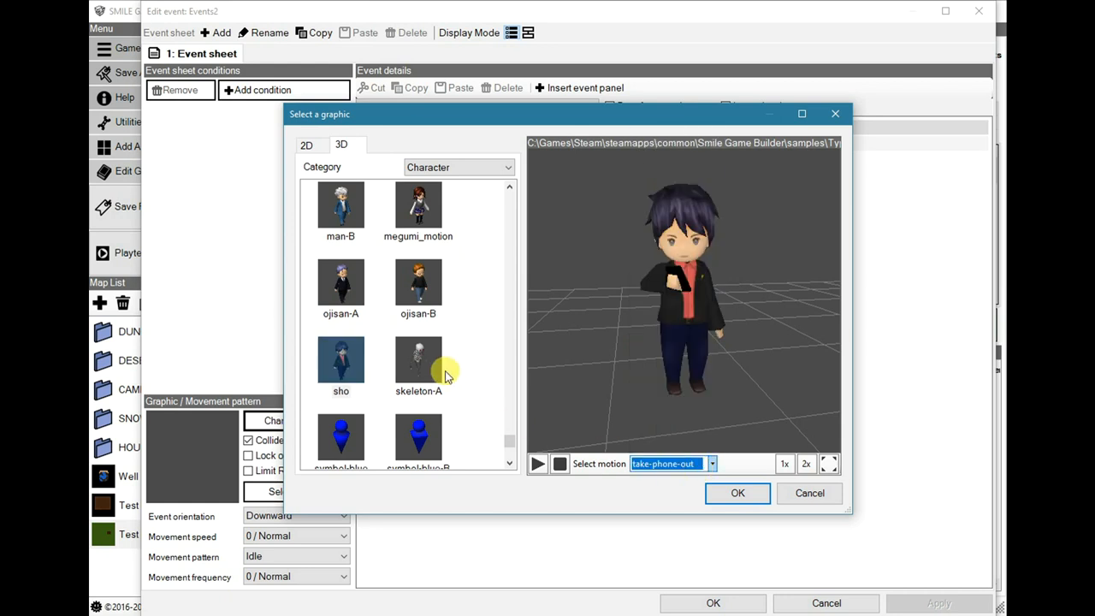
pyautogui.click(418, 282)
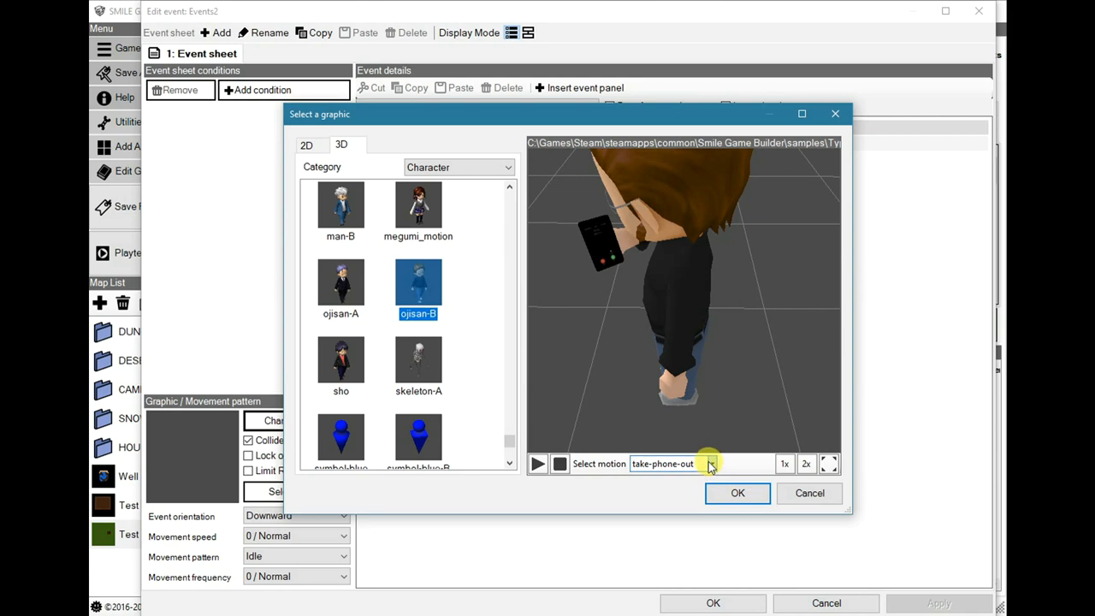
pyautogui.click(712, 464)
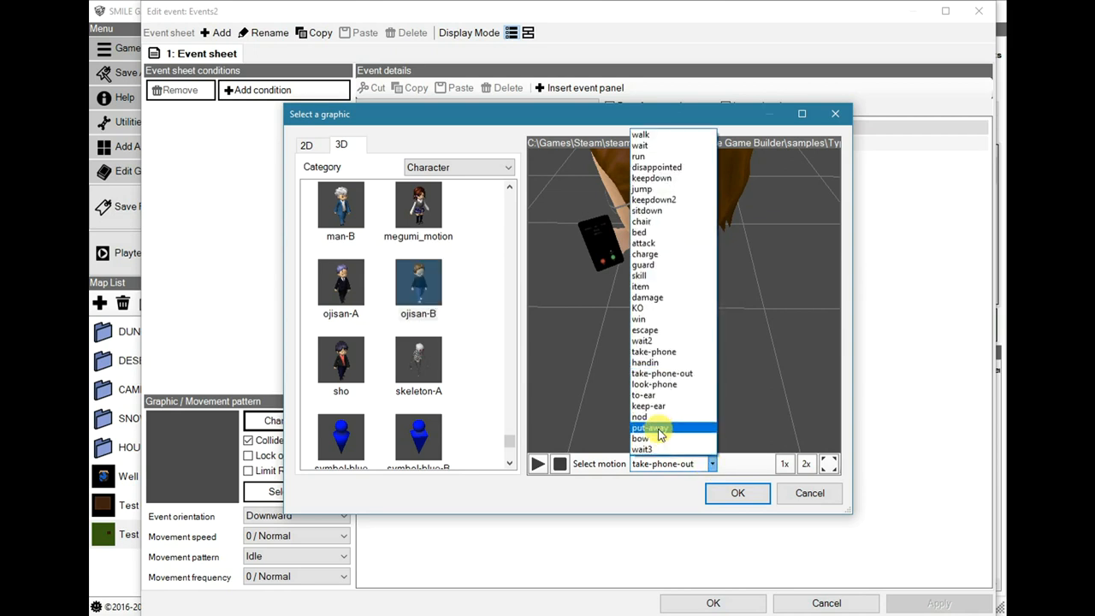
pyautogui.click(650, 428)
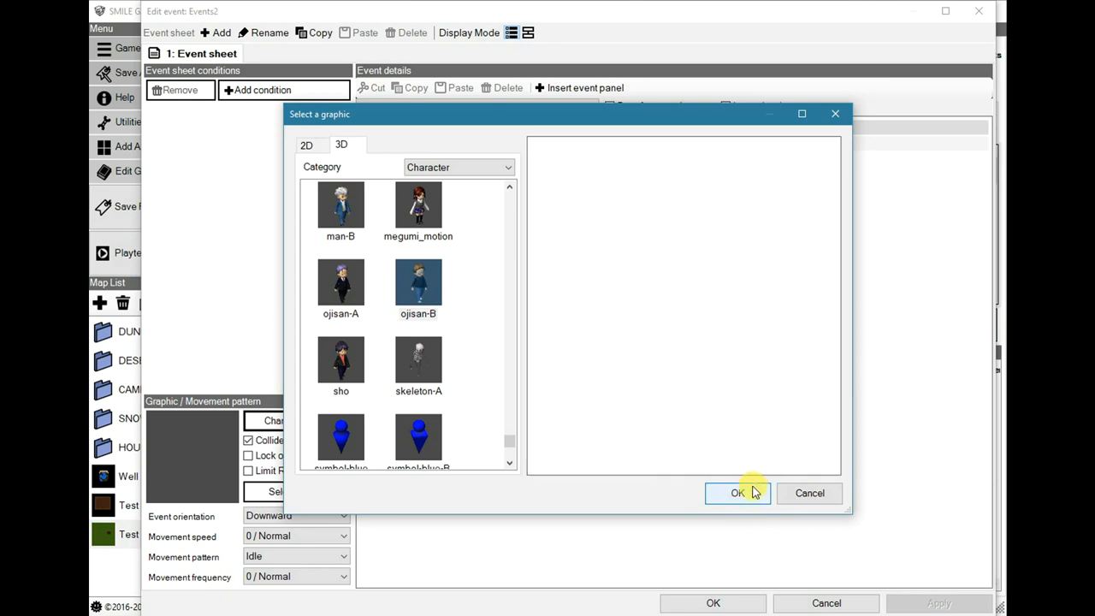
pyautogui.click(737, 493)
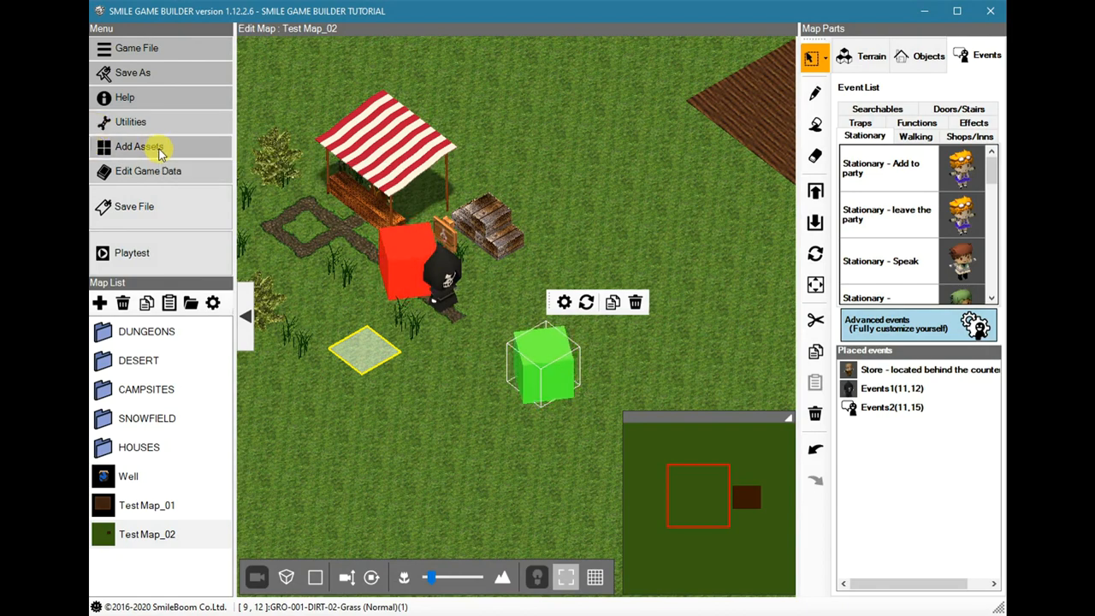
# Reopen the resource archive from Add Assets and list the installed DLC packs
pyautogui.click(135, 147)
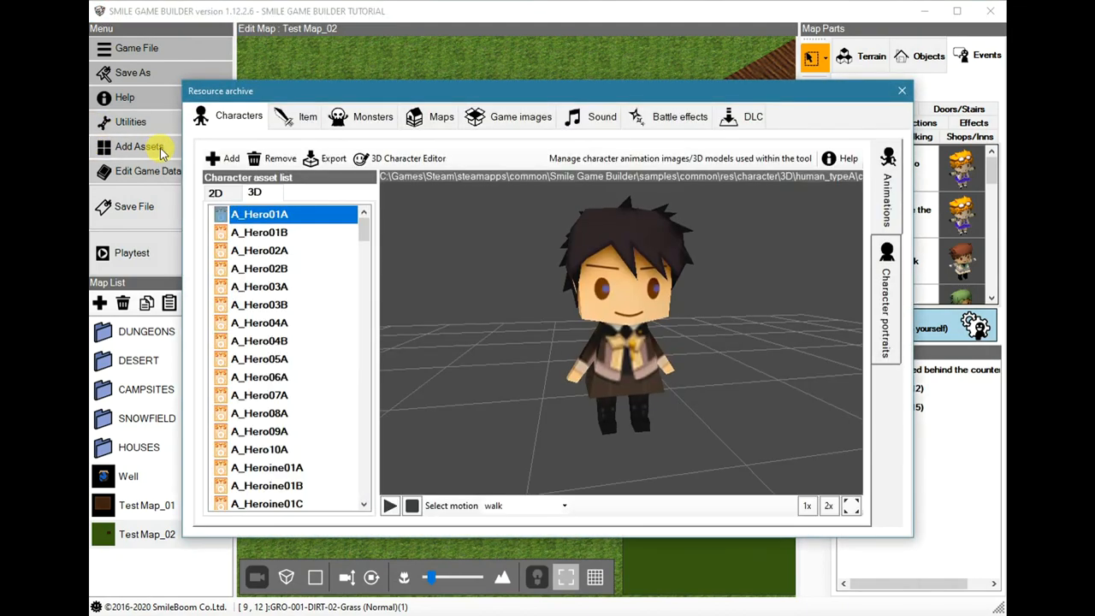
pyautogui.click(751, 116)
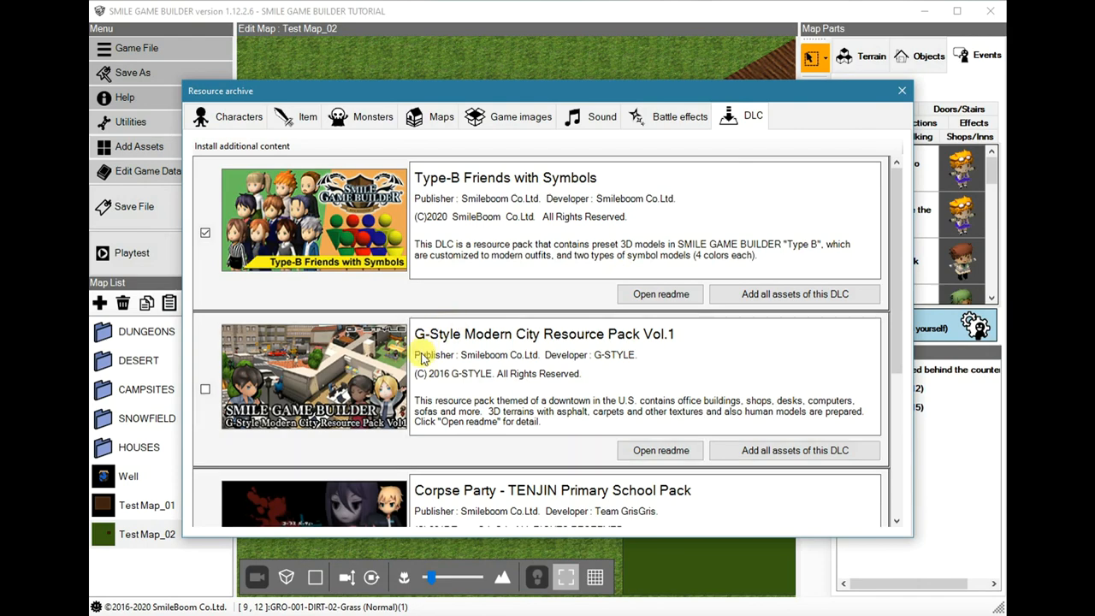
pyautogui.moveTo(500, 342)
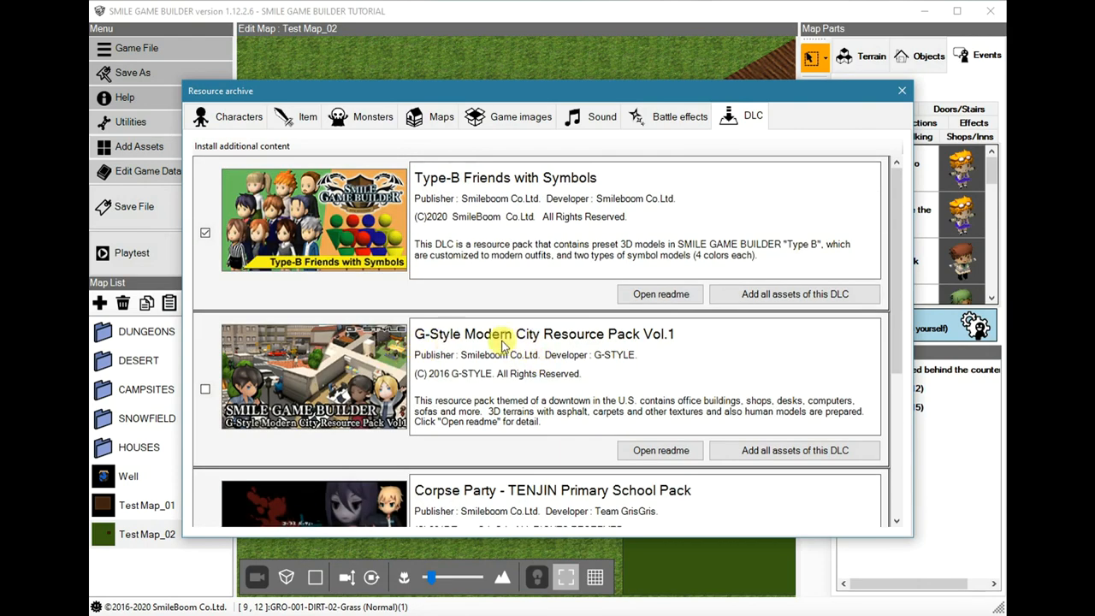
pyautogui.moveTo(654, 360)
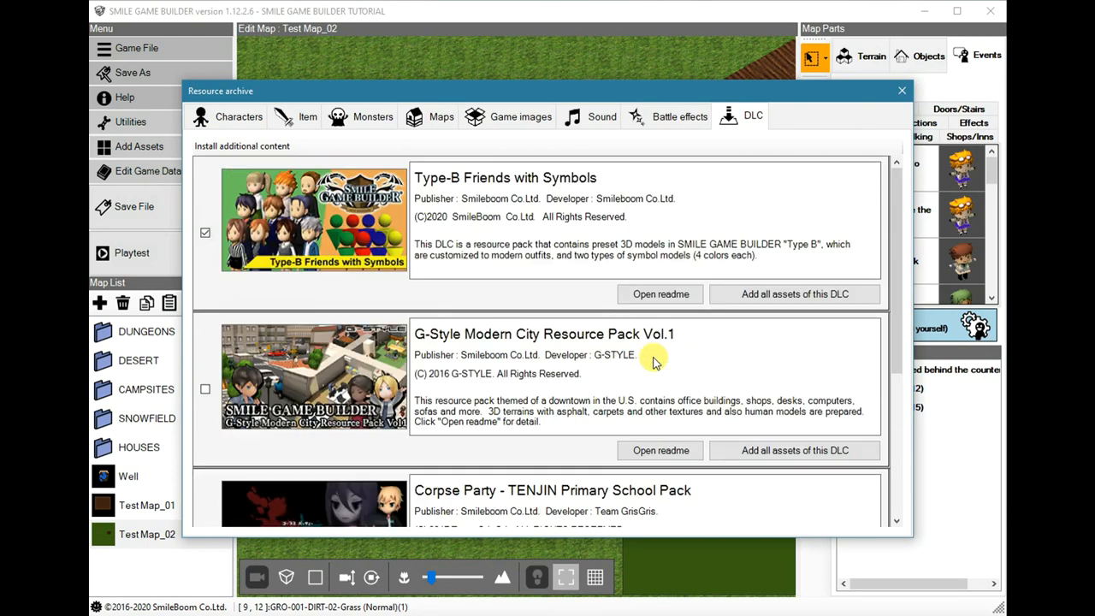
pyautogui.moveTo(904, 93)
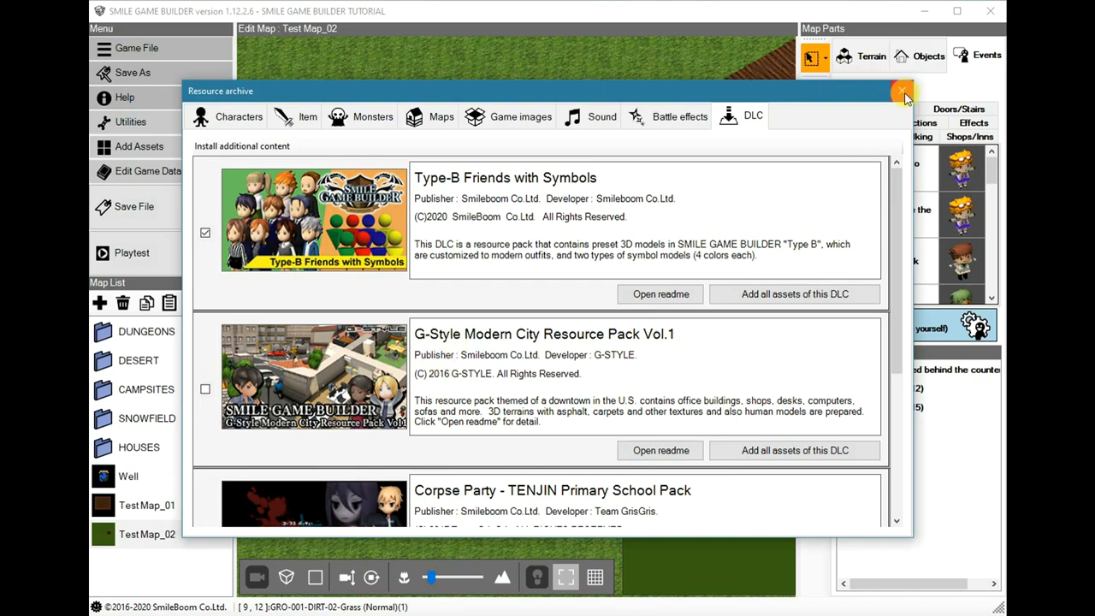